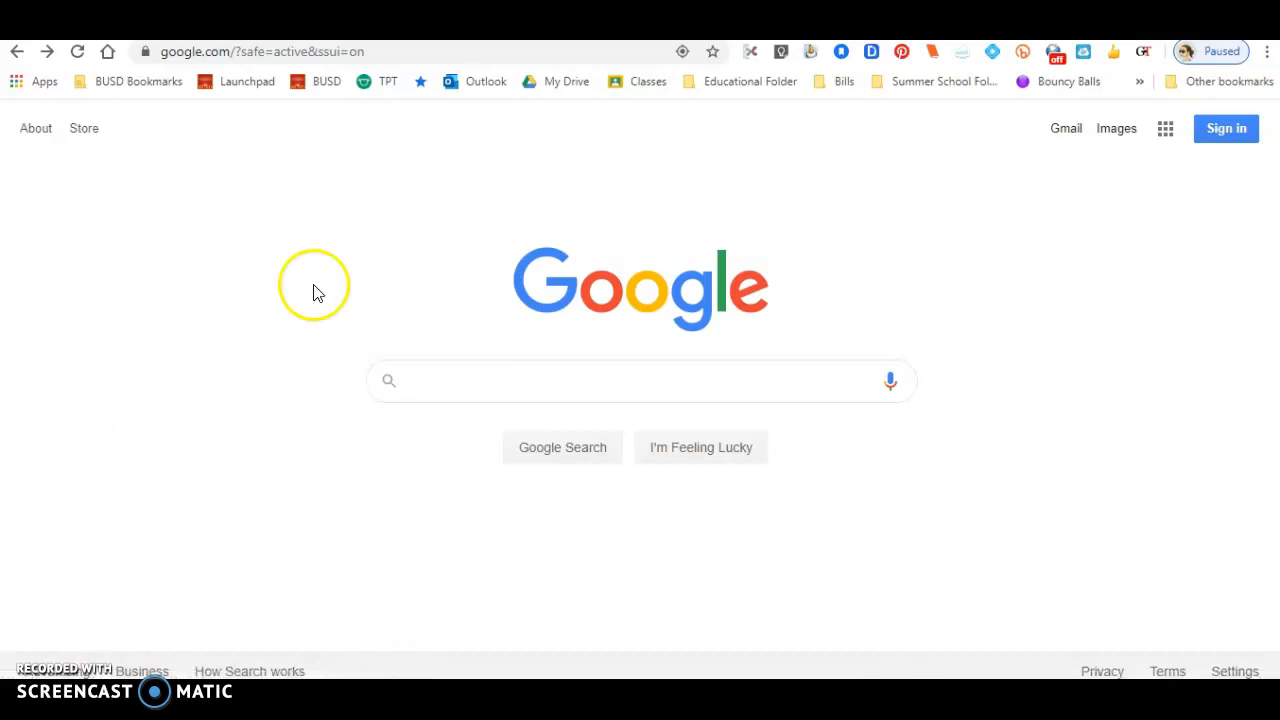
mouse_move(384, 190)
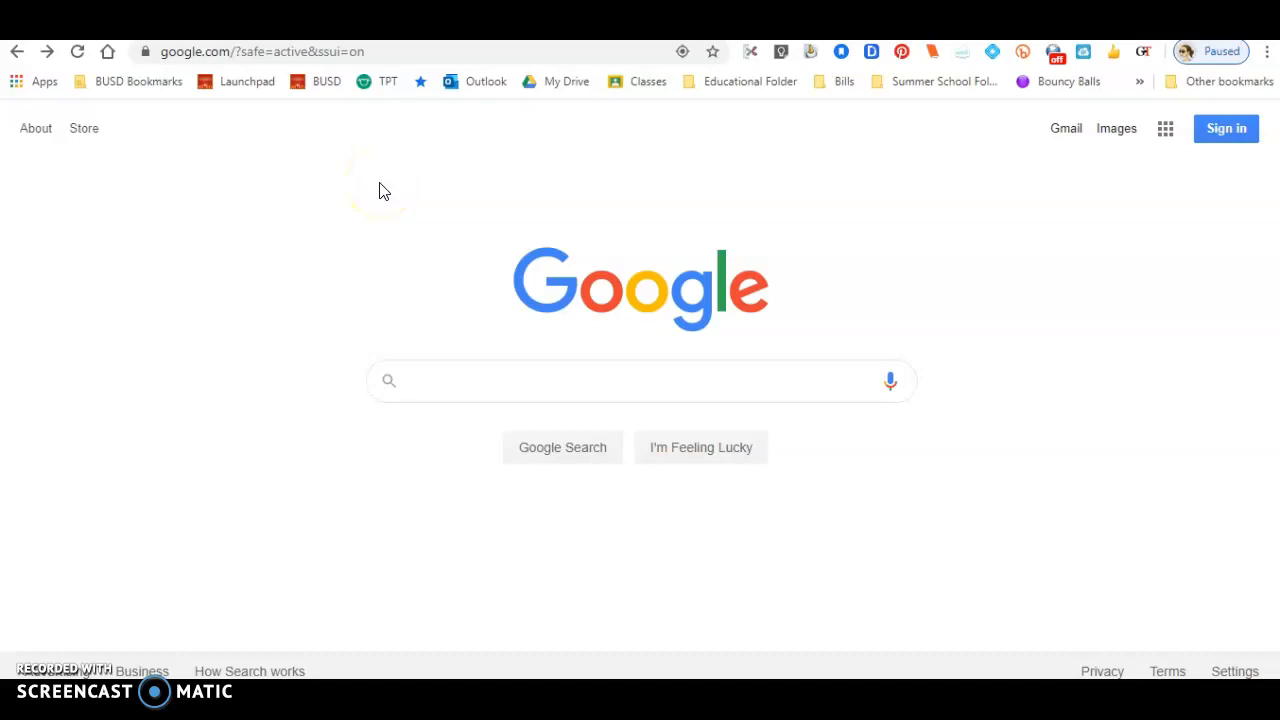
mouse_move(276, 236)
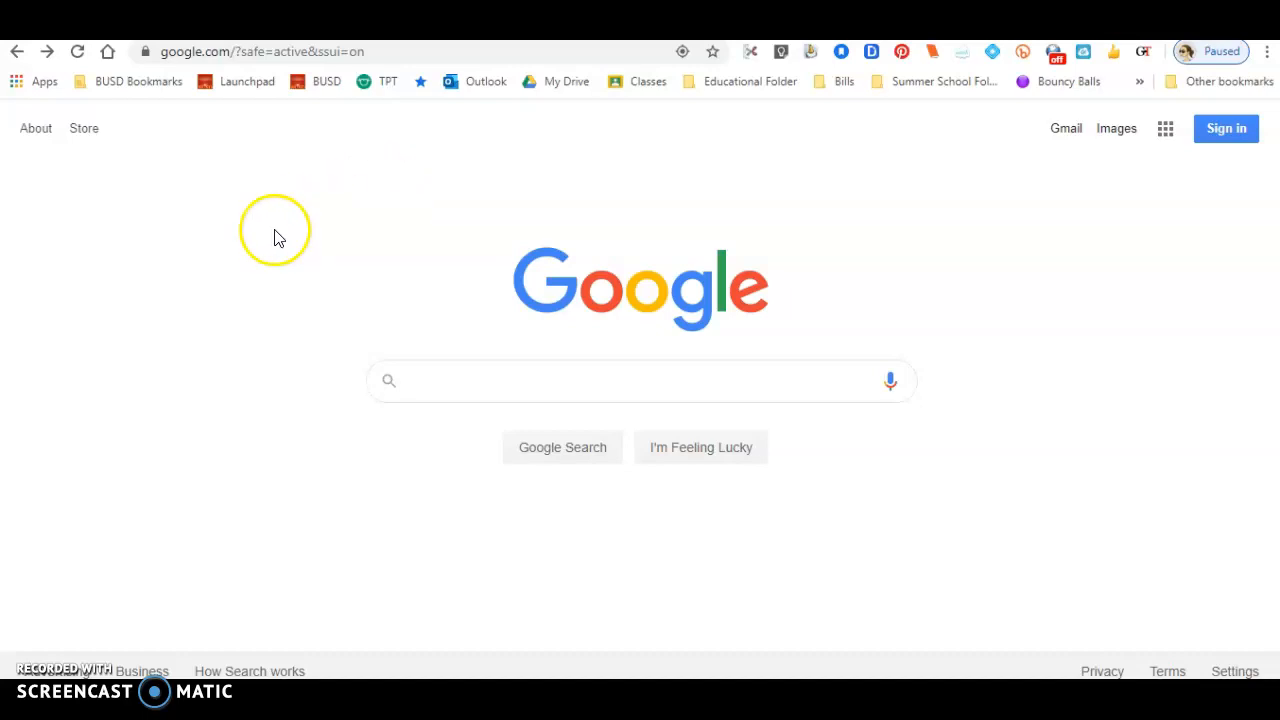
Reach the Google sign-in page from the Google homepage.
click(264, 52)
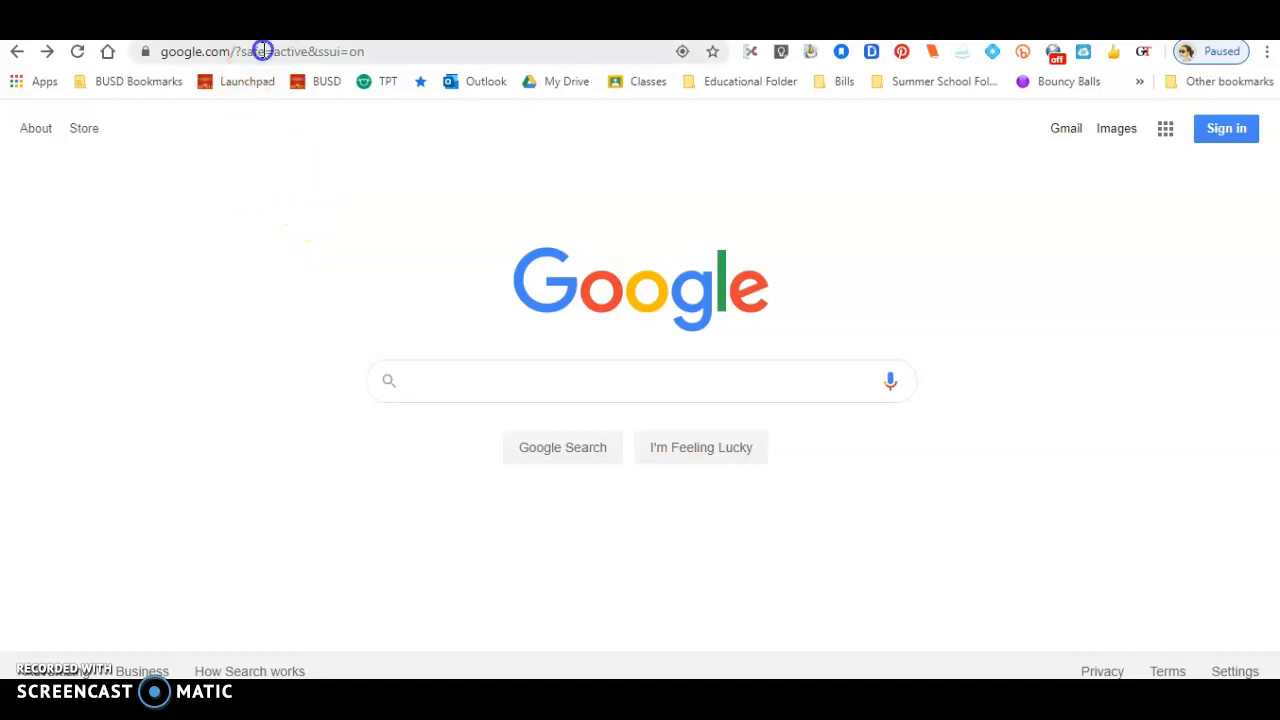
click(260, 52)
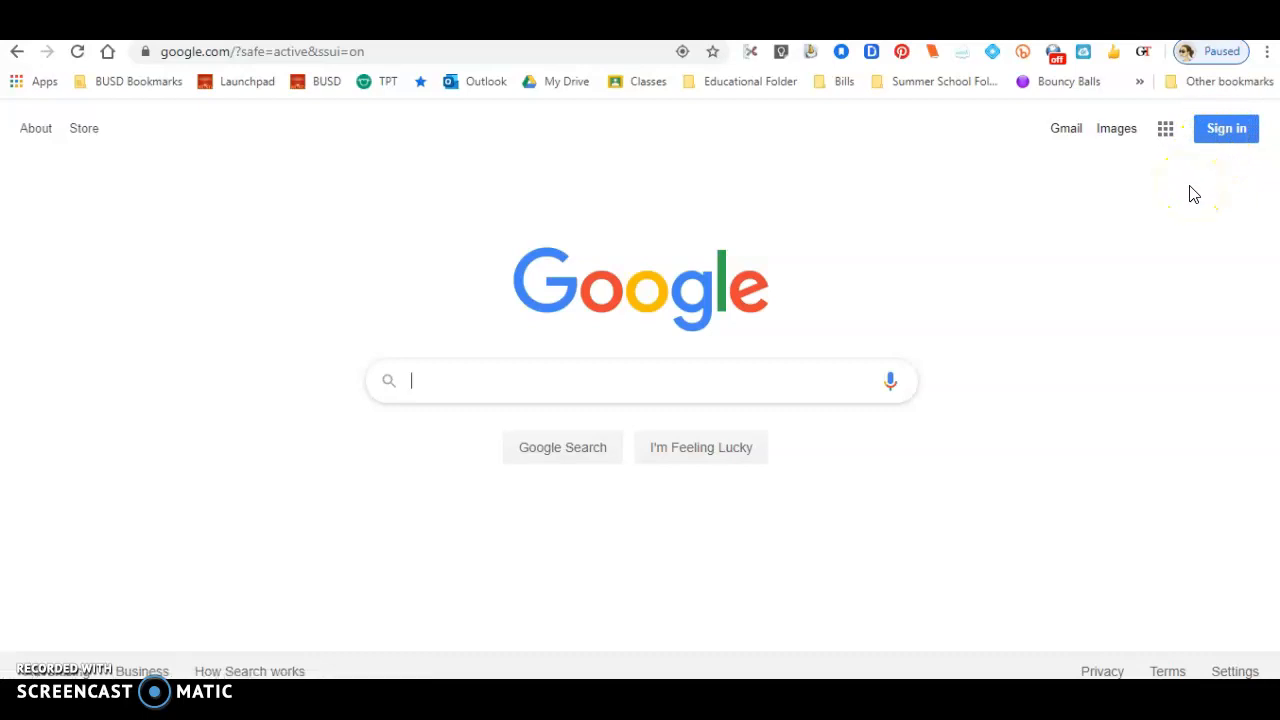
mouse_move(1220, 148)
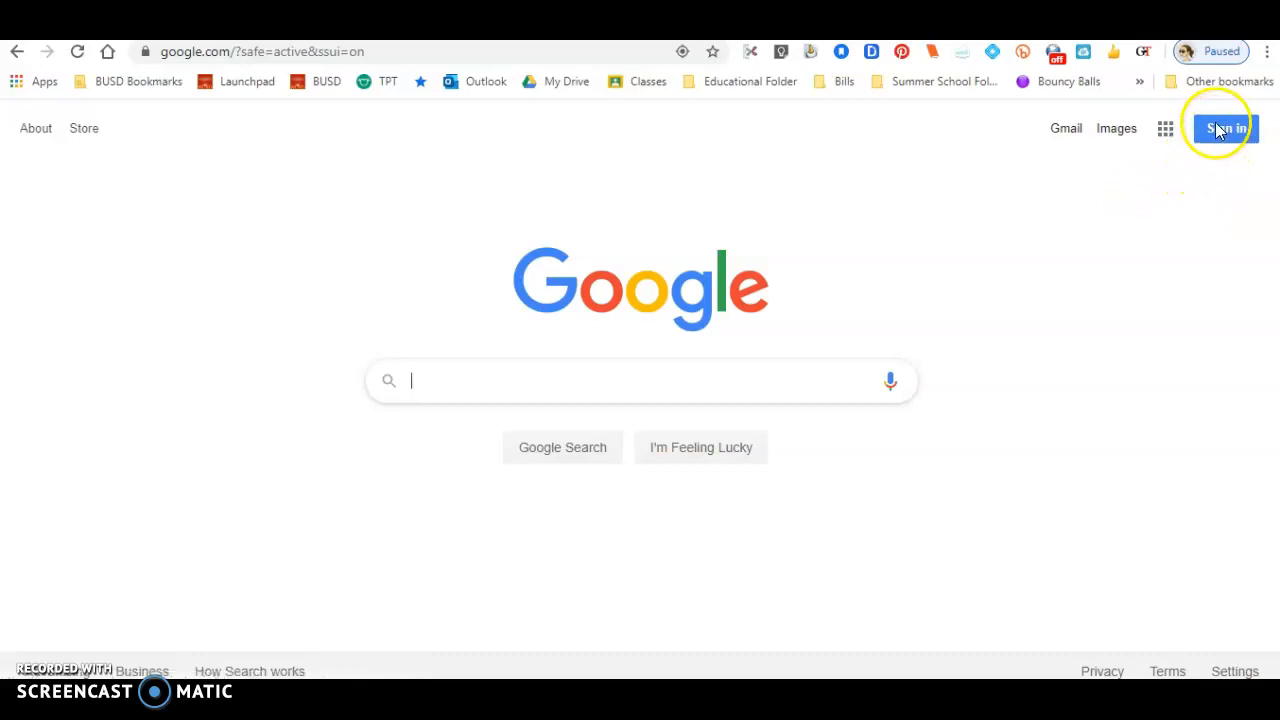
mouse_move(1180, 212)
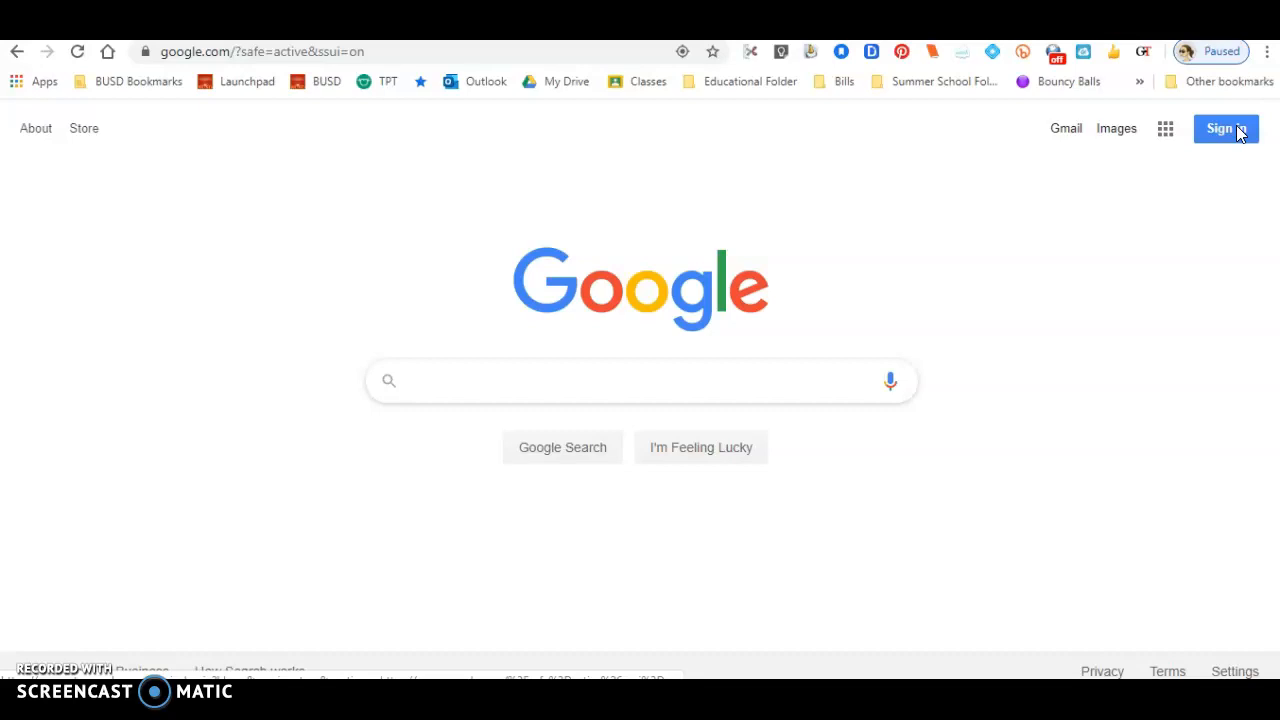
click(640, 380)
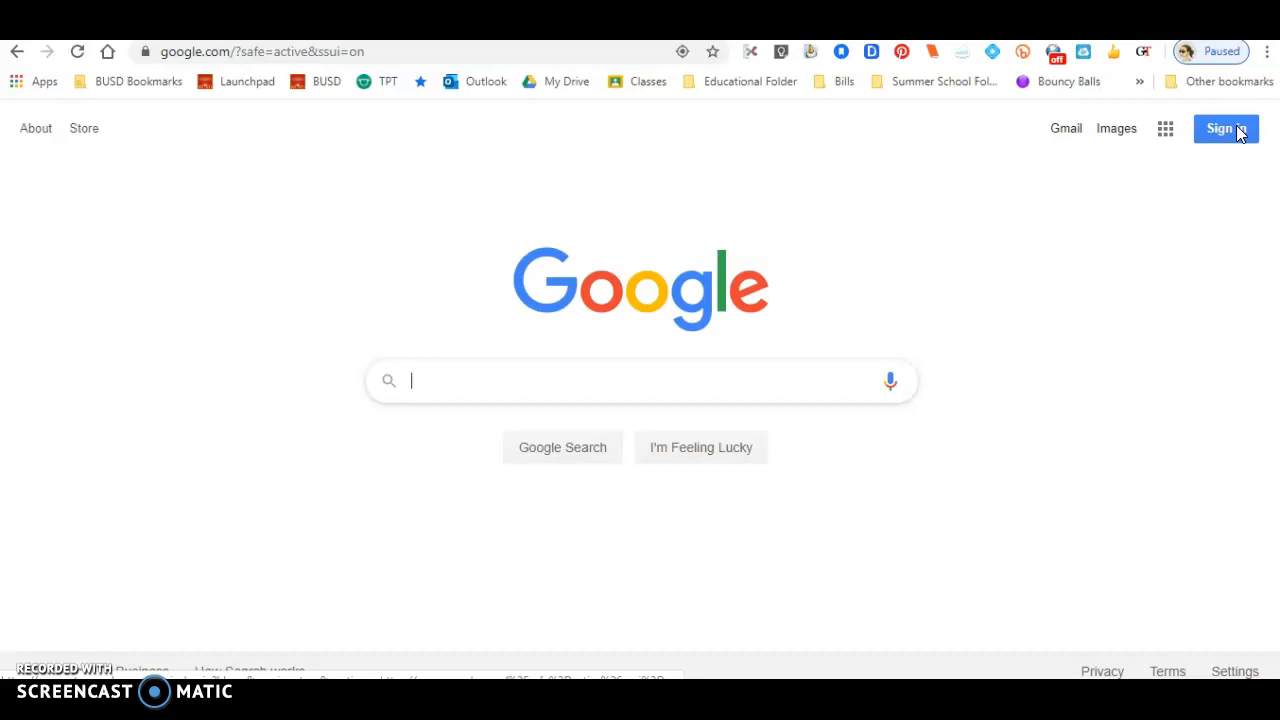
mouse_move(1228, 136)
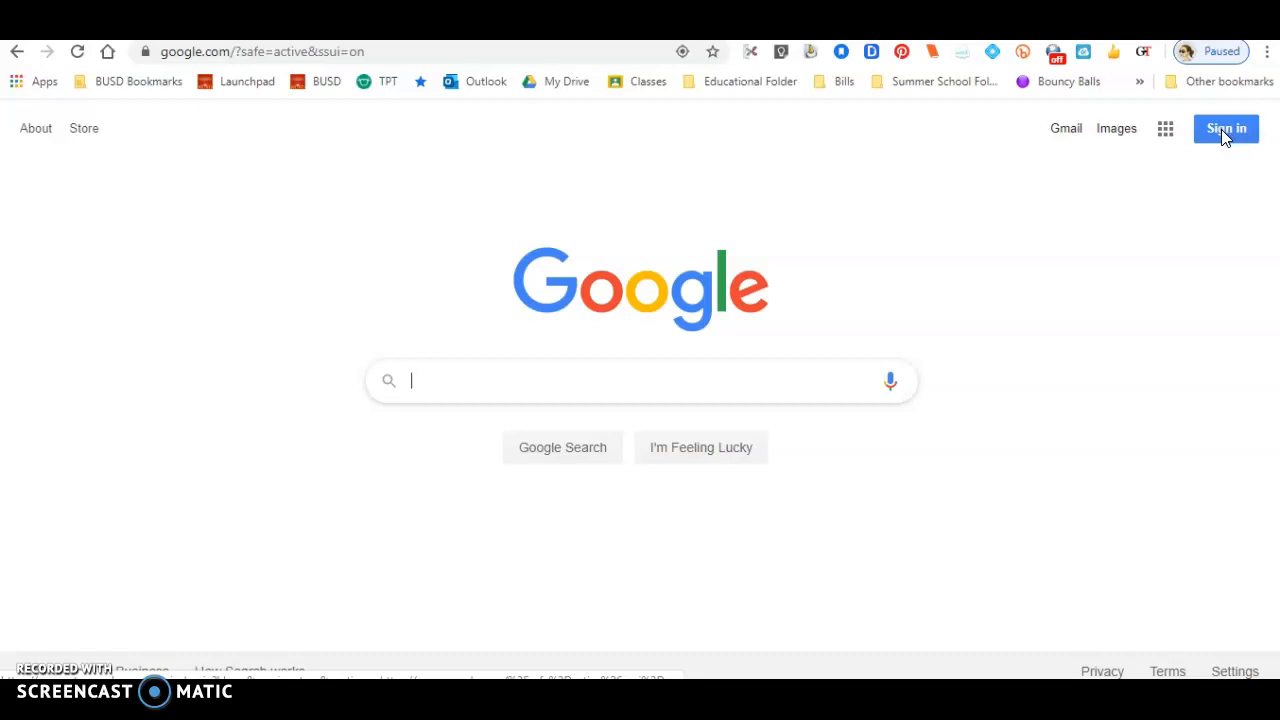
click(1224, 128)
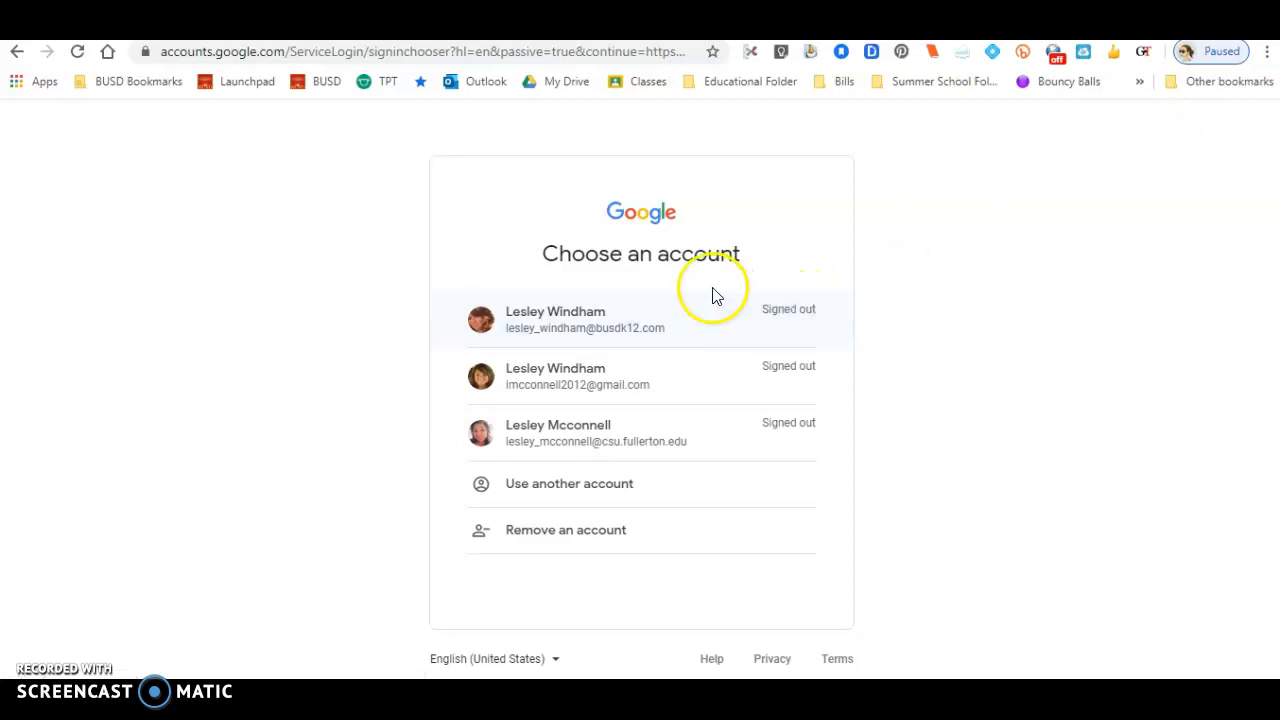
mouse_move(1030, 436)
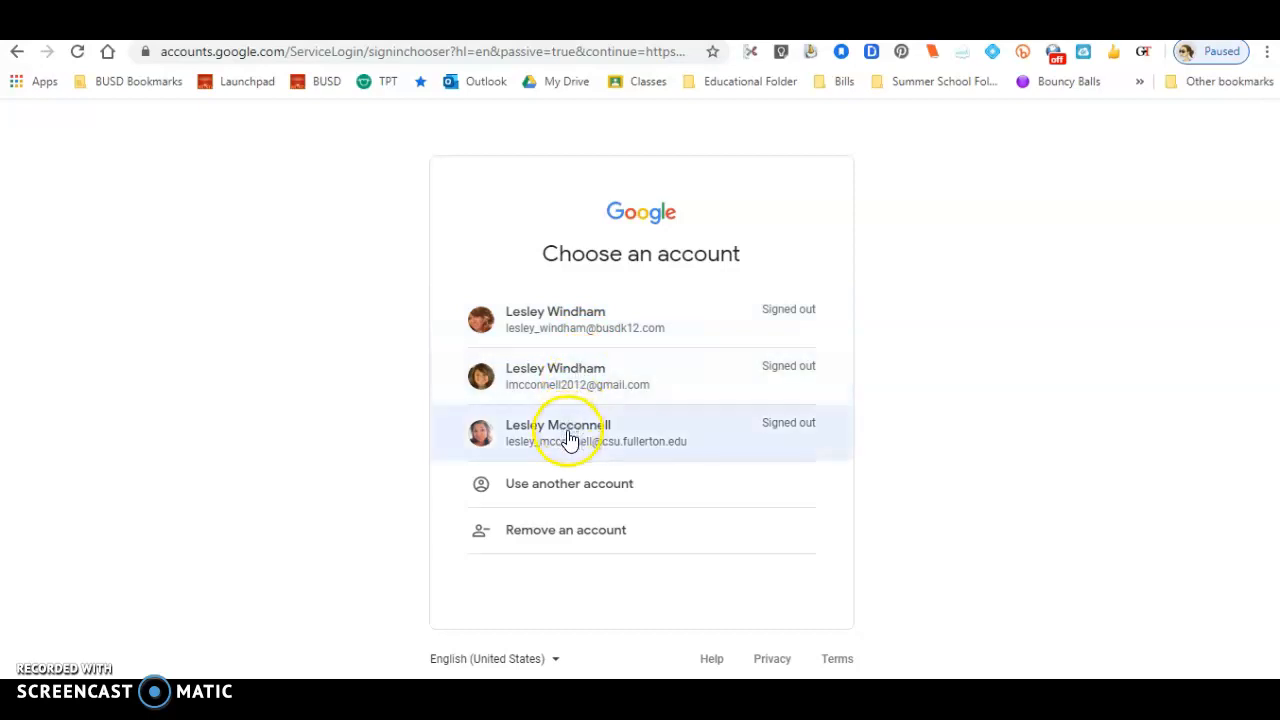
mouse_move(998, 300)
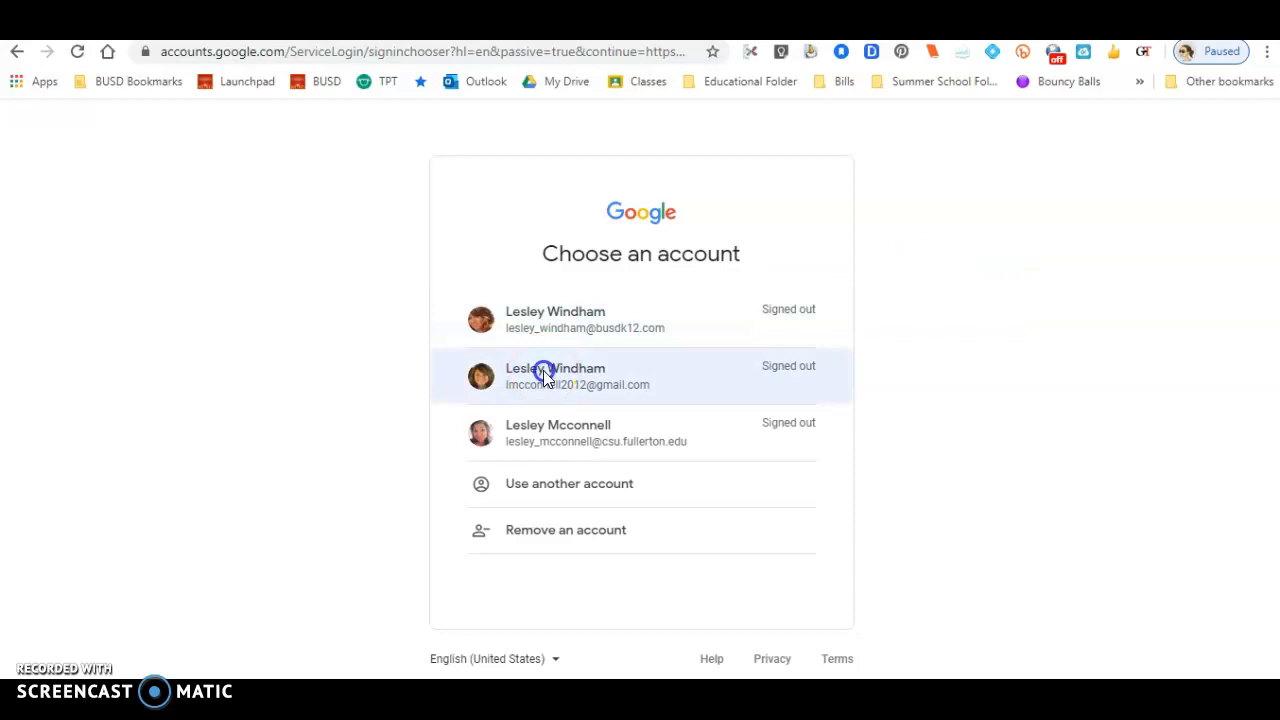
Sign in with the second saved account by submitting its password.
click(556, 376)
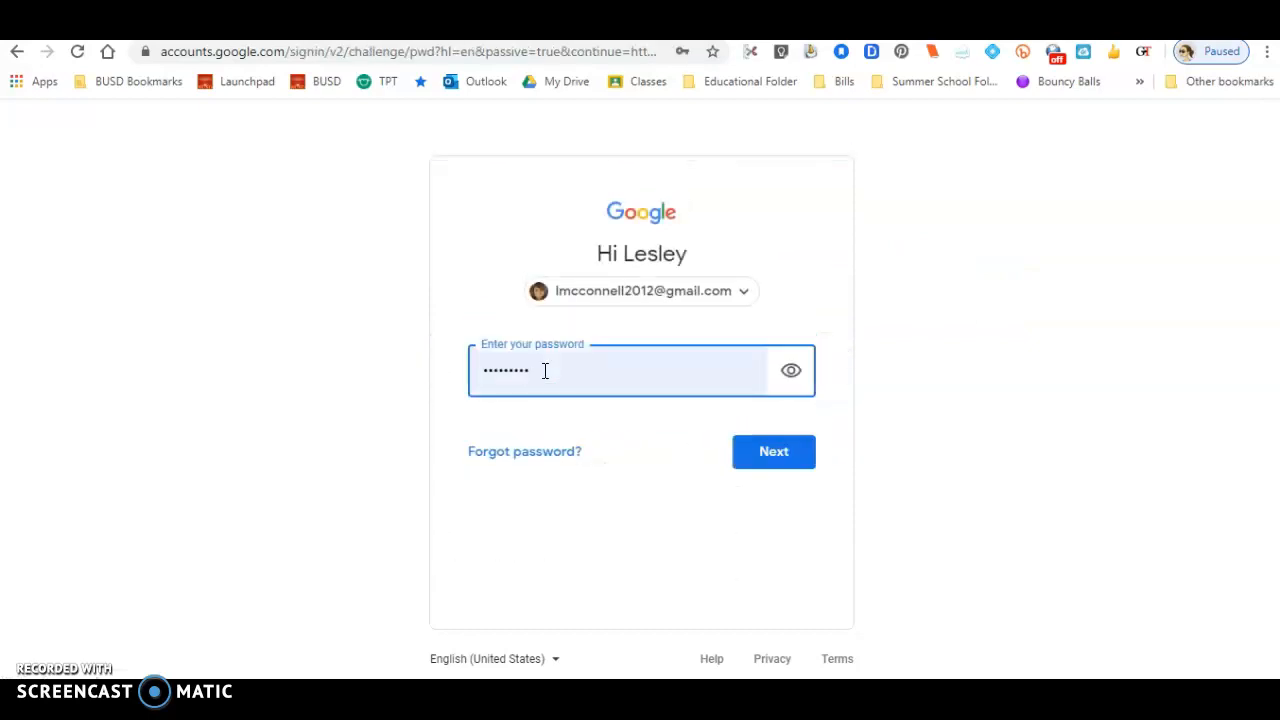
click(772, 452)
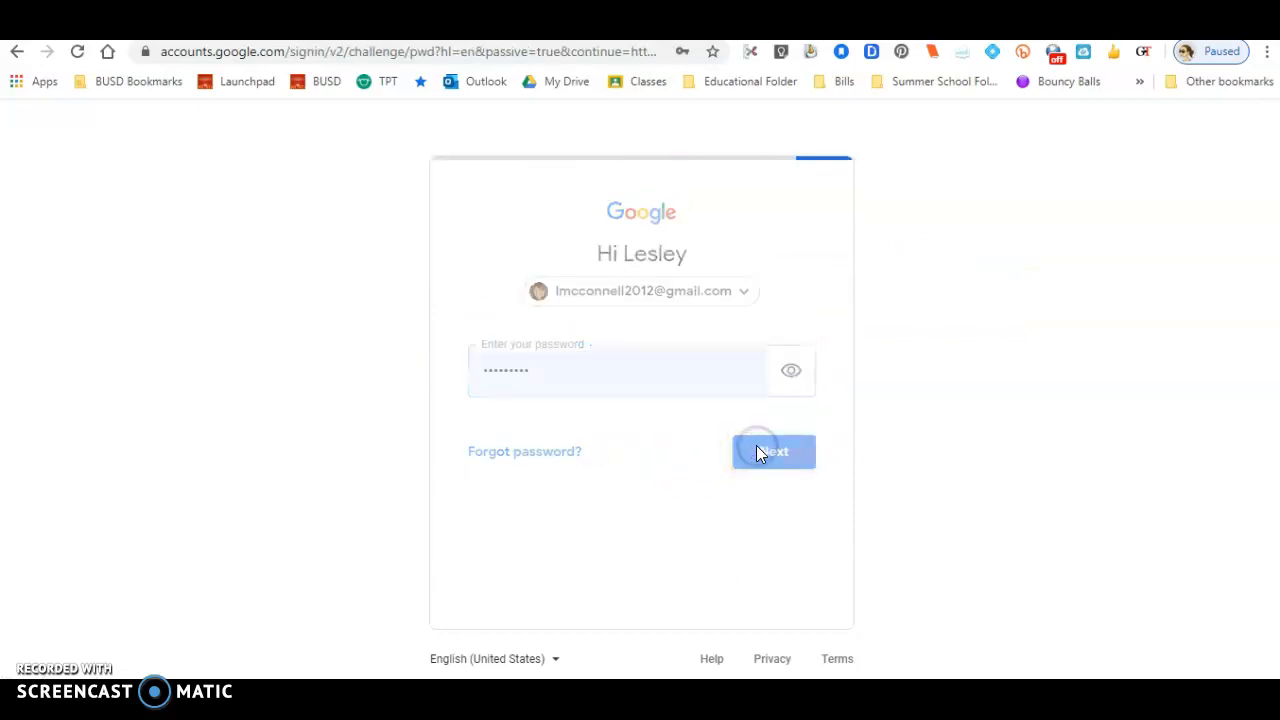
click(772, 452)
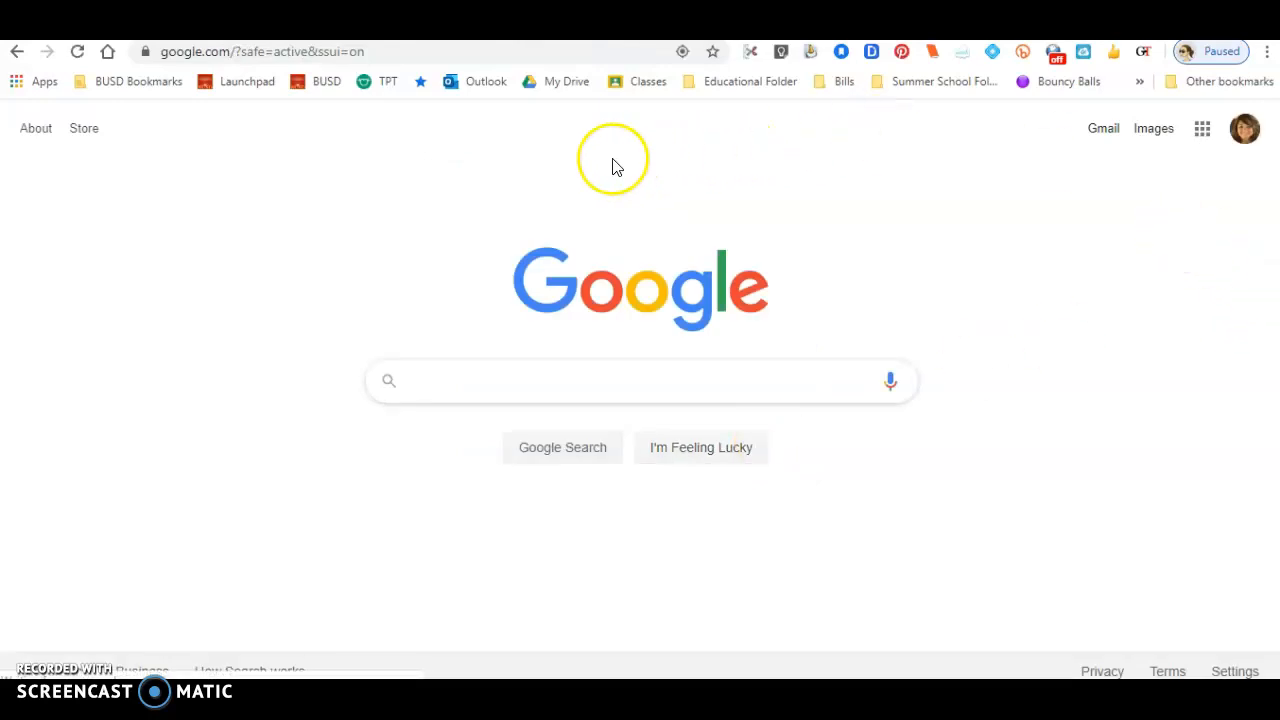
mouse_move(504, 160)
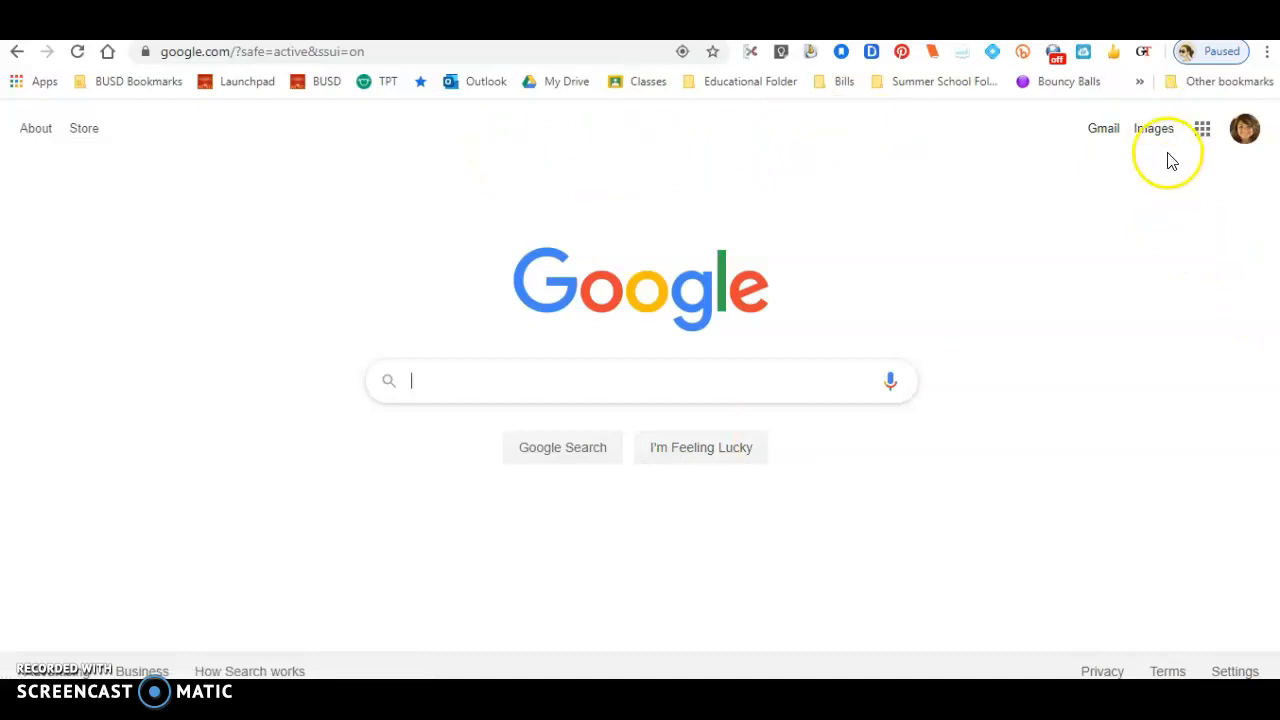
mouse_move(1204, 130)
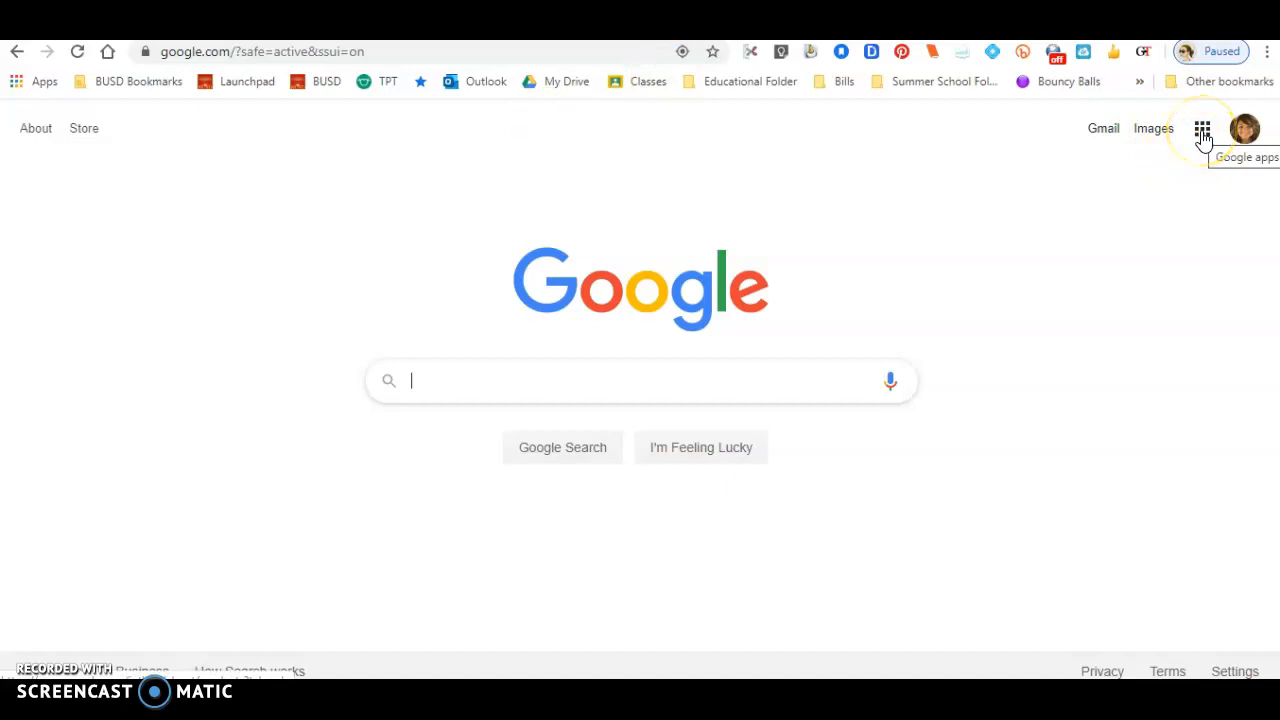
Browse the Google apps grid looking for Classroom, then close it.
click(1202, 128)
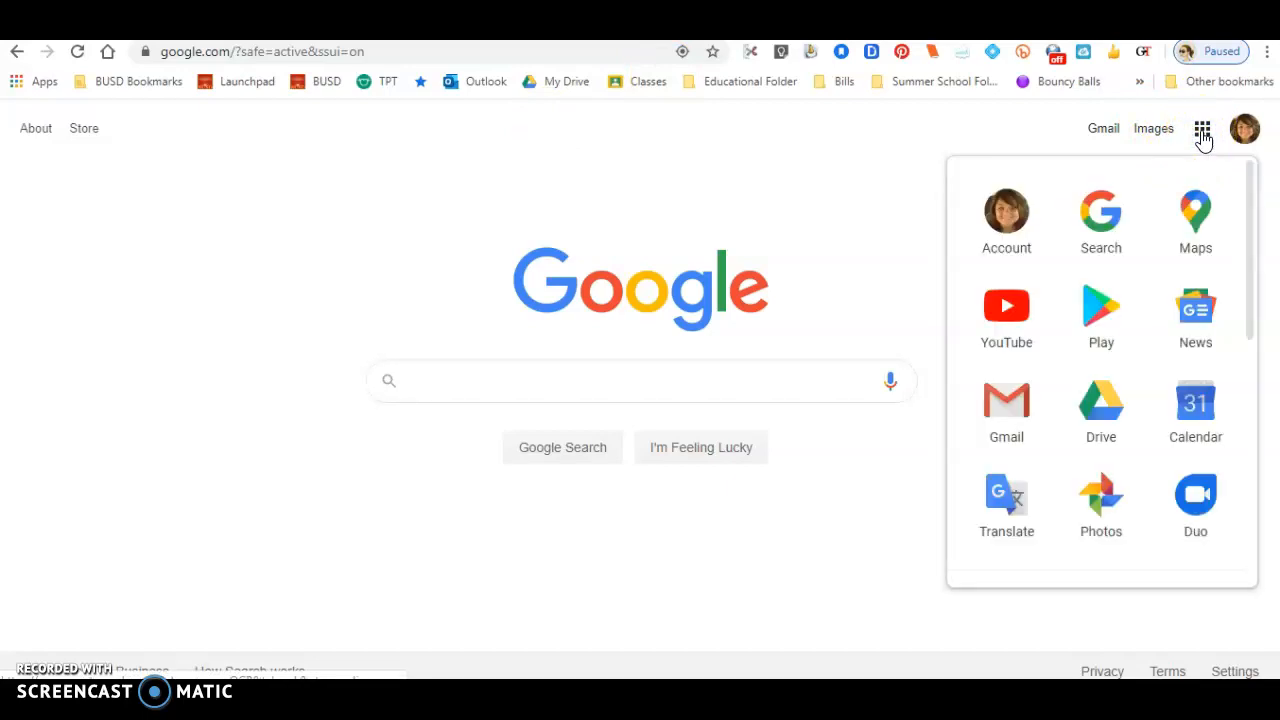
scroll(down, 3)
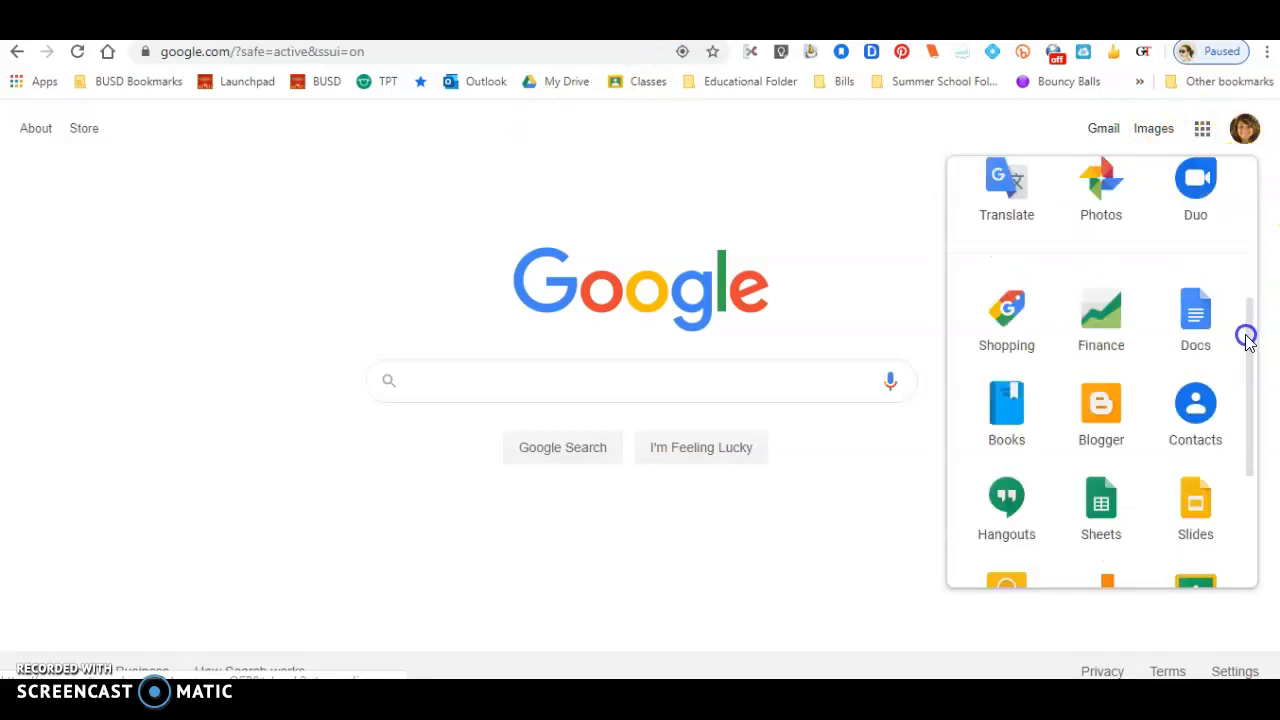
scroll(down, 3)
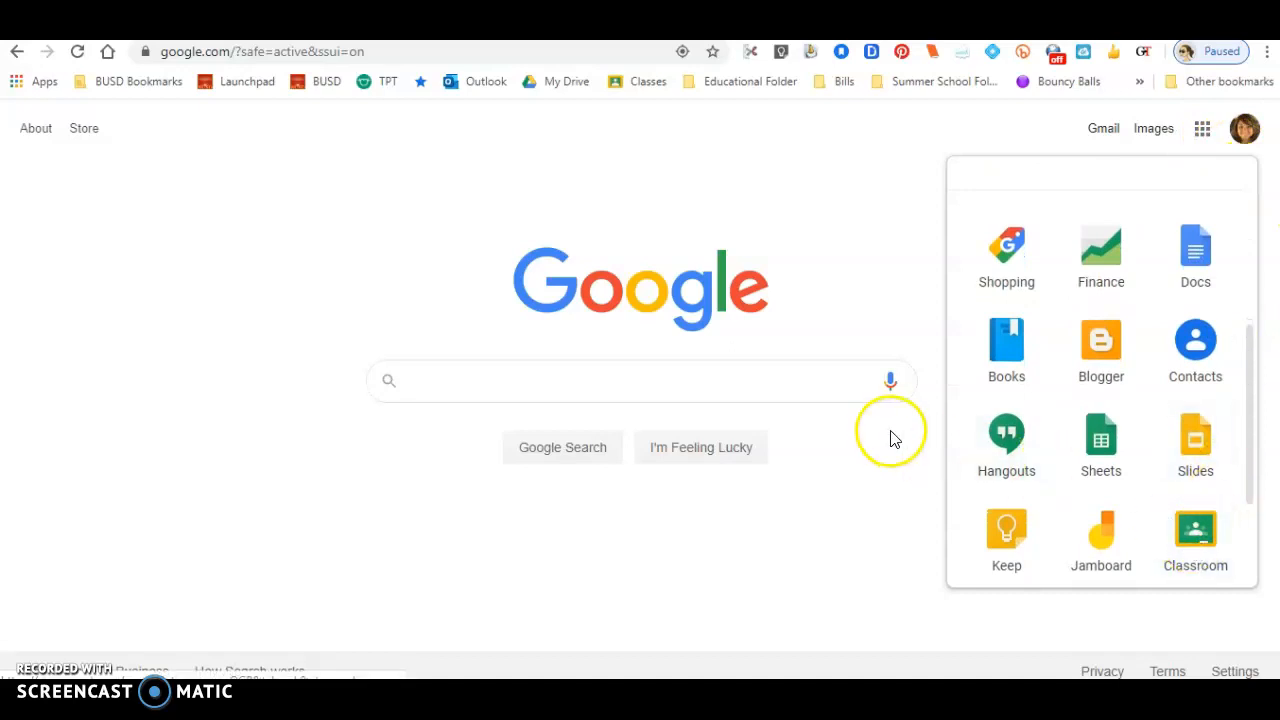
click(868, 218)
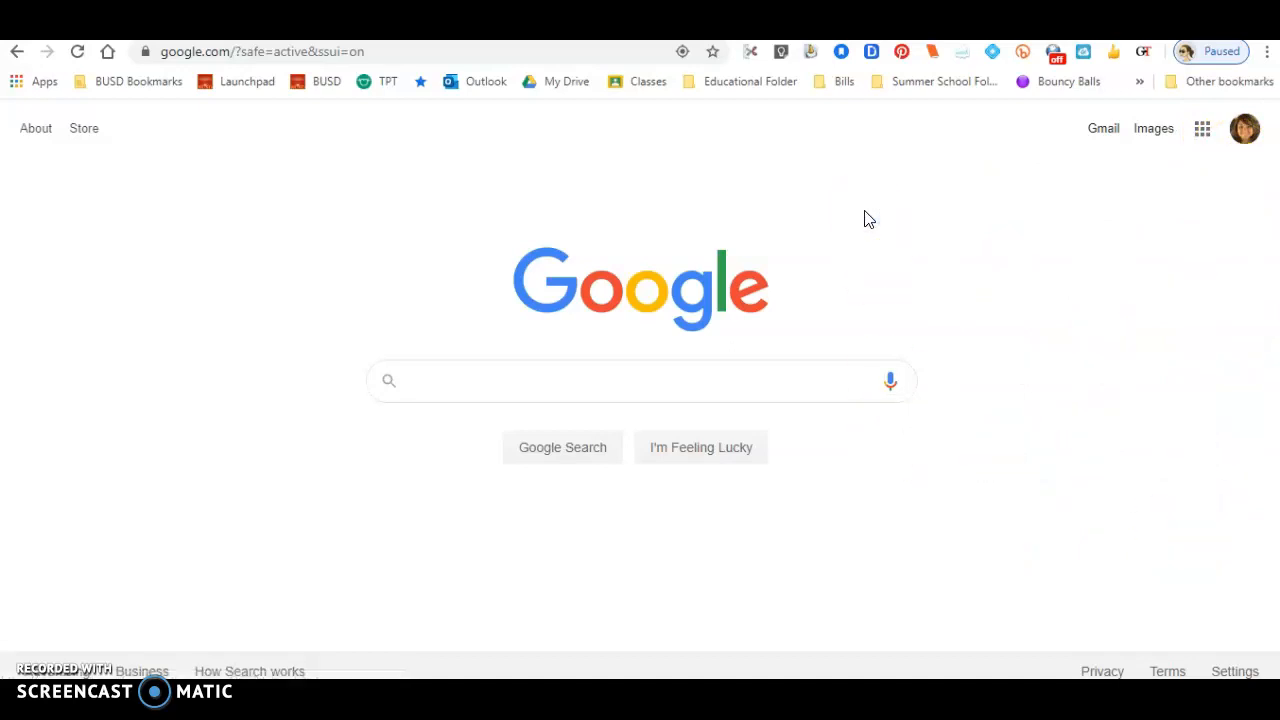
mouse_move(640, 80)
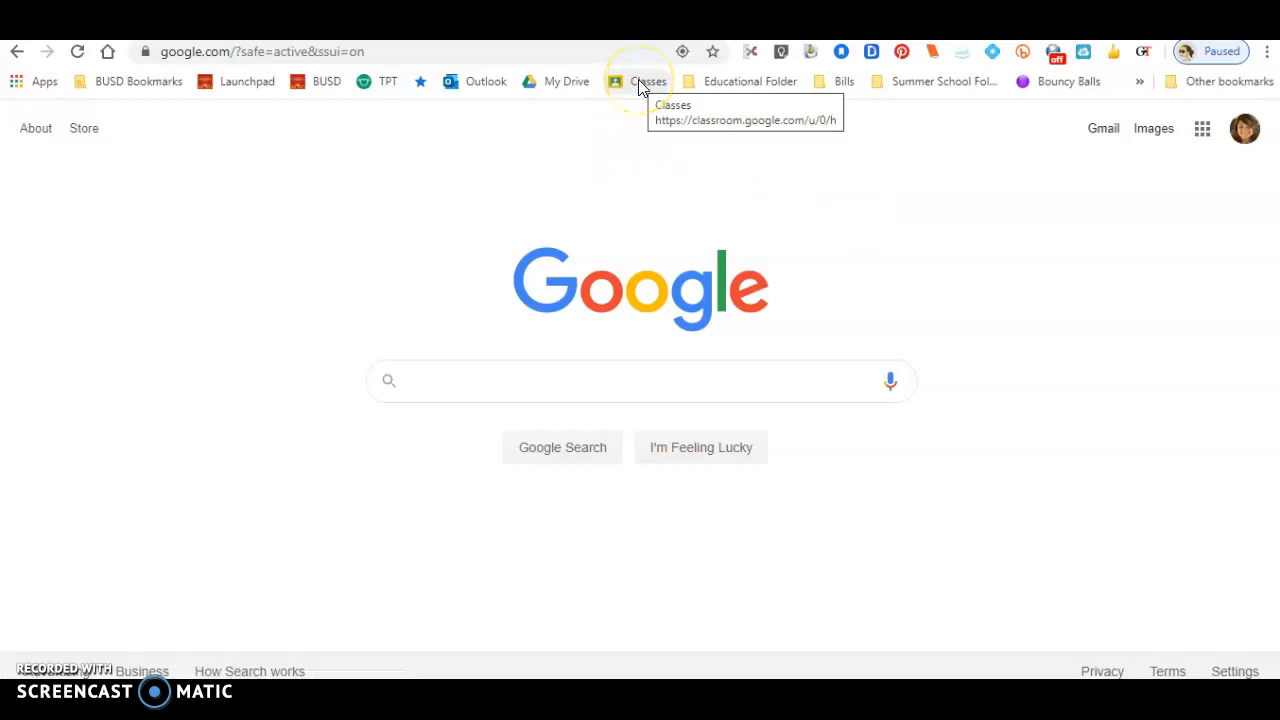
mouse_move(316, 52)
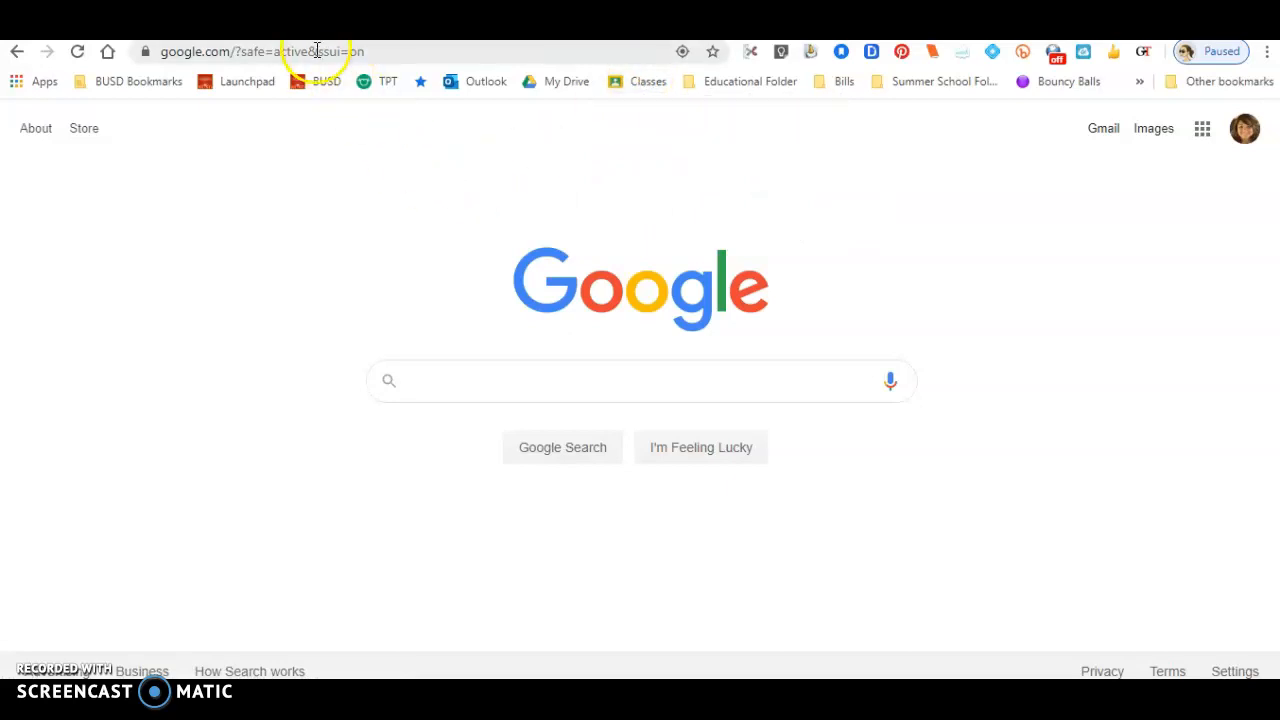
mouse_move(238, 80)
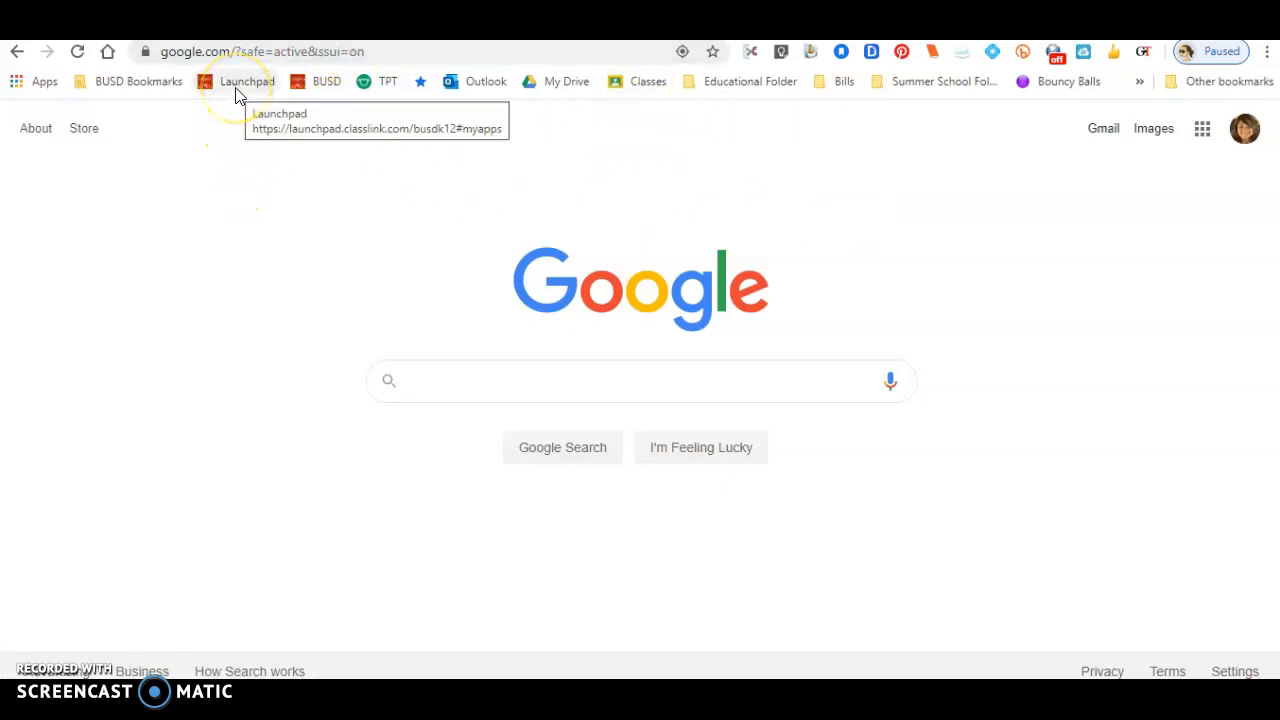
mouse_move(256, 52)
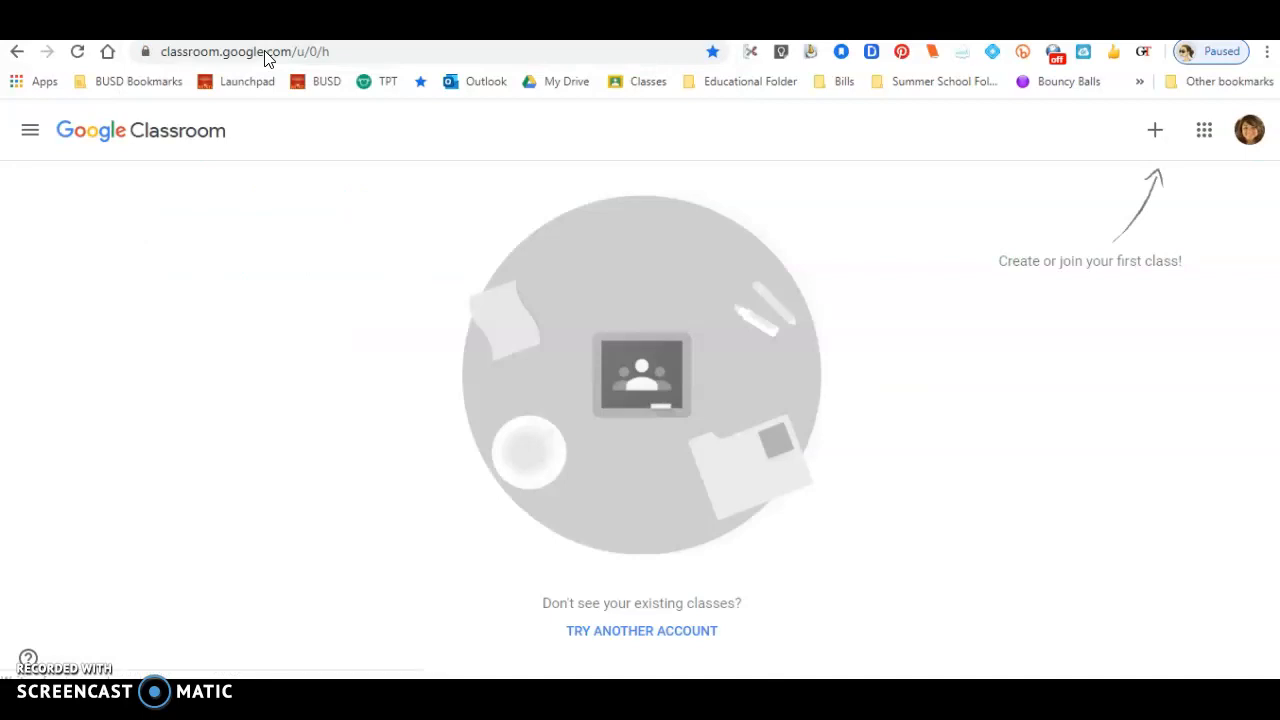
mouse_move(82, 288)
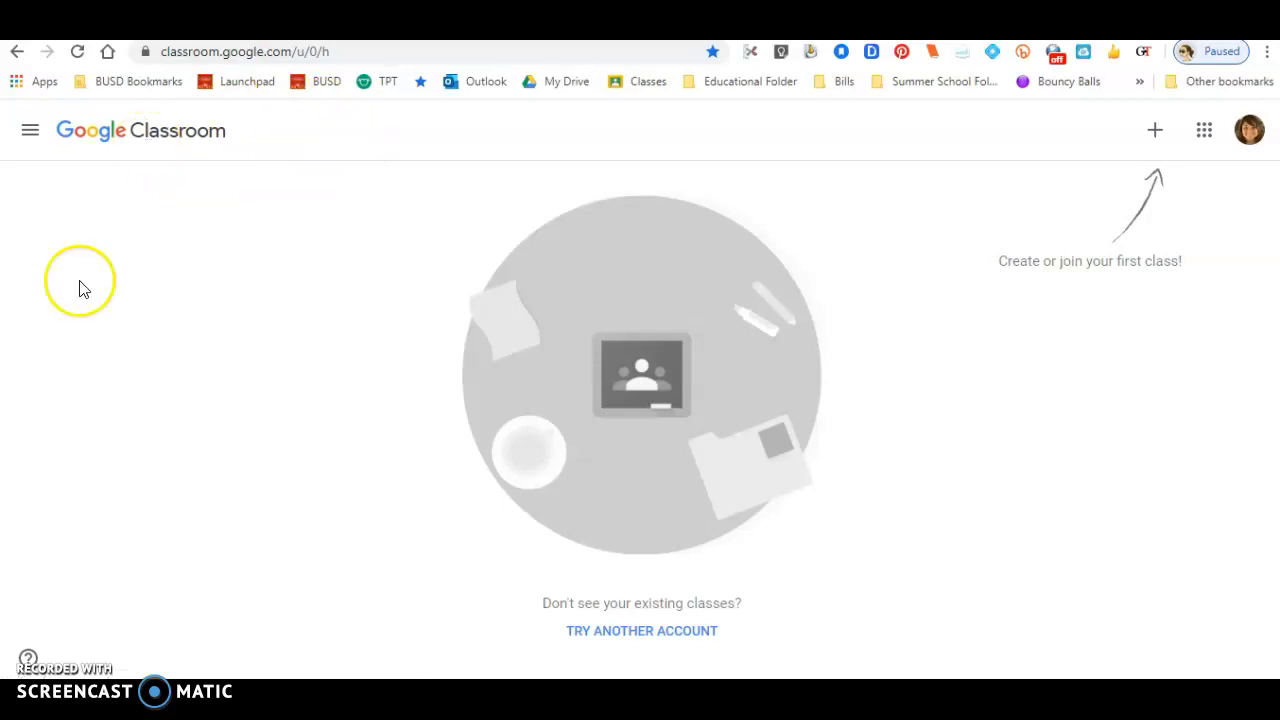
mouse_move(84, 288)
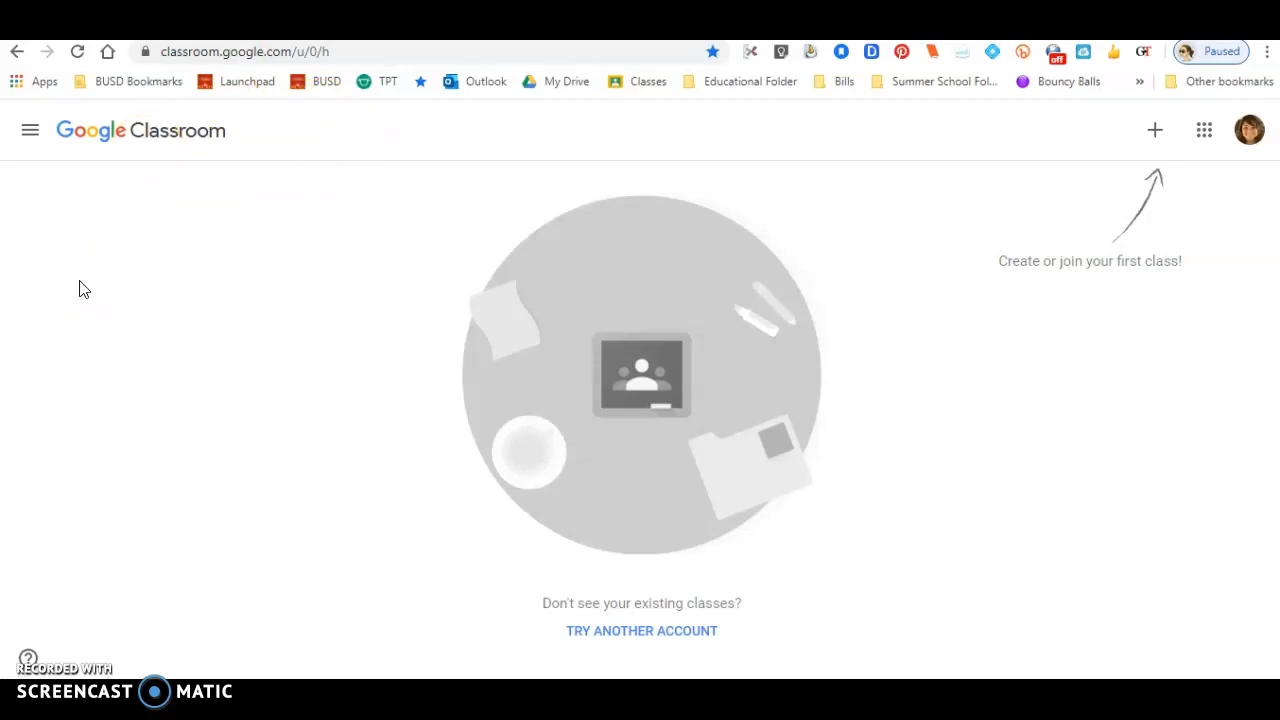
mouse_move(1120, 64)
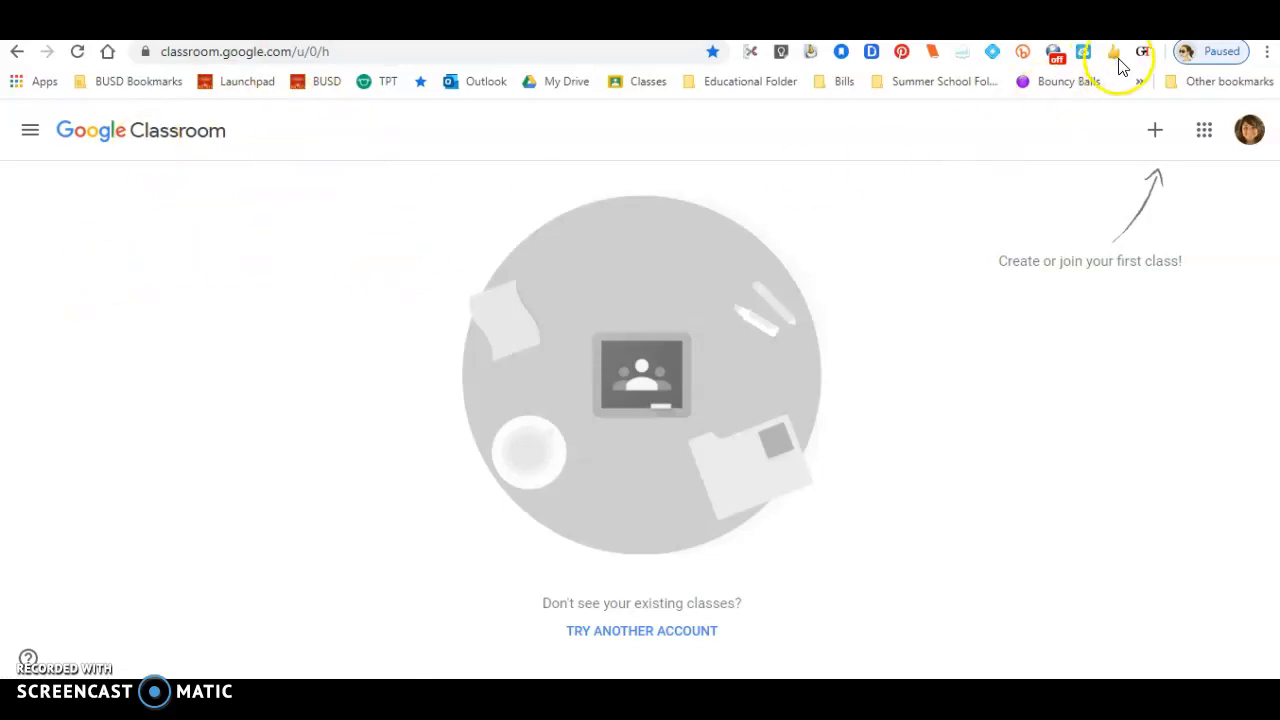
mouse_move(1156, 130)
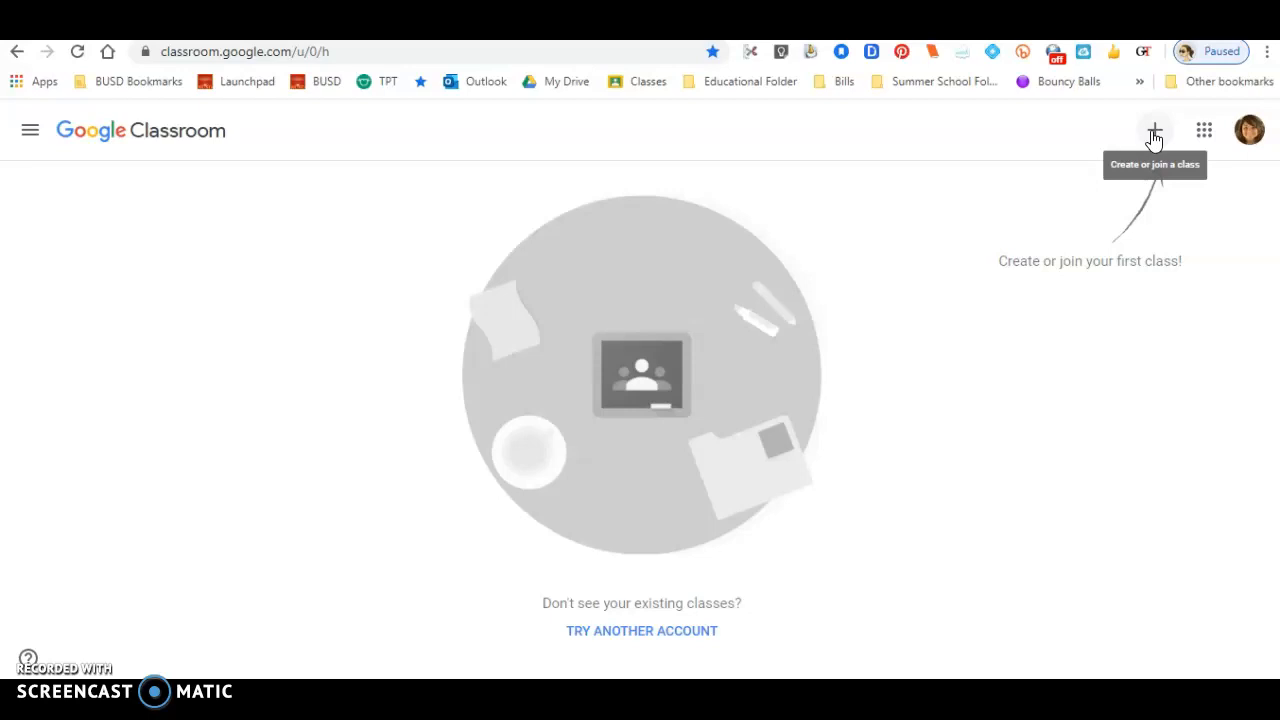
mouse_move(836, 218)
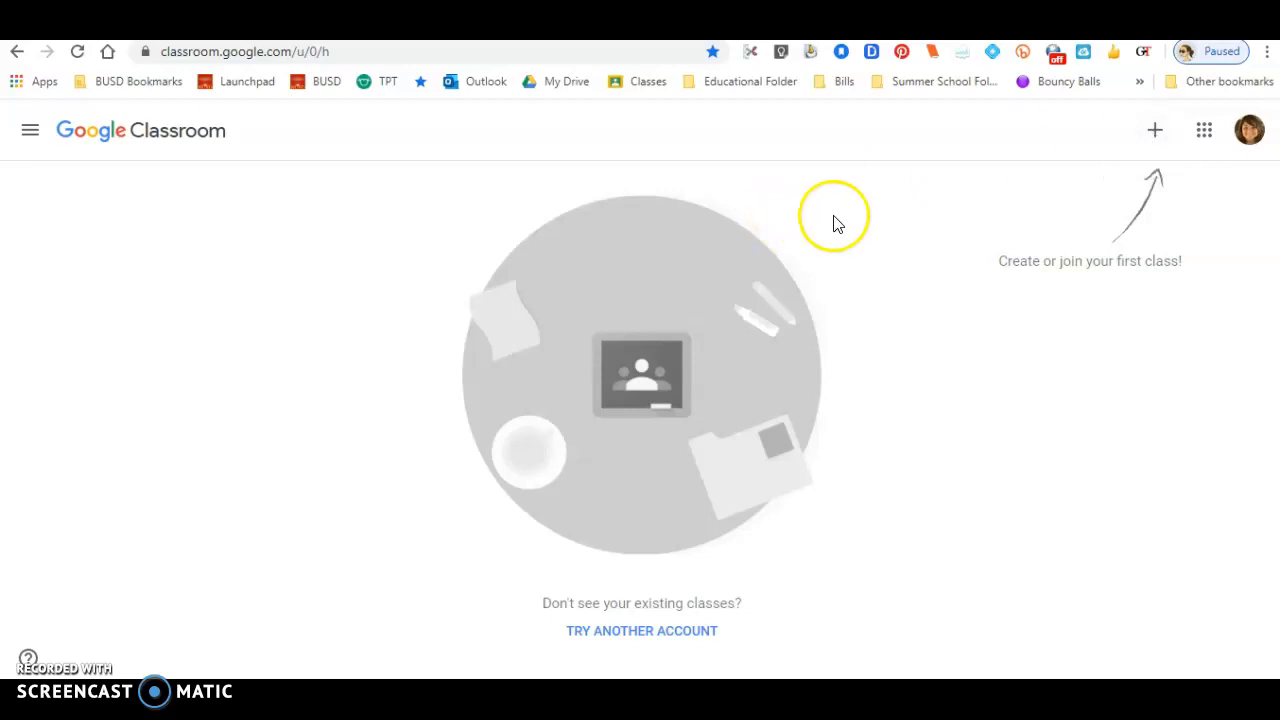
mouse_move(904, 238)
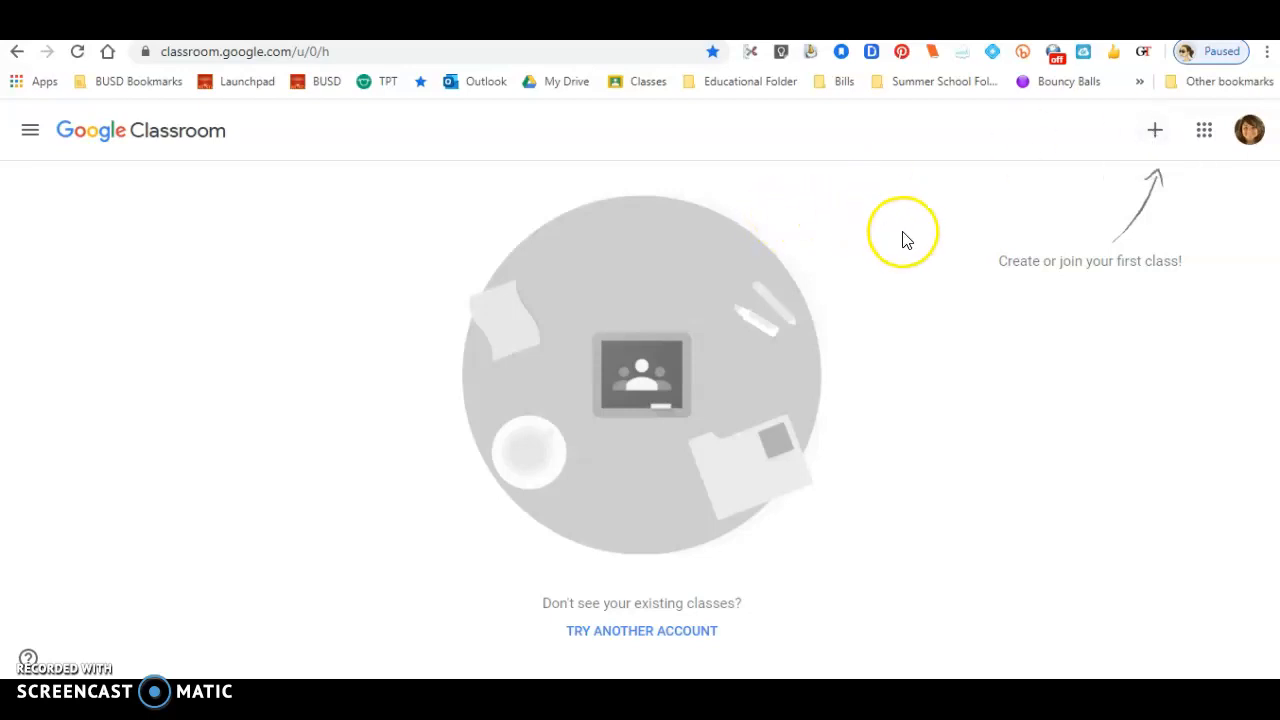
mouse_move(1248, 130)
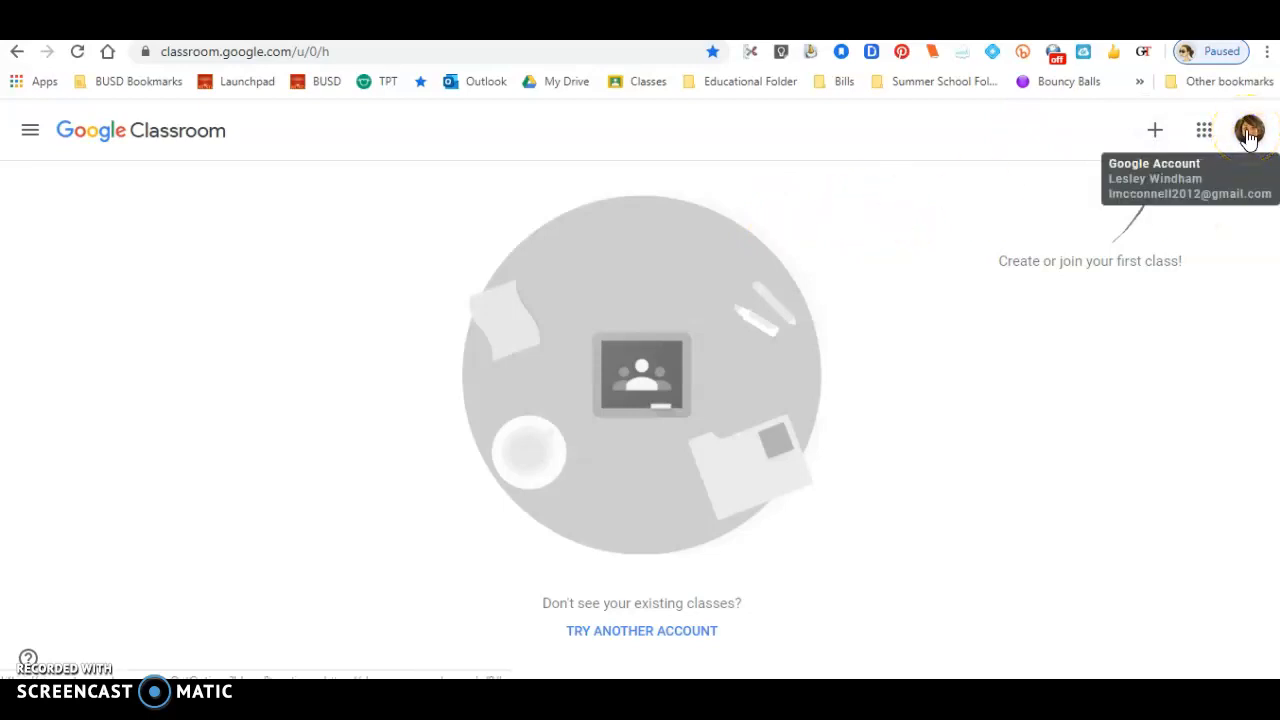
Sign back in to the signed-out school district account and verify it with its password.
click(1248, 130)
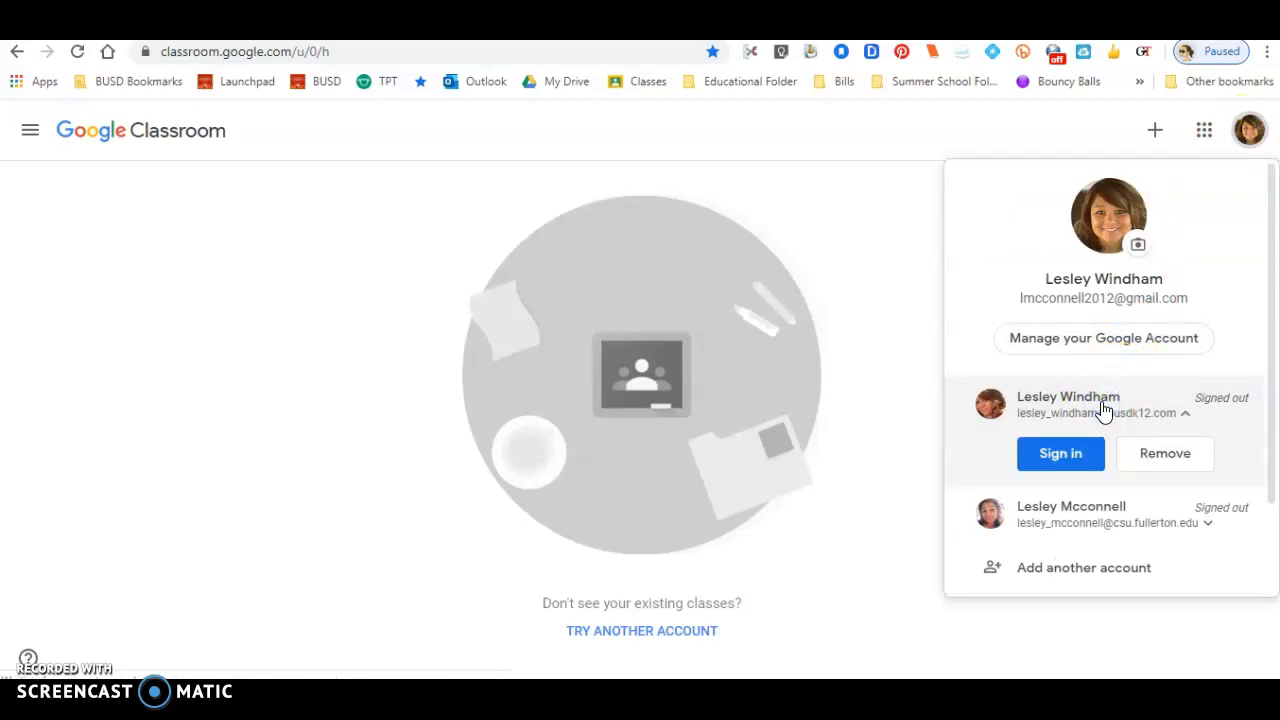
click(1060, 452)
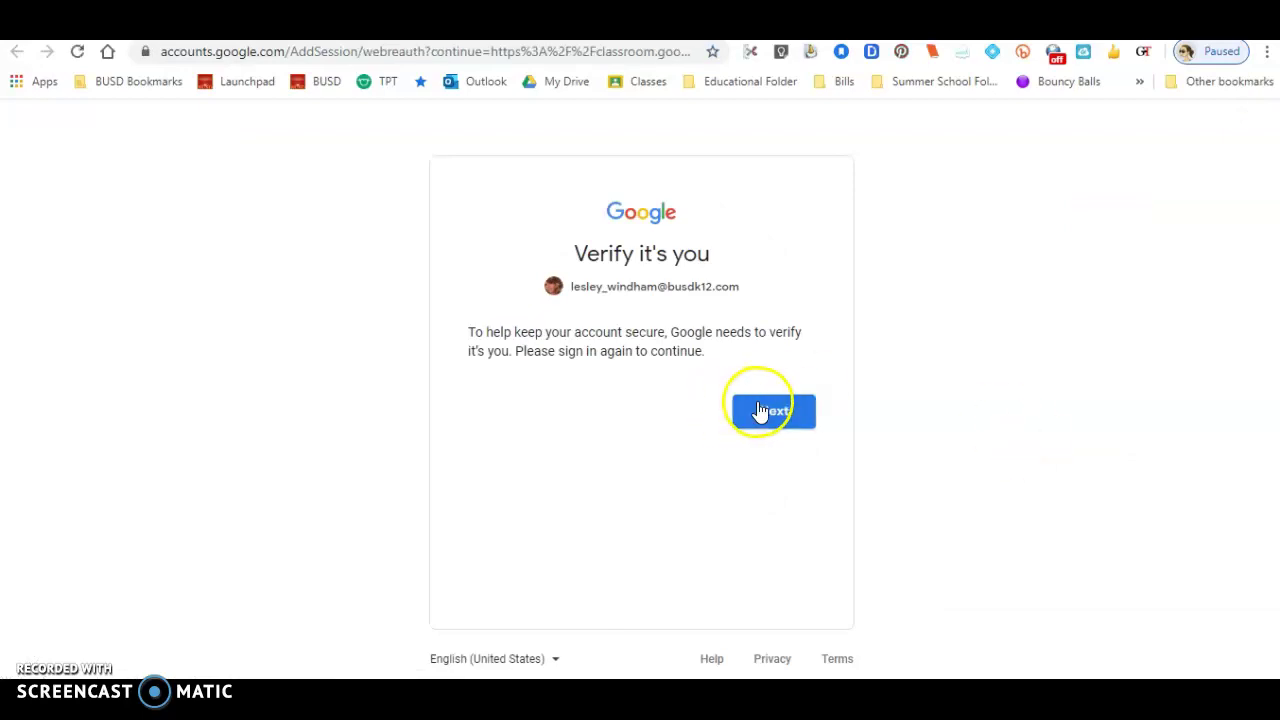
click(772, 412)
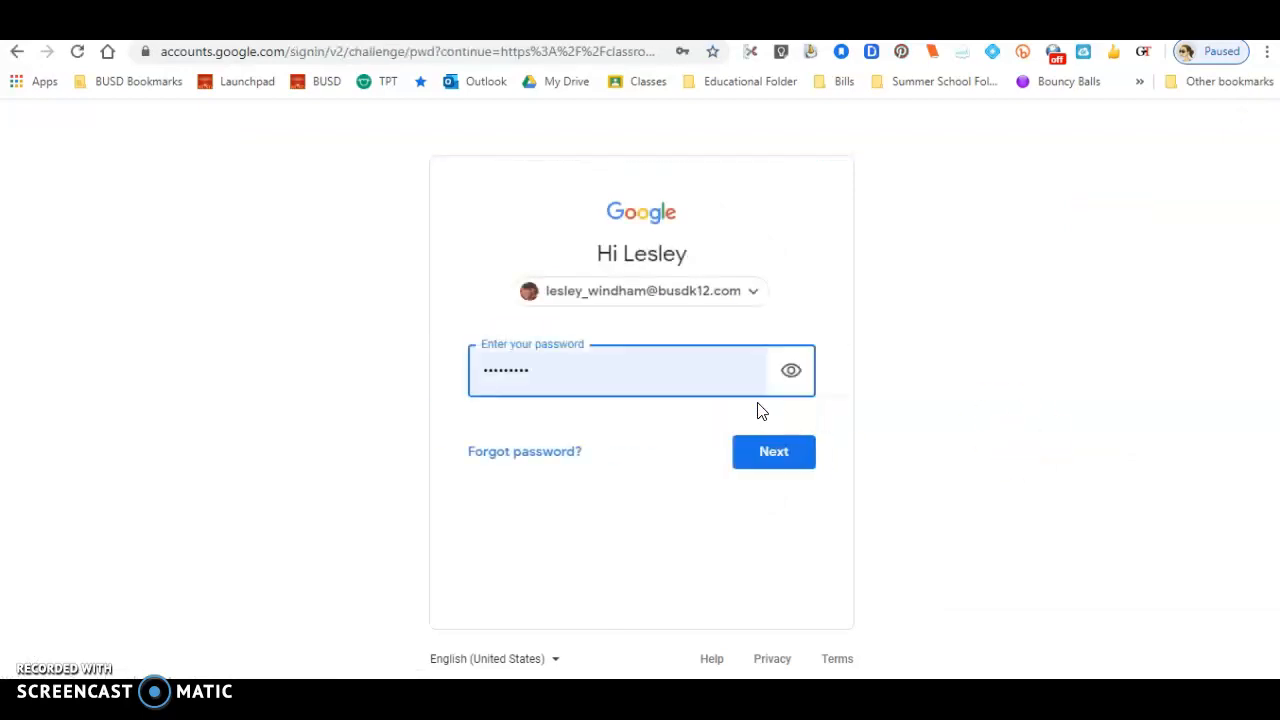
click(772, 452)
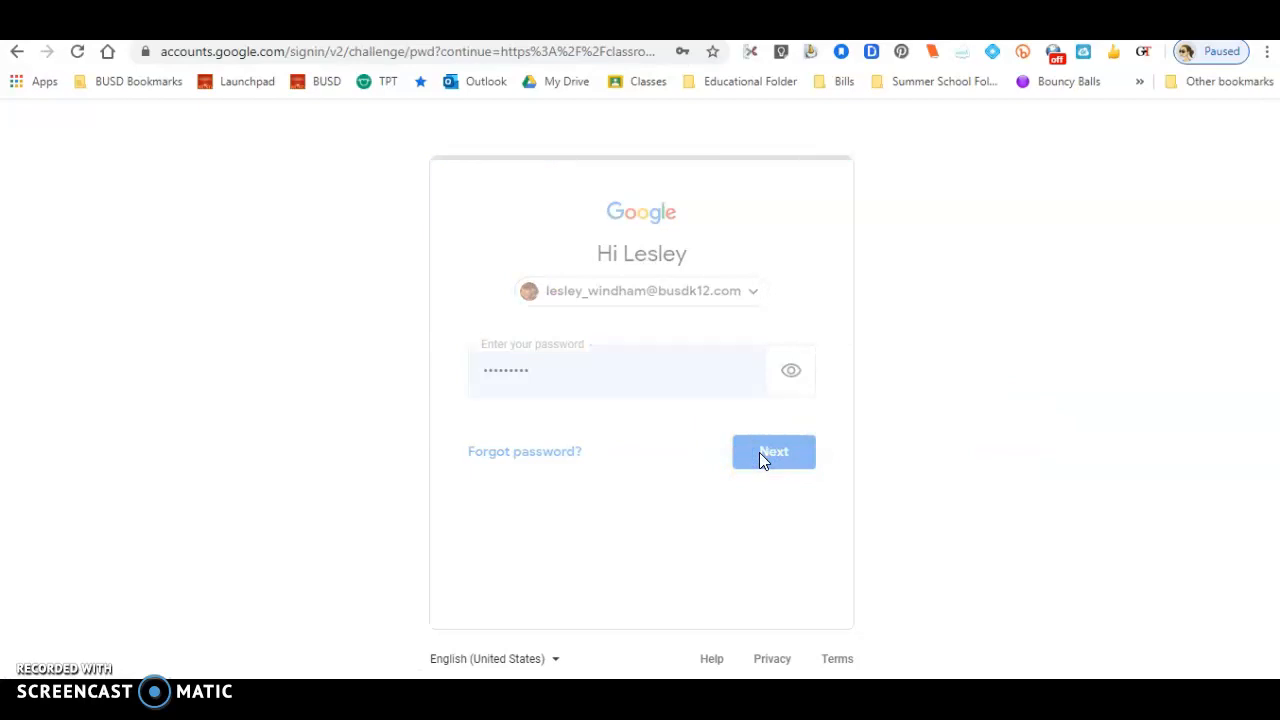
click(772, 452)
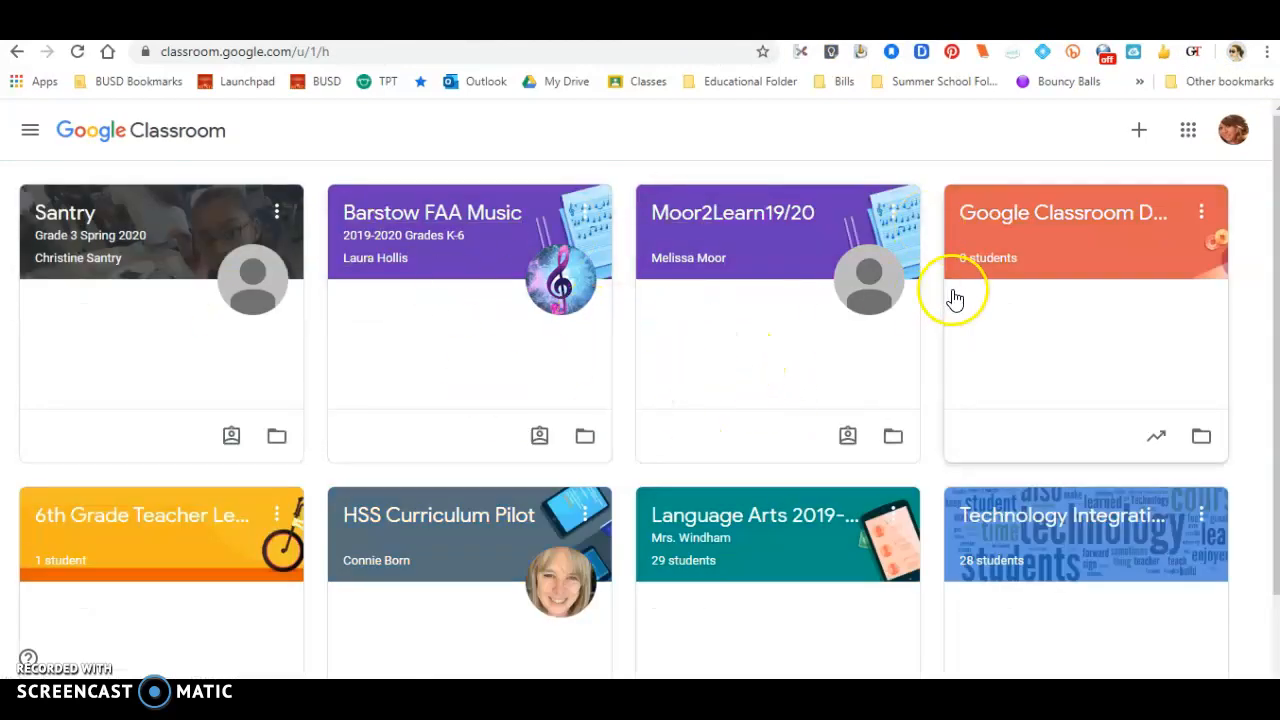
mouse_move(482, 278)
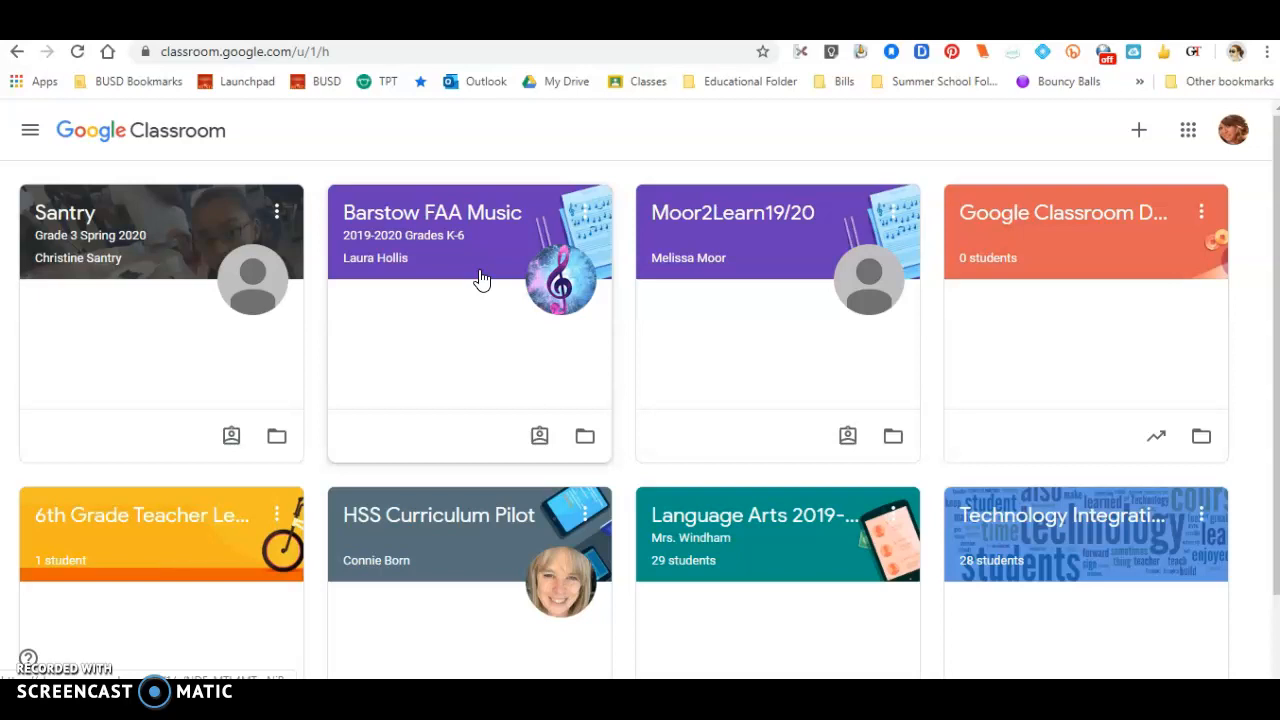
mouse_move(756, 140)
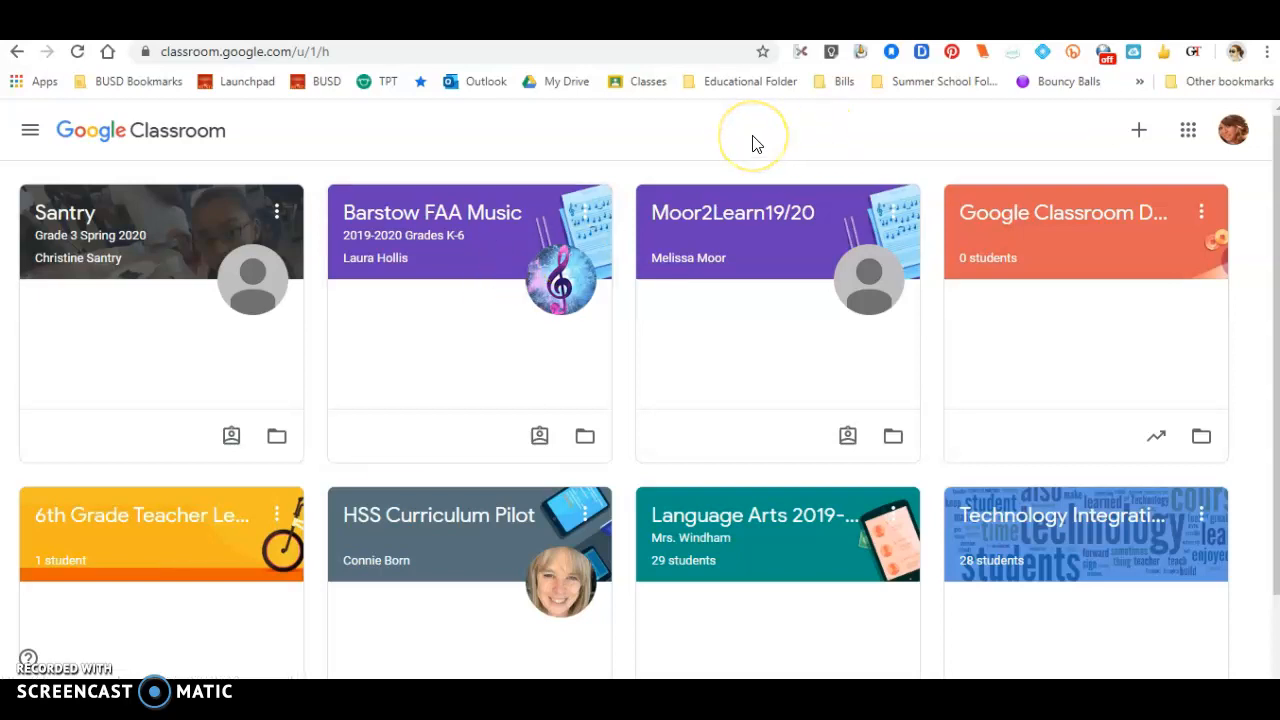
mouse_move(1030, 148)
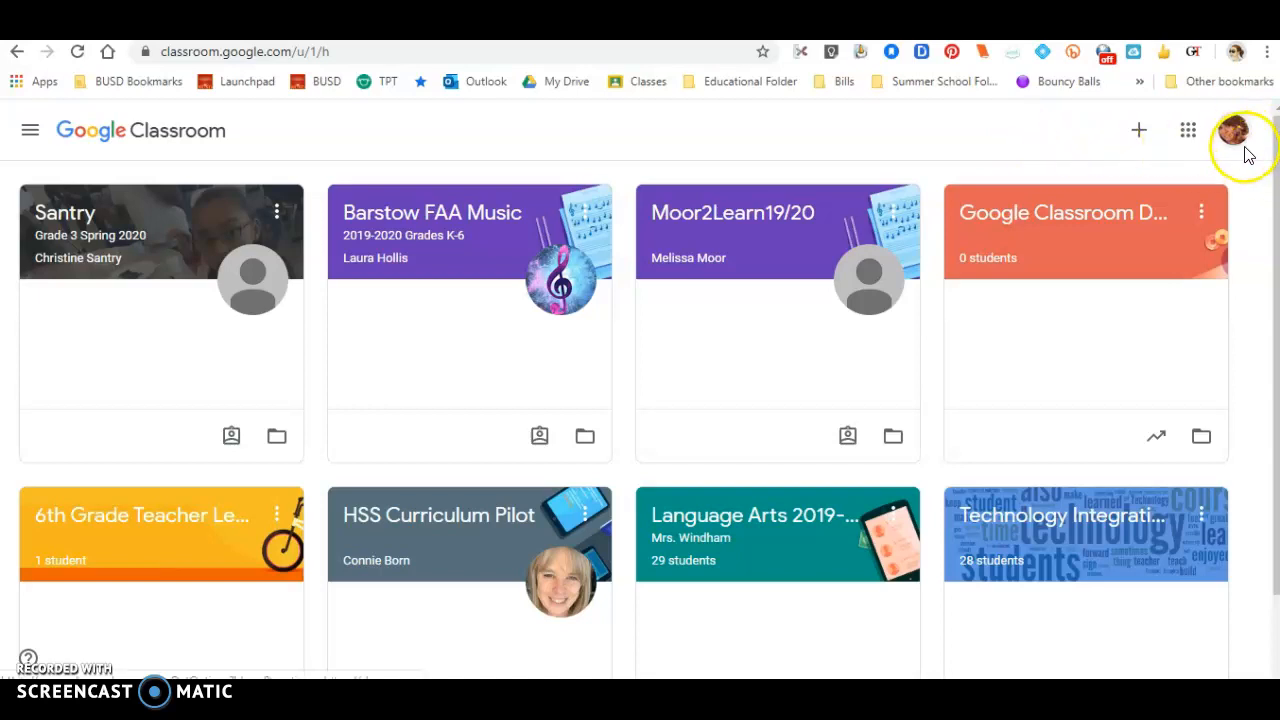
mouse_move(578, 144)
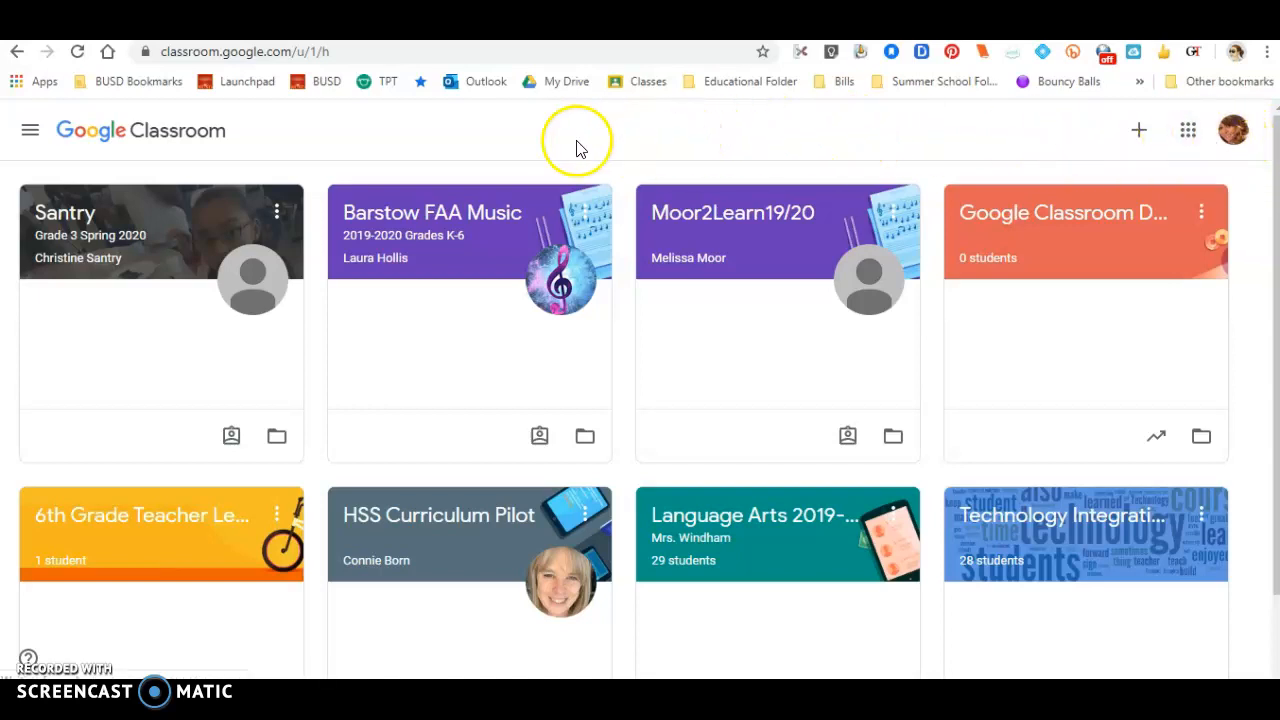
mouse_move(378, 118)
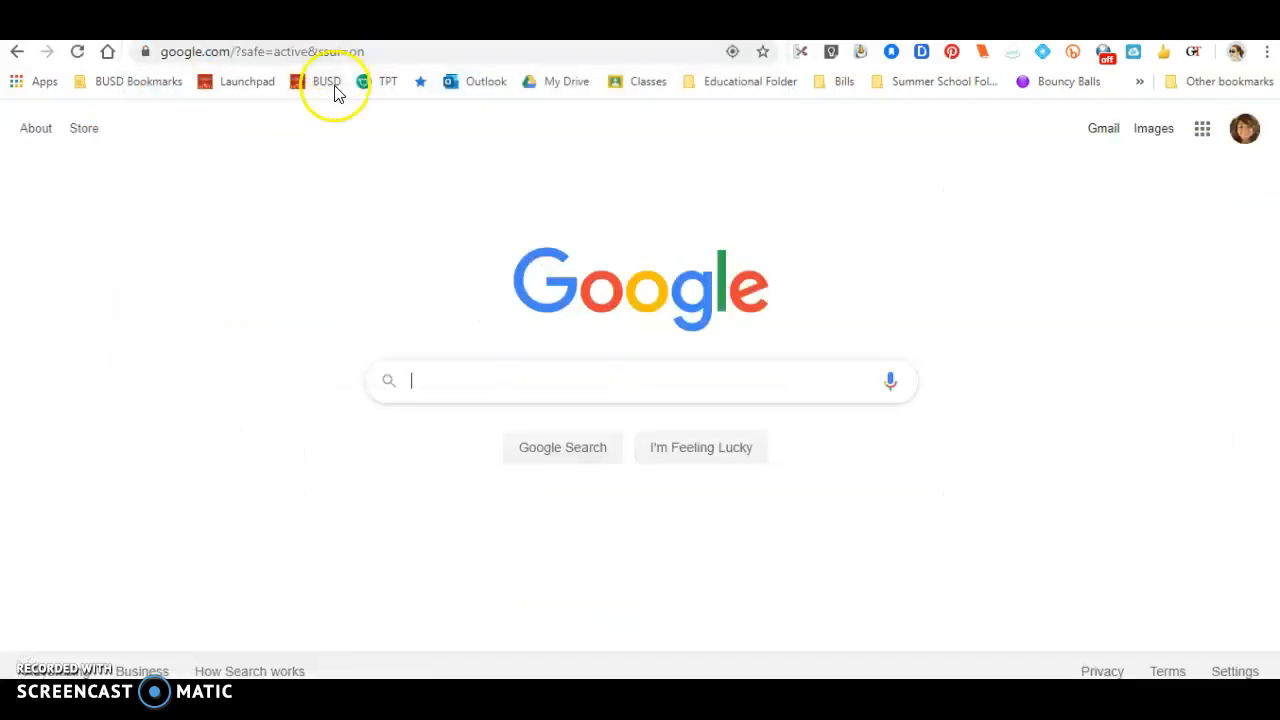
mouse_move(1188, 248)
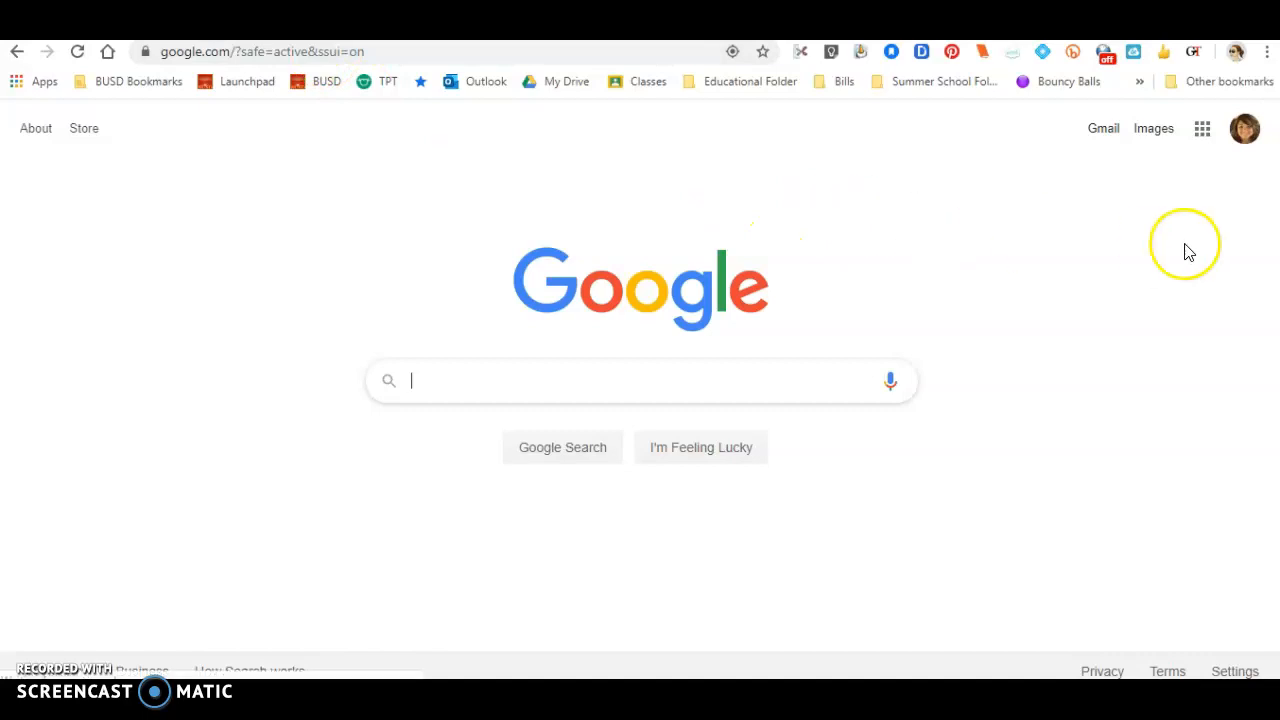
mouse_move(1100, 182)
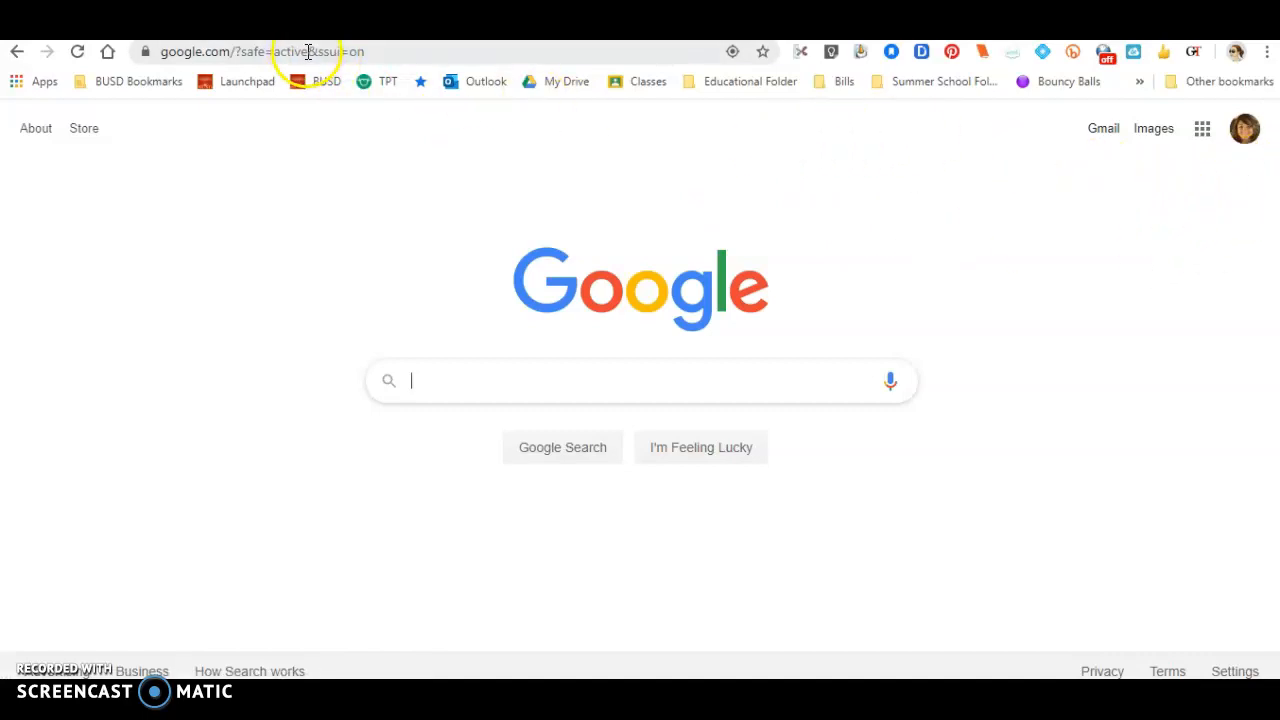
mouse_move(1244, 128)
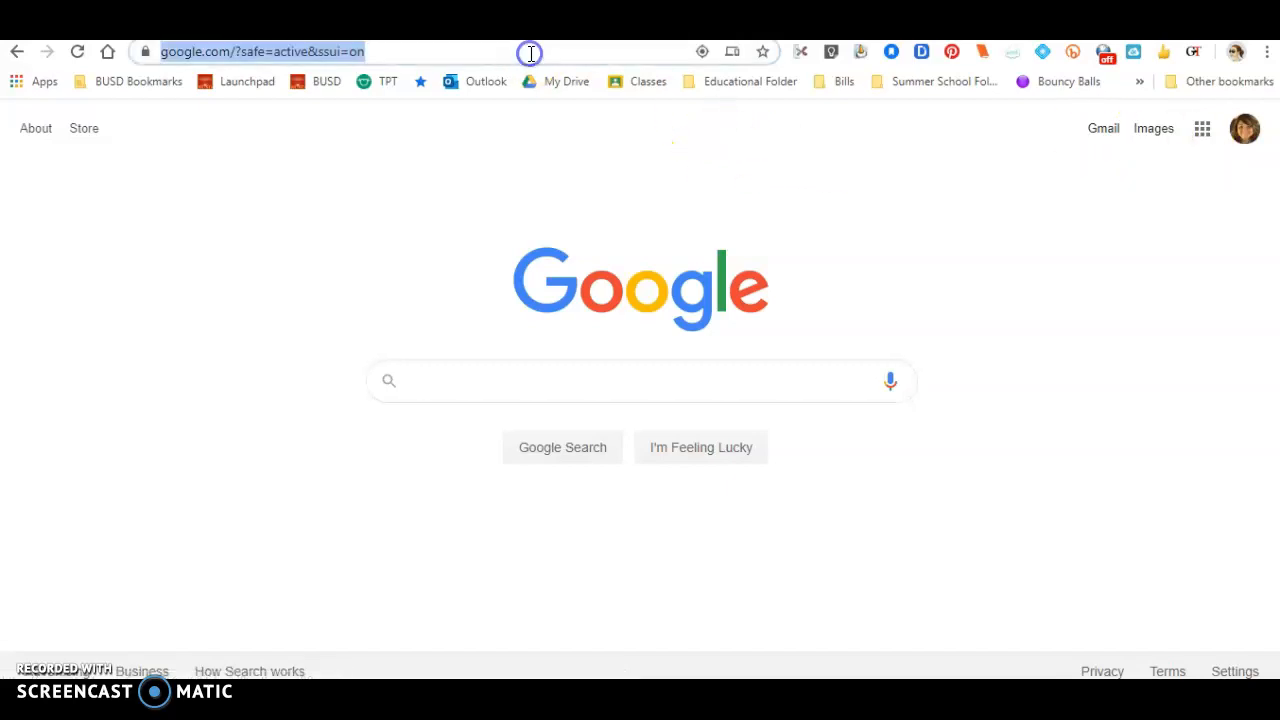
Enter the classroom address in the address bar to load classroom.google.com.
text(classro4)
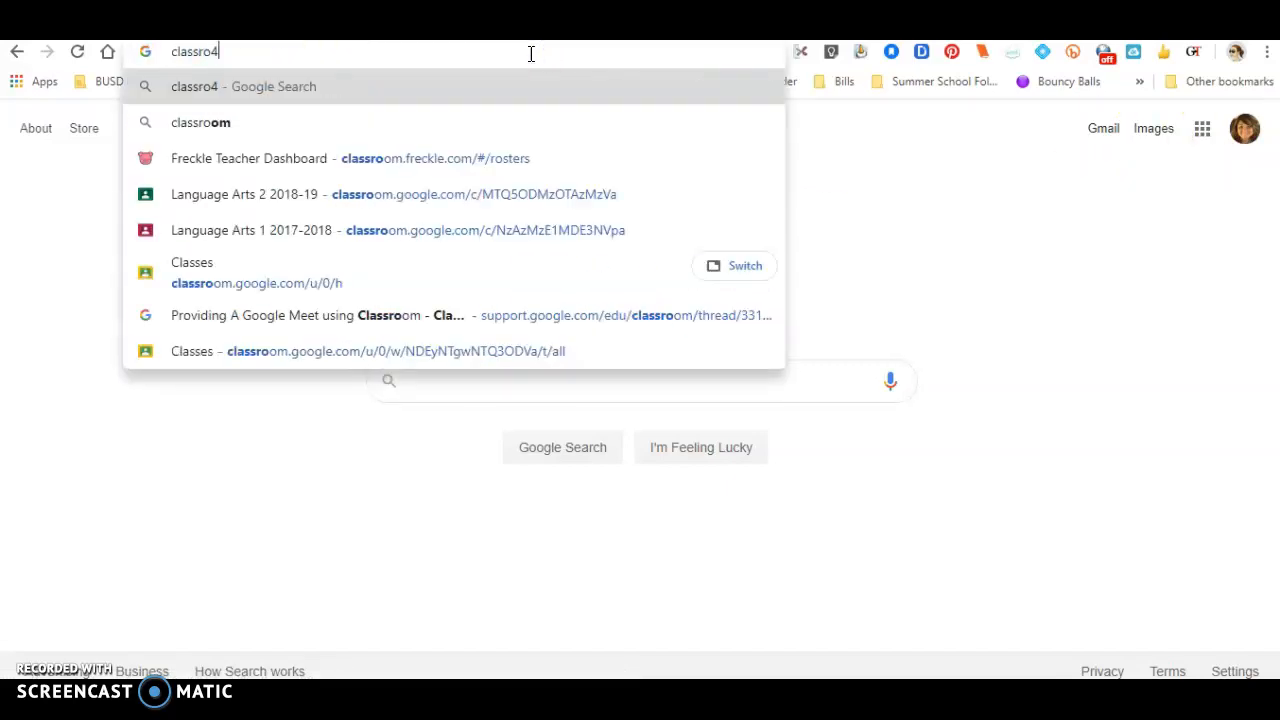
key(Backspace)
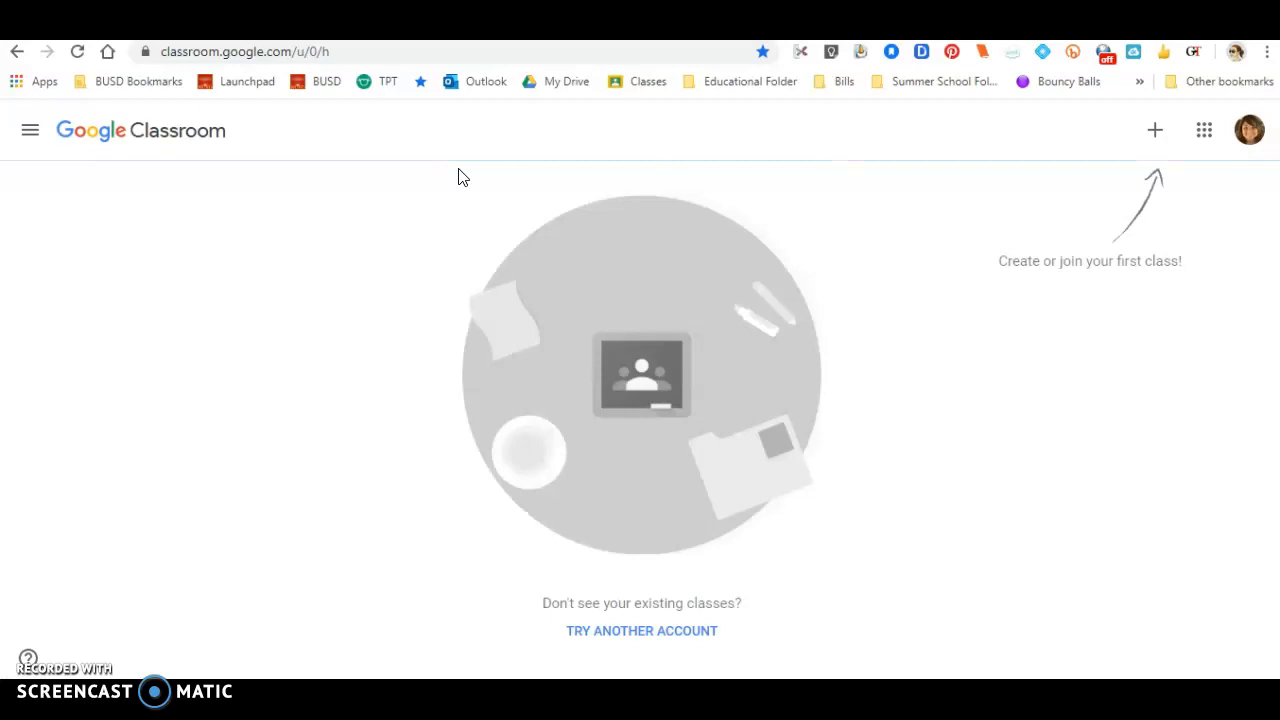
mouse_move(492, 212)
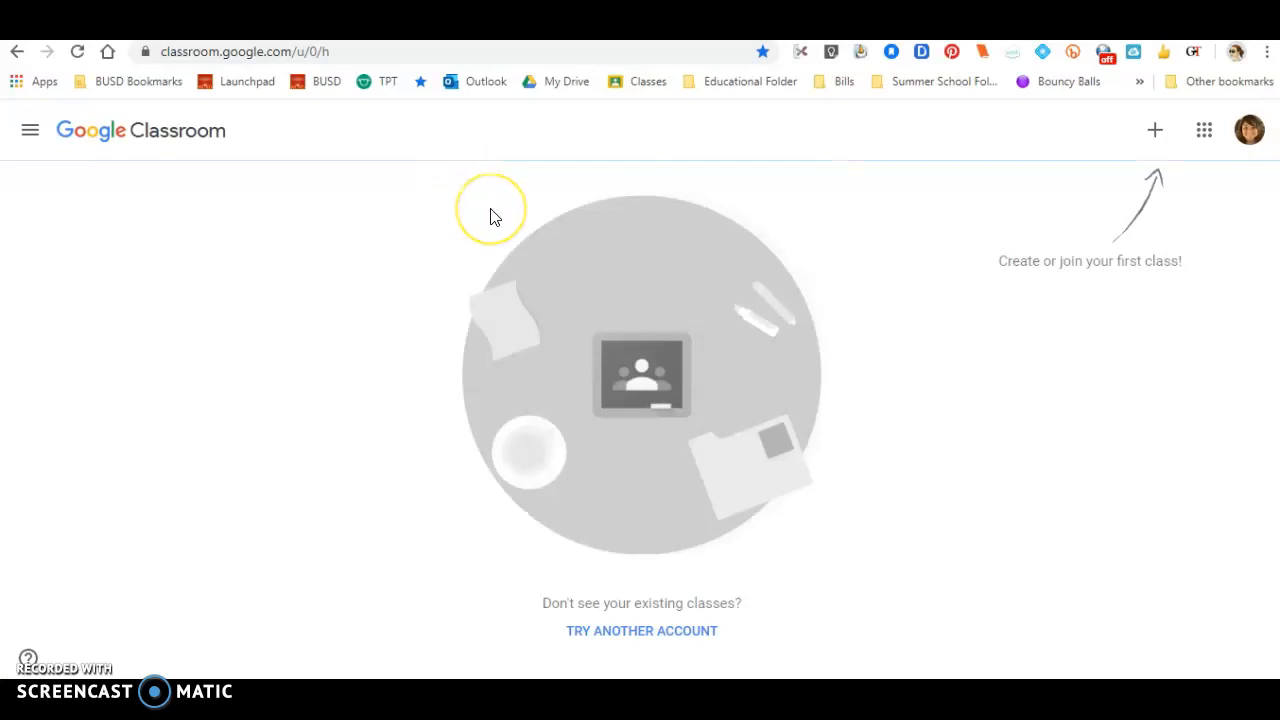
mouse_move(492, 216)
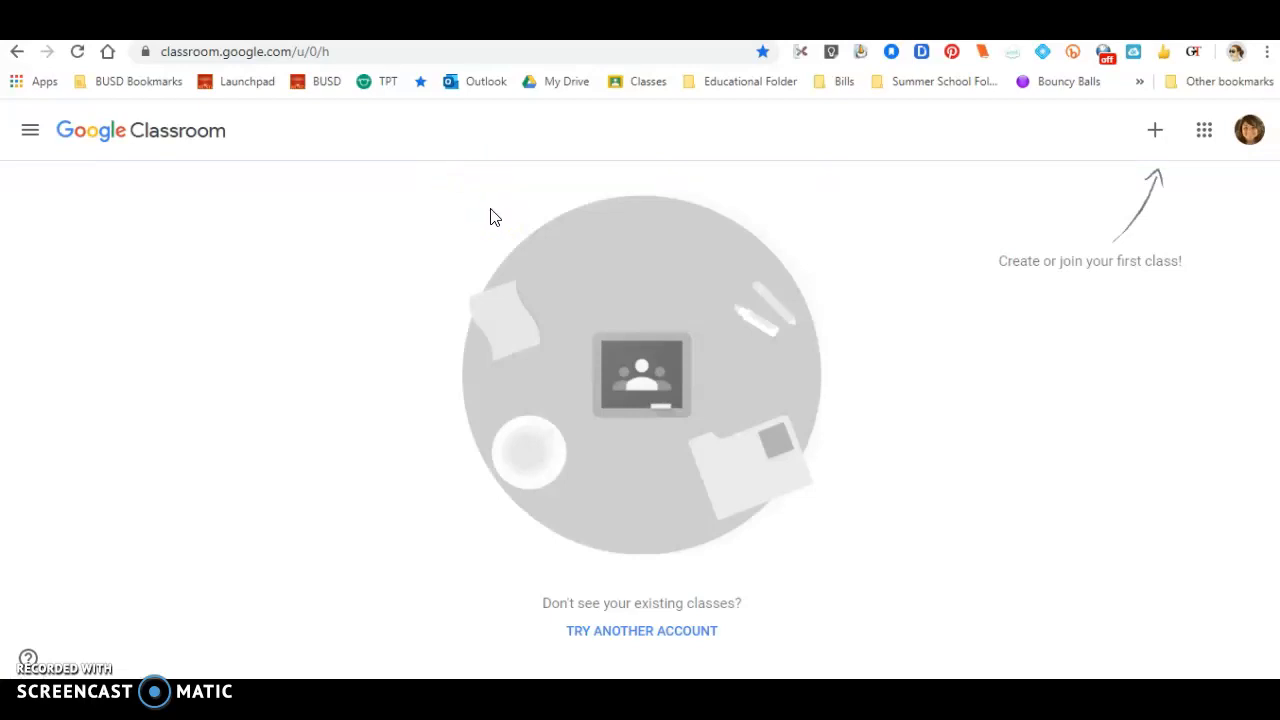
mouse_move(952, 252)
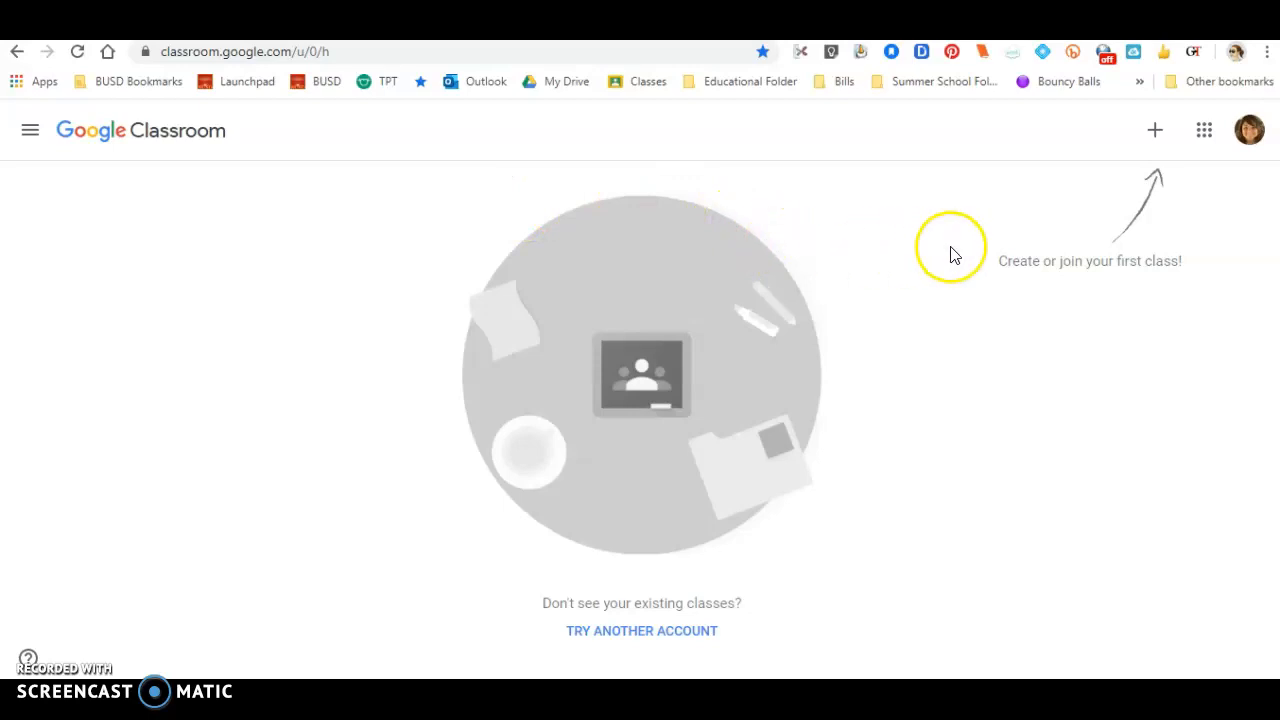
Bring up the account switcher from the Classroom profile avatar.
click(1248, 130)
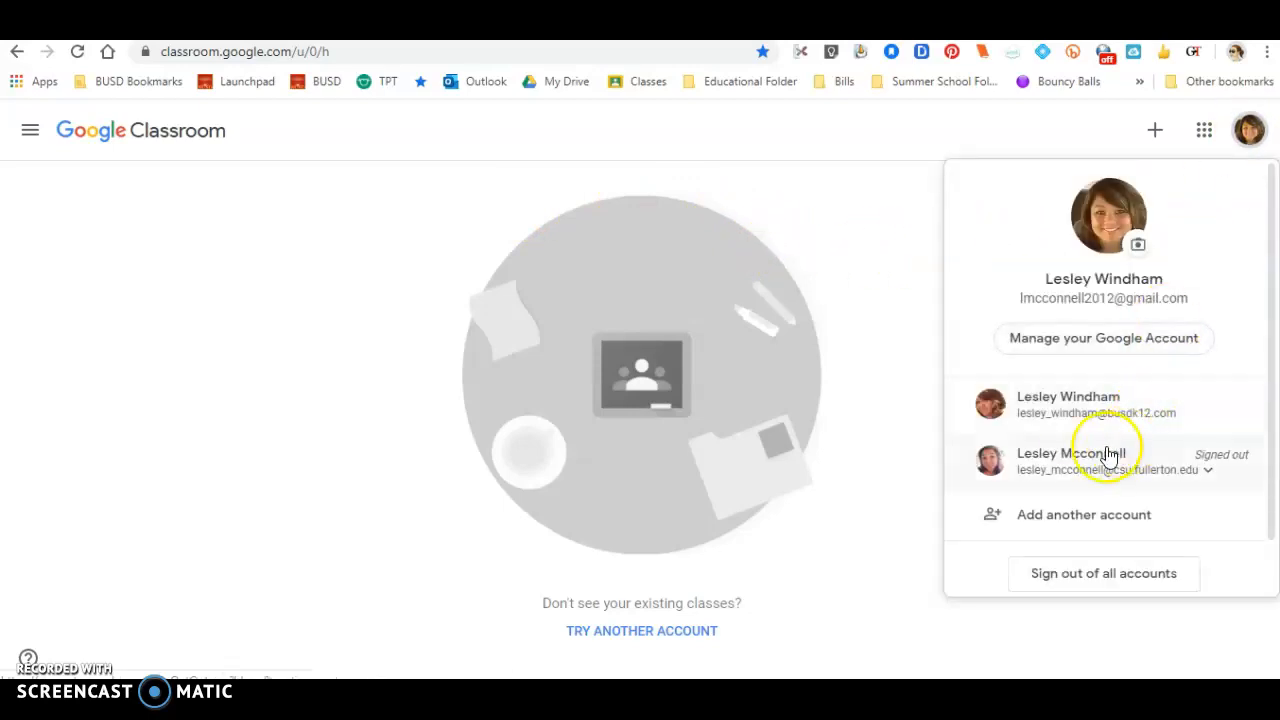
mouse_move(1096, 408)
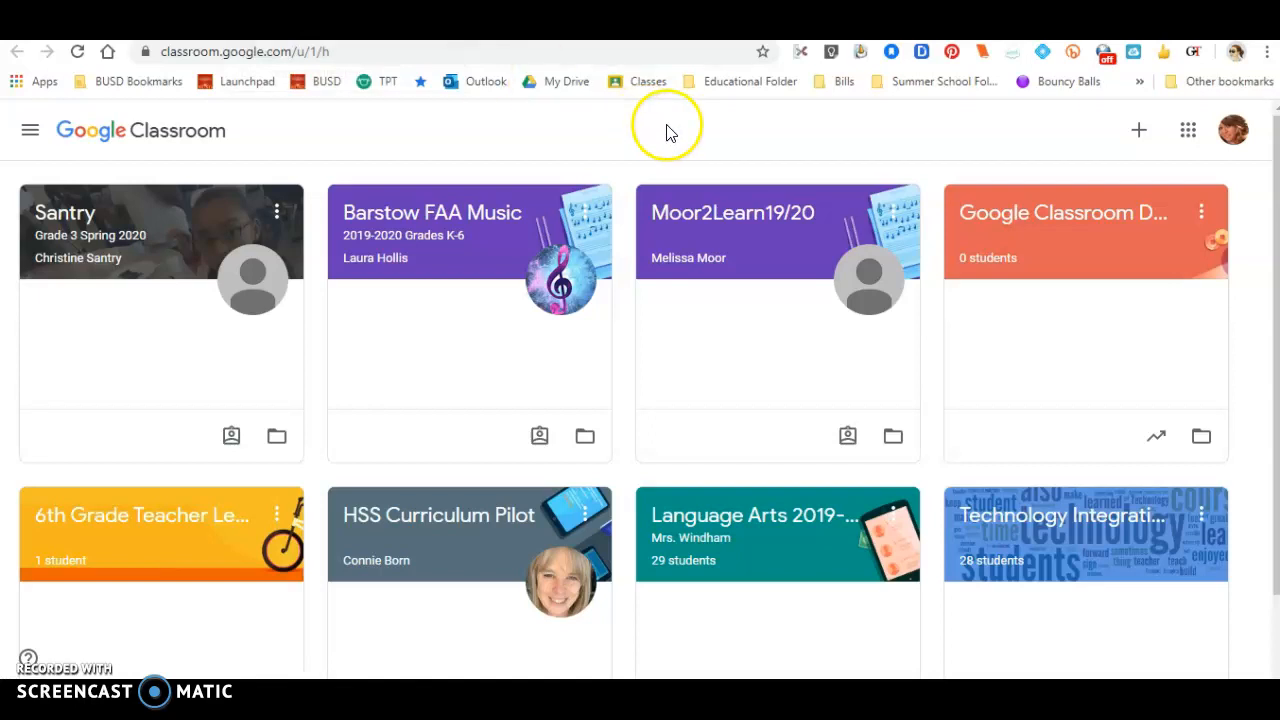
mouse_move(1232, 130)
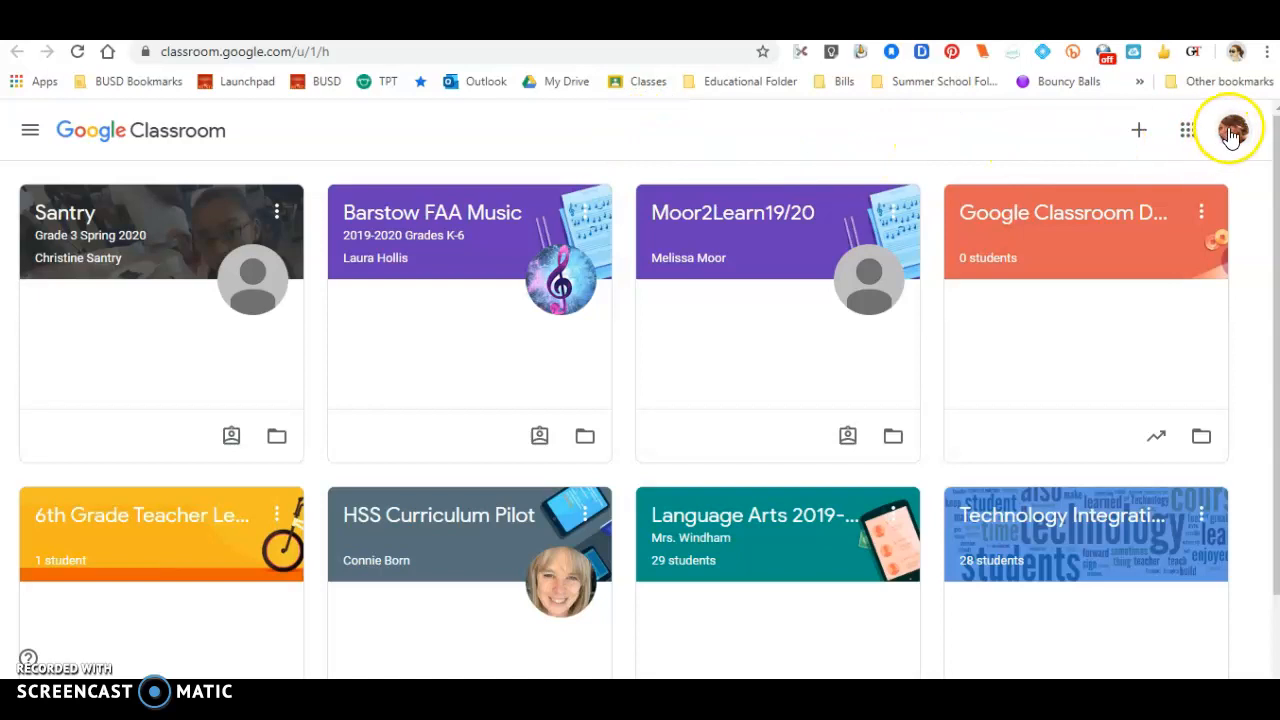
click(1232, 130)
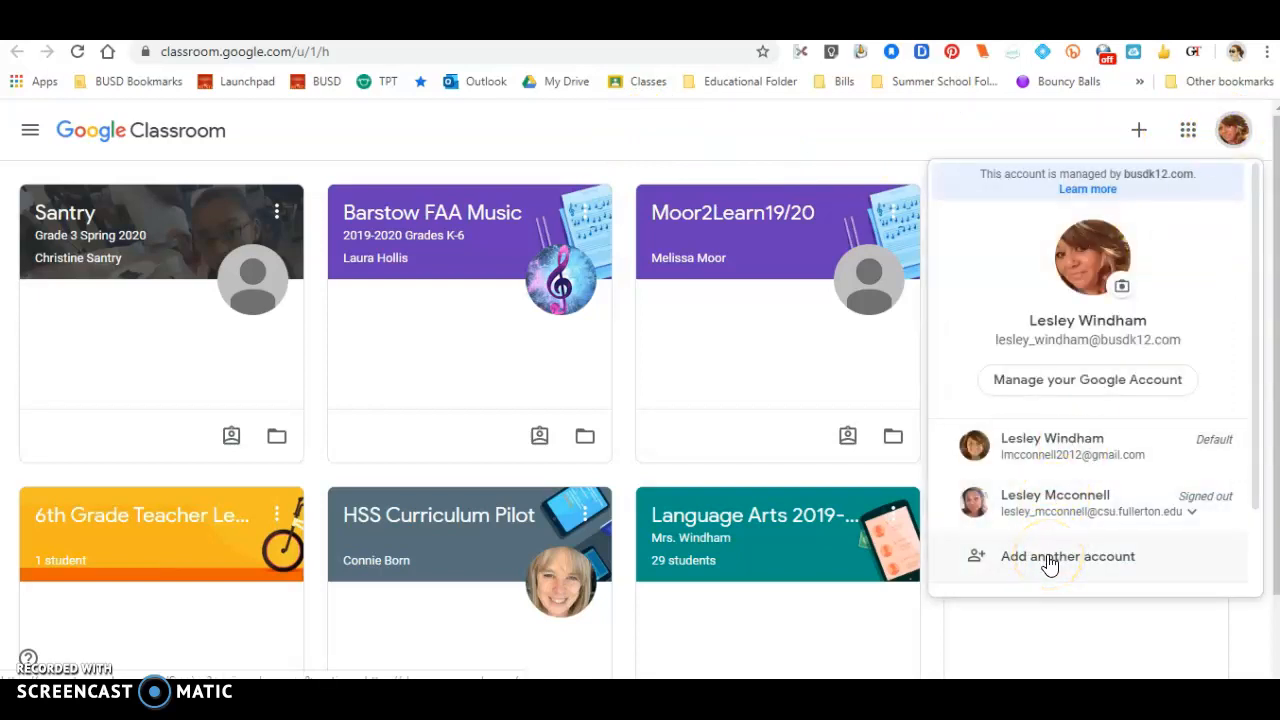
mouse_move(784, 112)
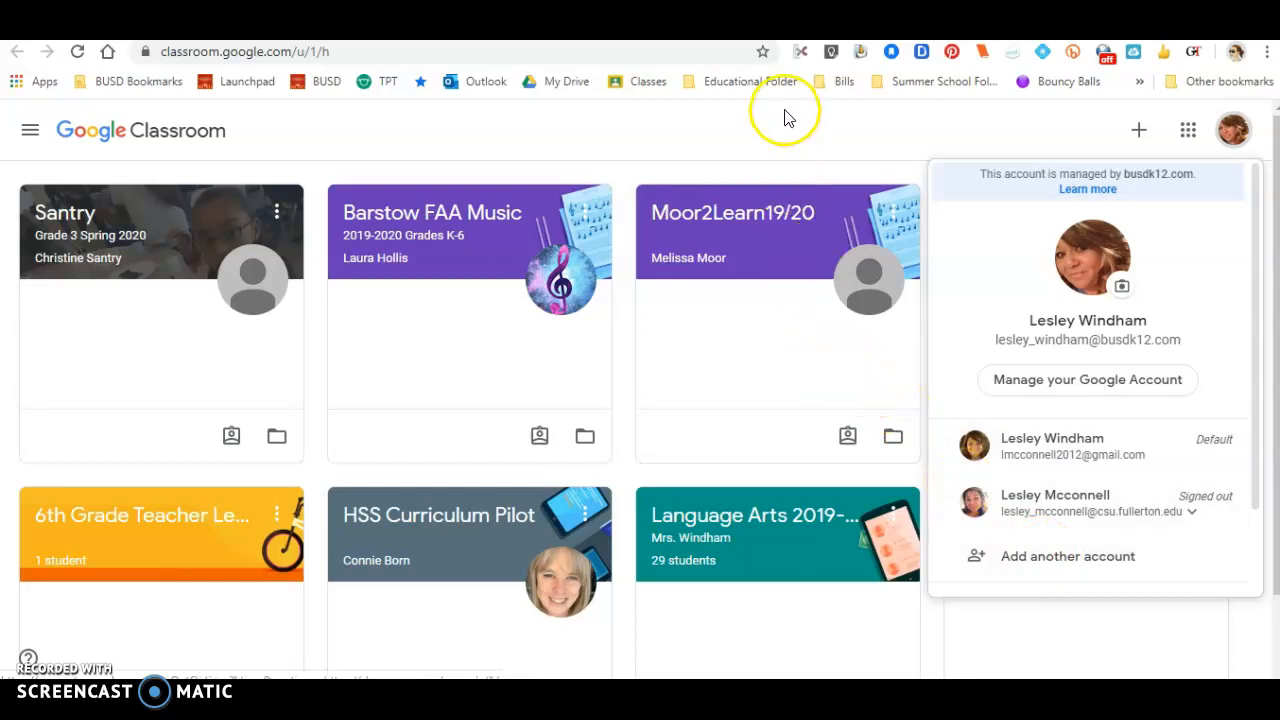
mouse_move(1036, 564)
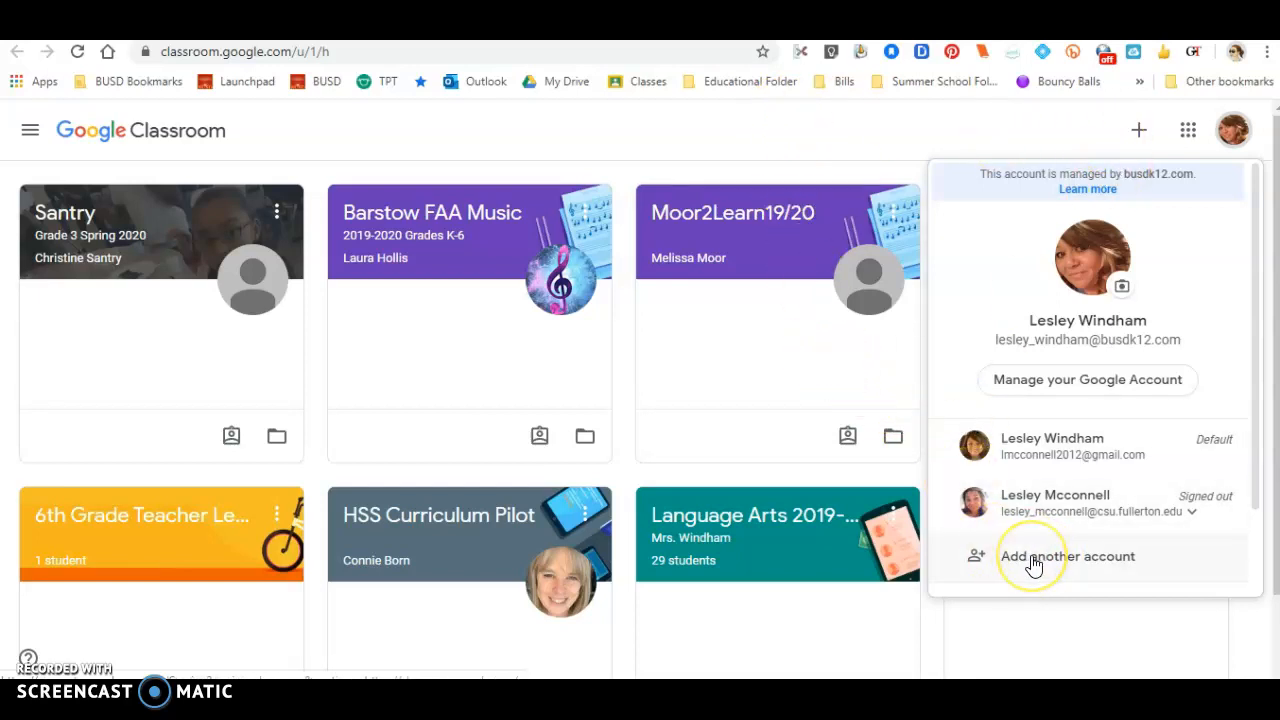
Start adding another account and clear the prefilled email field.
click(1068, 556)
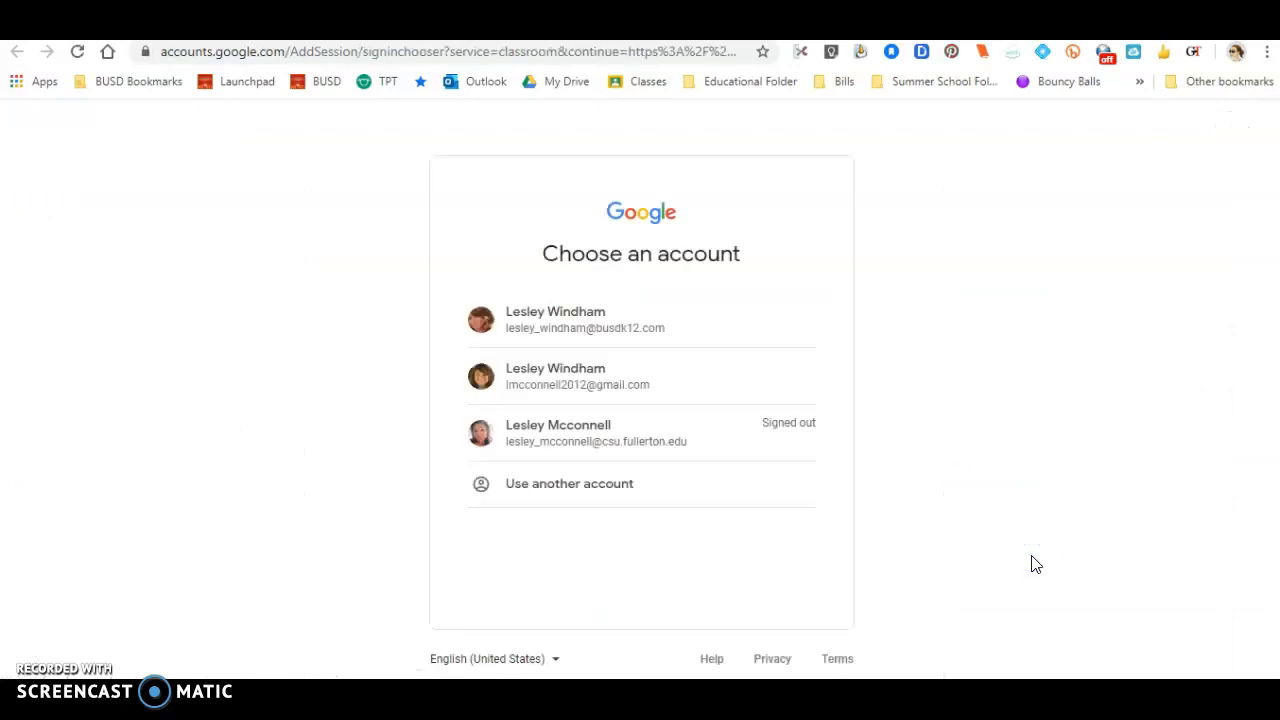
mouse_move(858, 536)
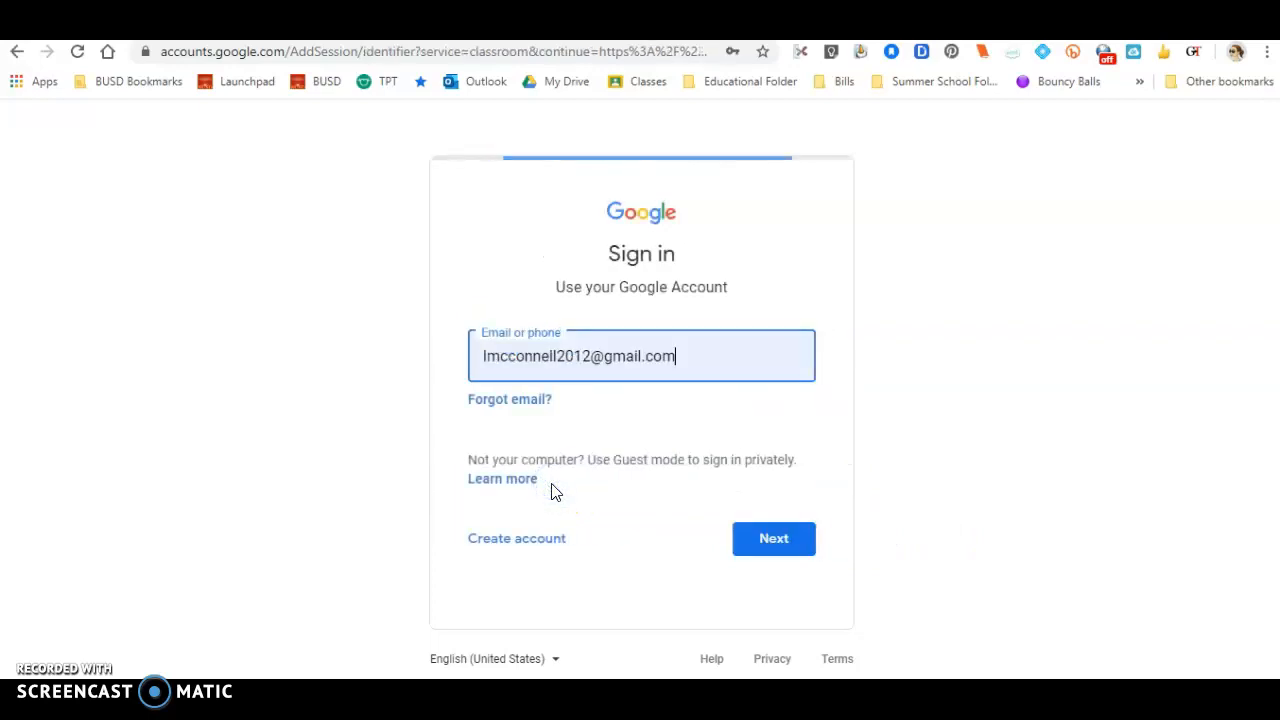
click(652, 356)
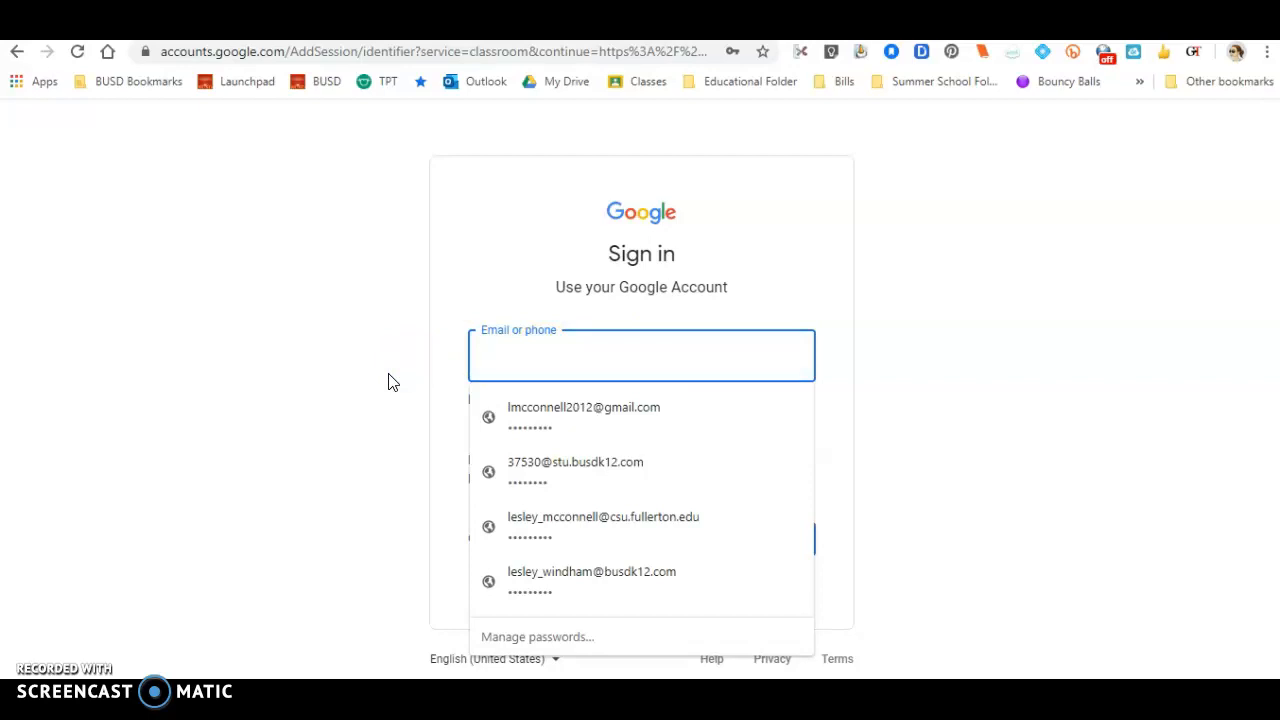
click(640, 356)
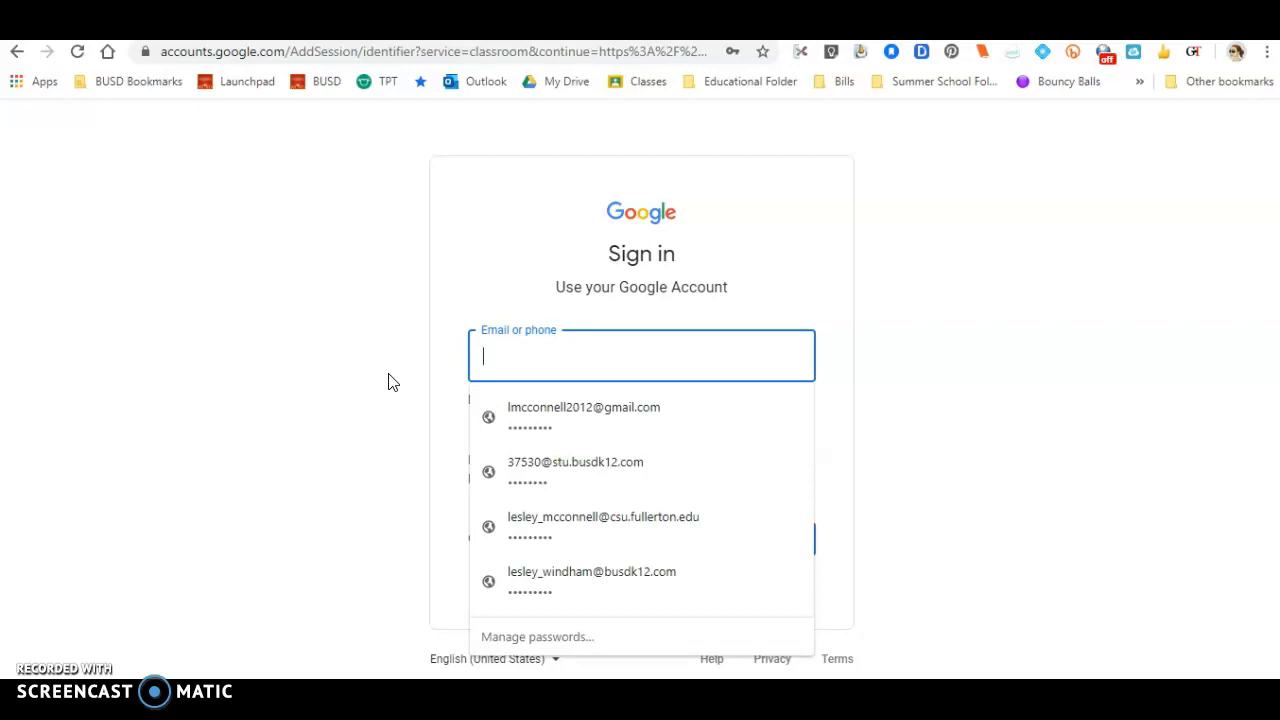
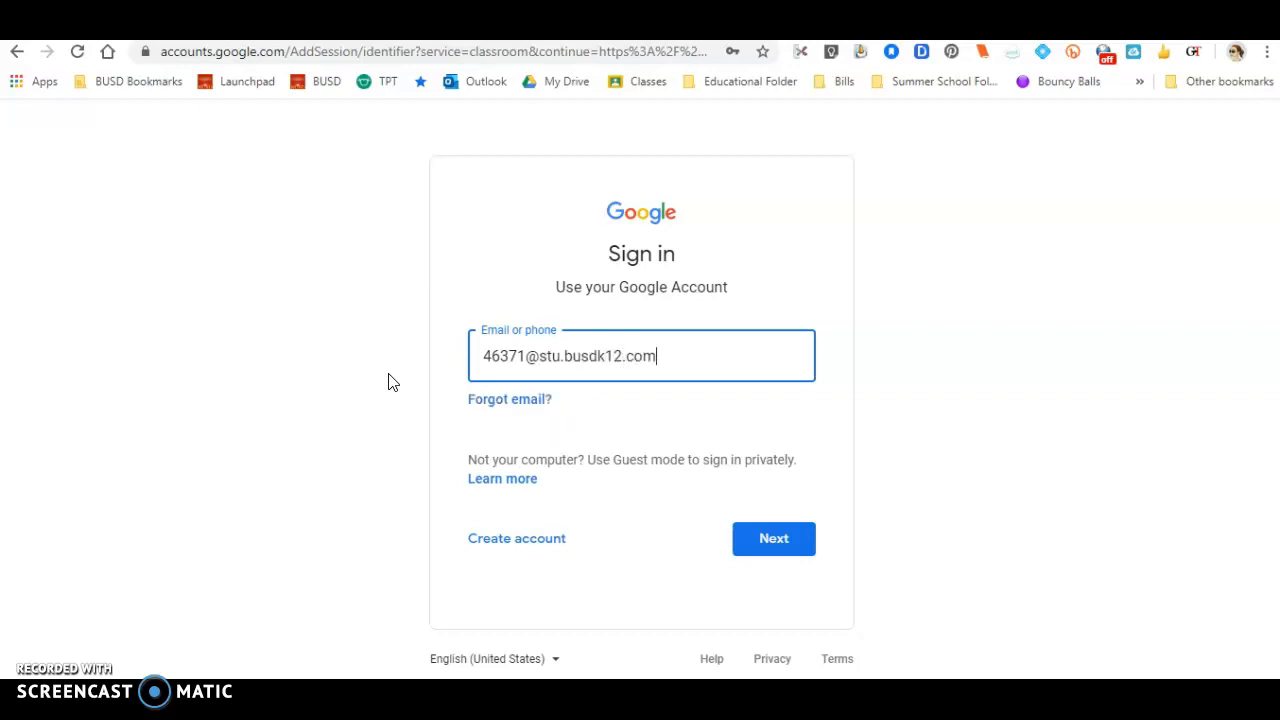
Submit the student email, replace the saved password with the student's, and sign in.
click(772, 538)
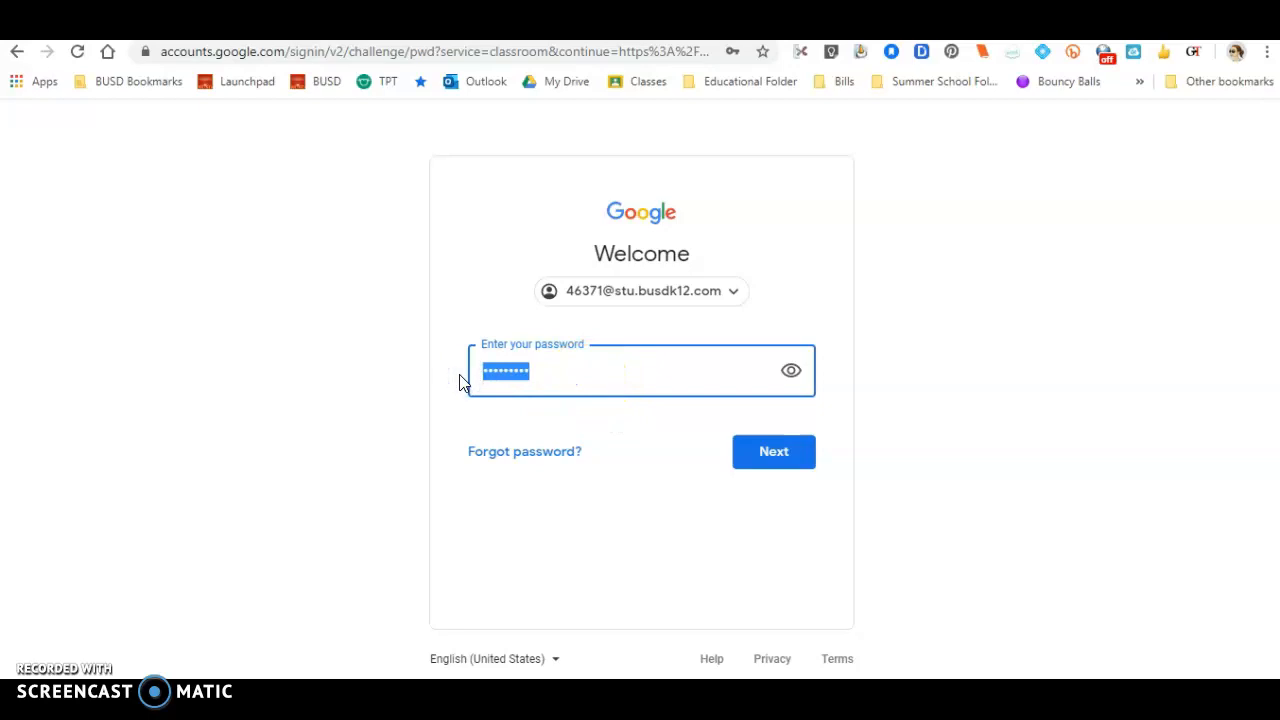
key(Backspace)
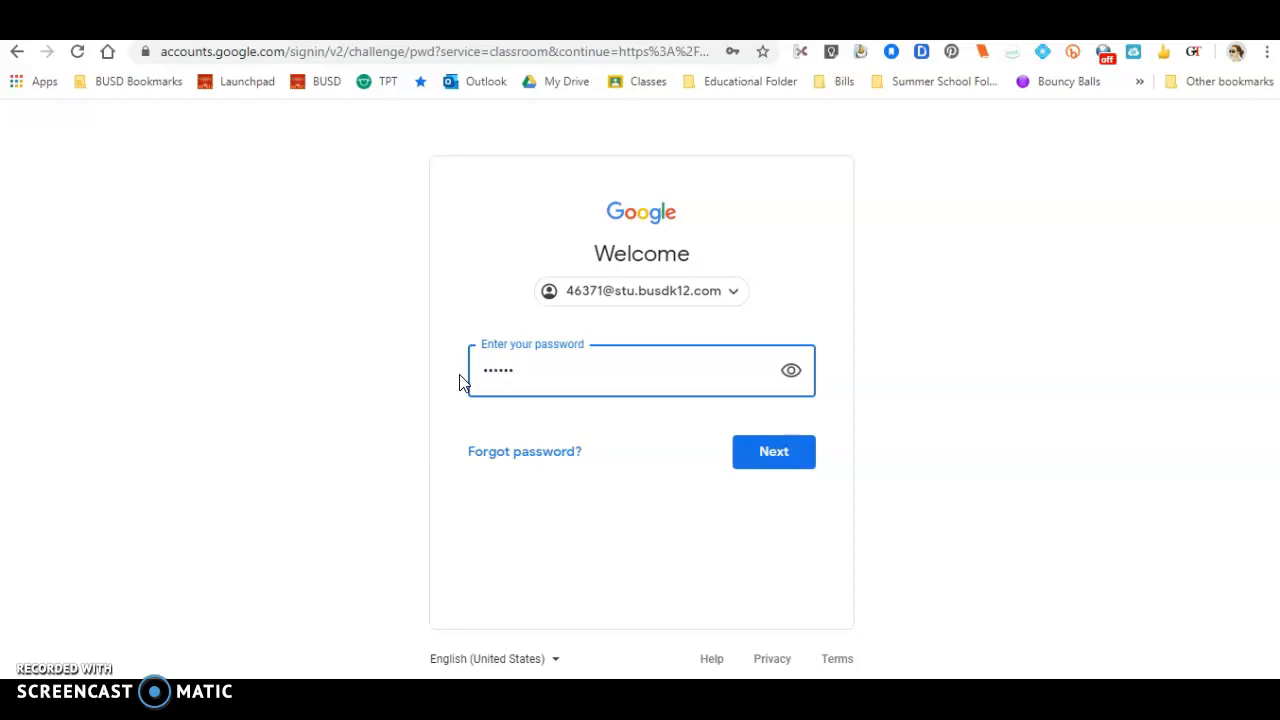
text(••)
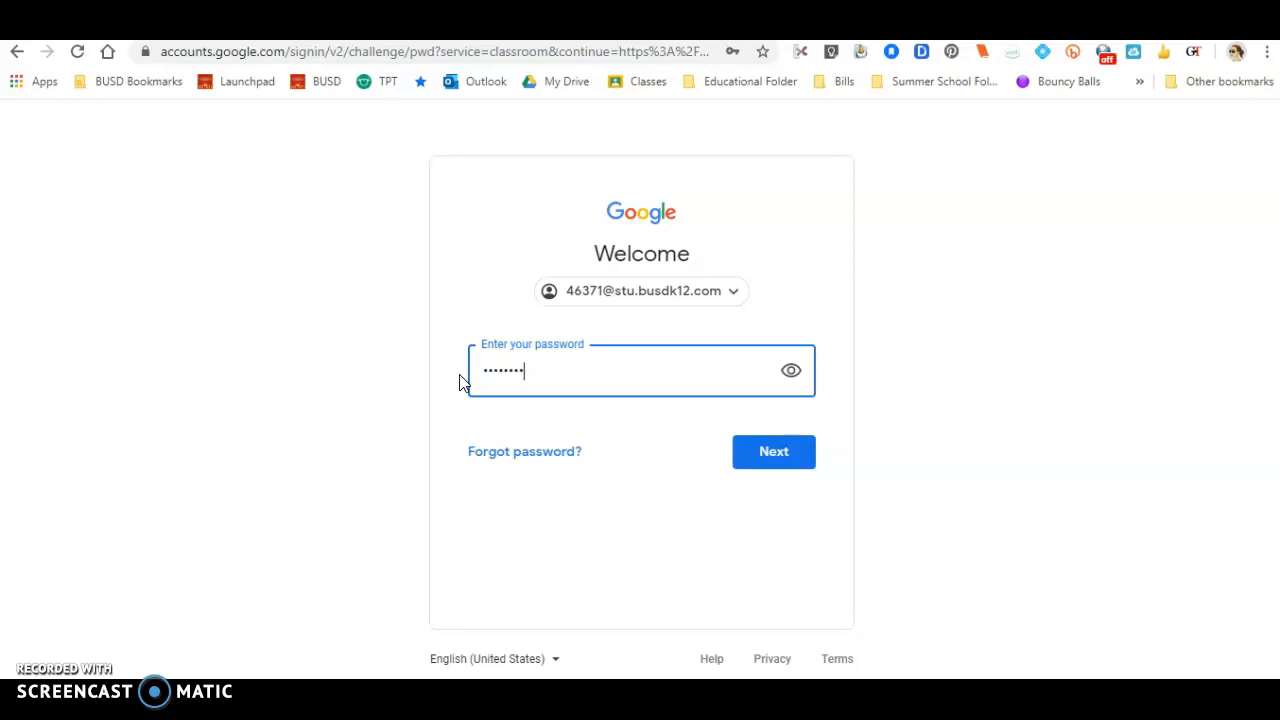
click(772, 452)
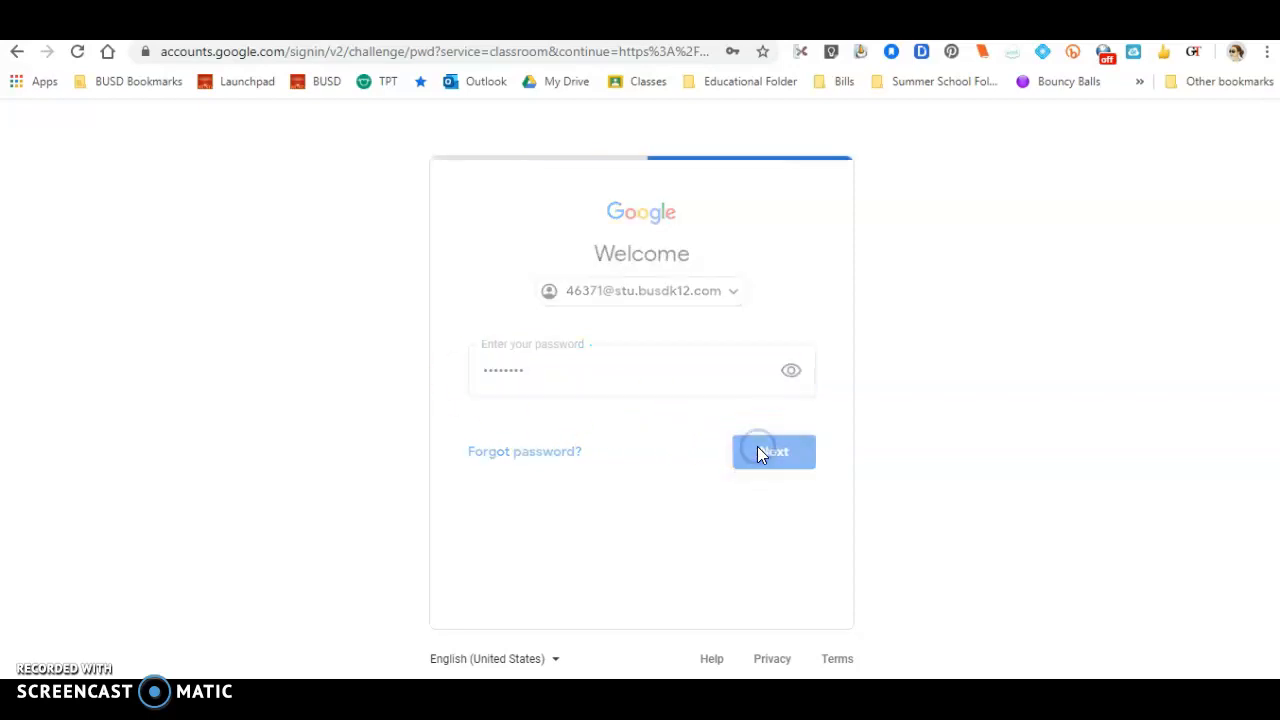
click(772, 452)
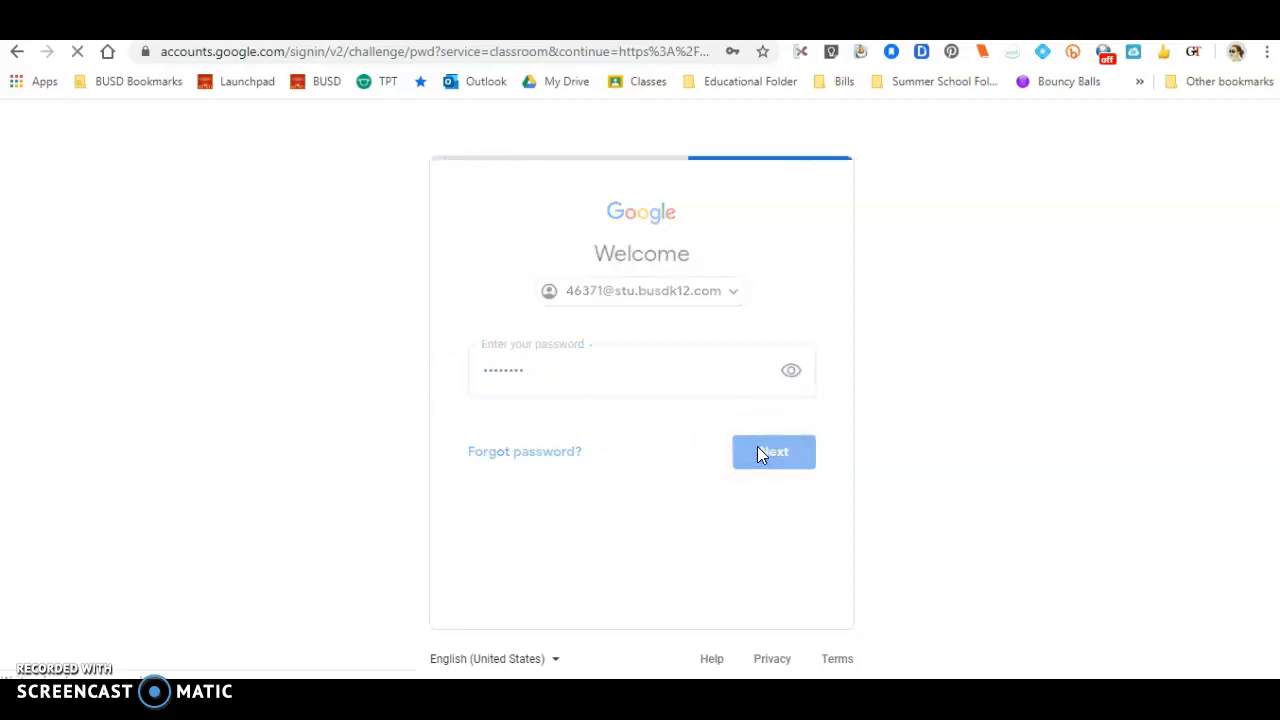
click(772, 452)
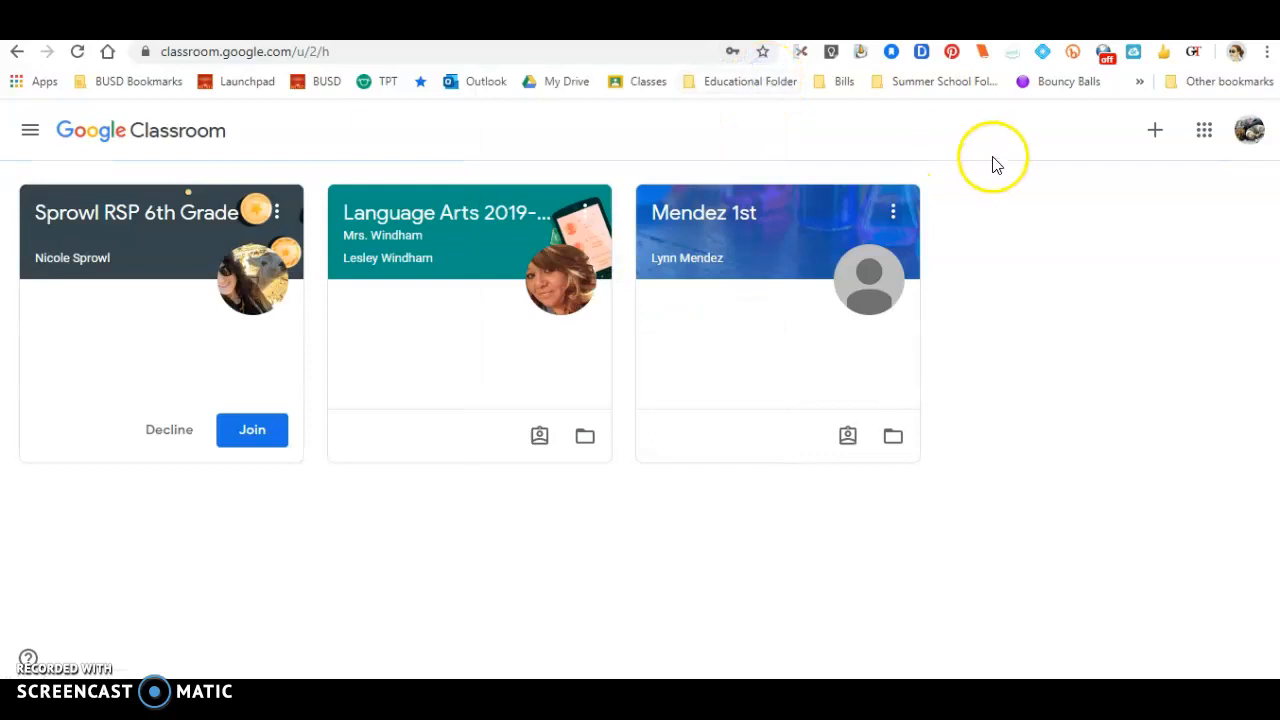
mouse_move(996, 160)
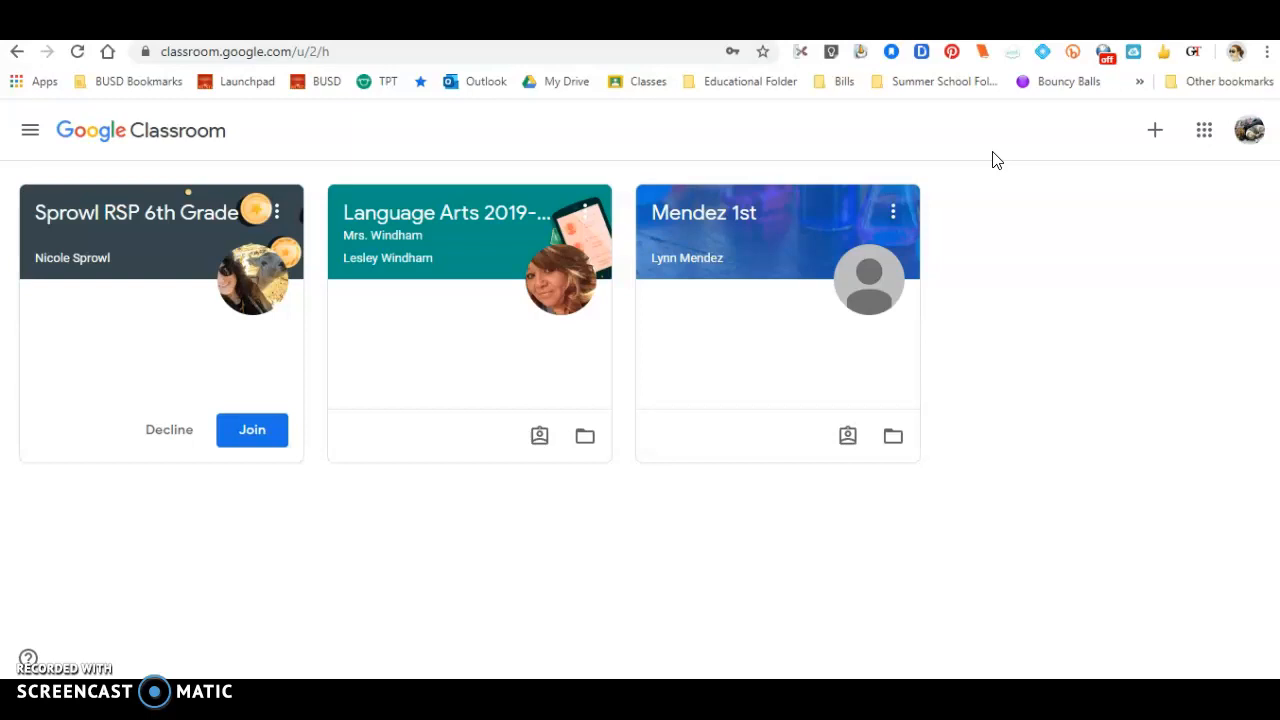
mouse_move(1160, 164)
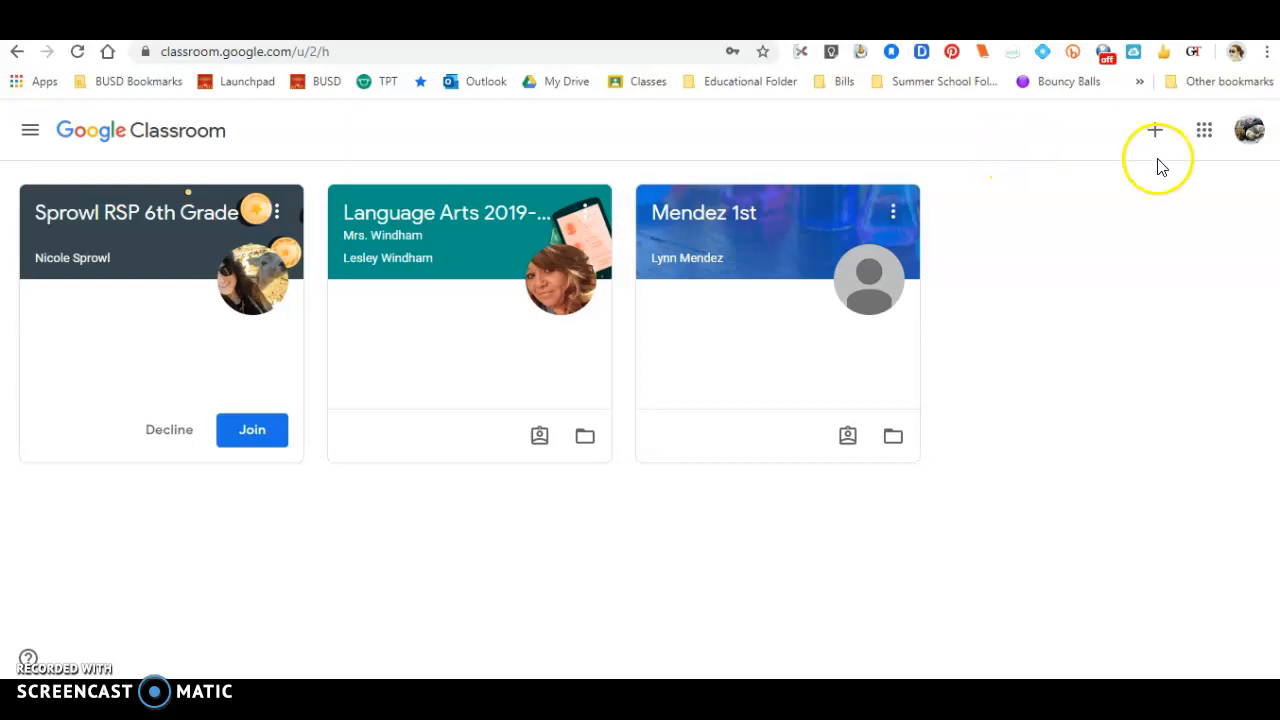
mouse_move(1240, 160)
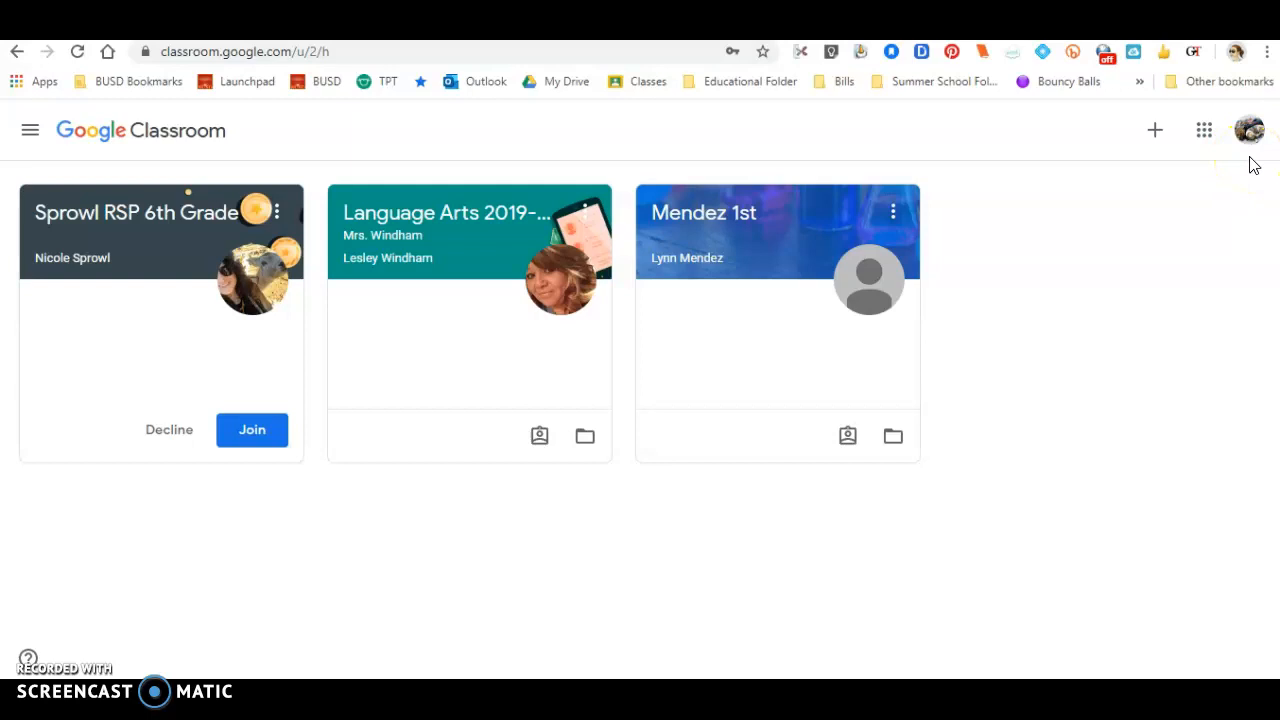
mouse_move(1214, 248)
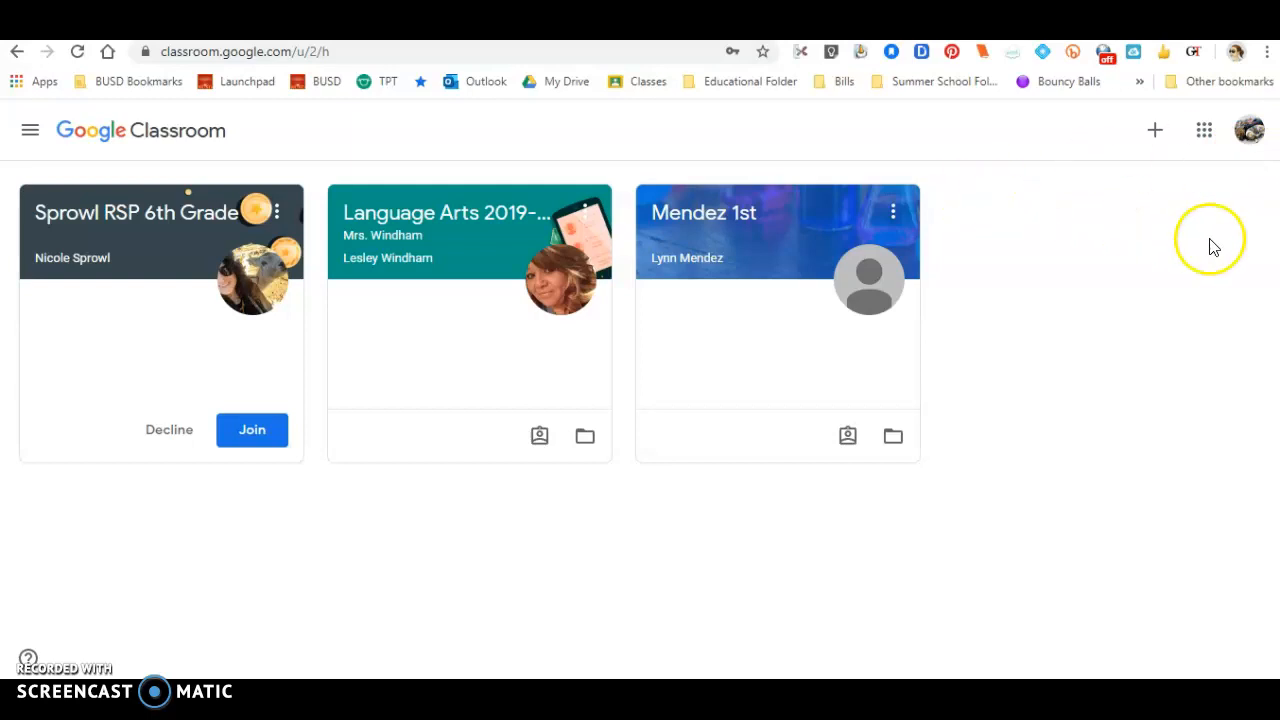
mouse_move(1252, 162)
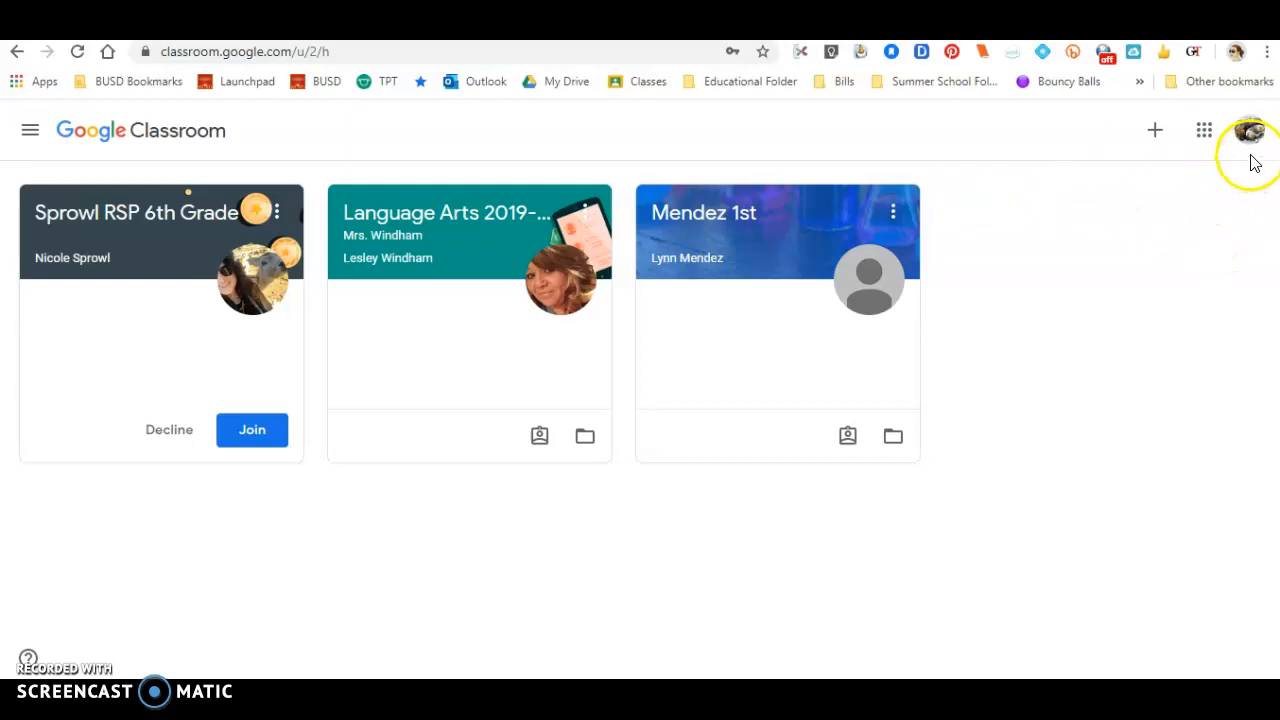
mouse_move(1250, 150)
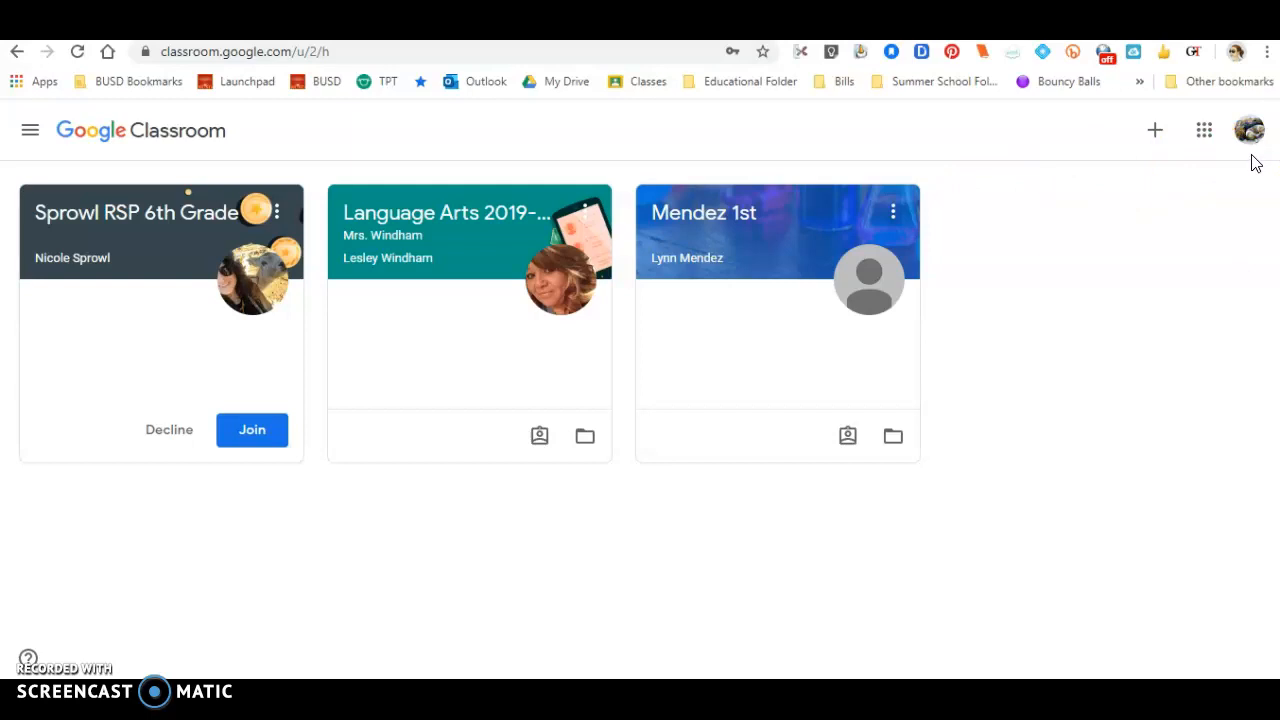
mouse_move(848, 136)
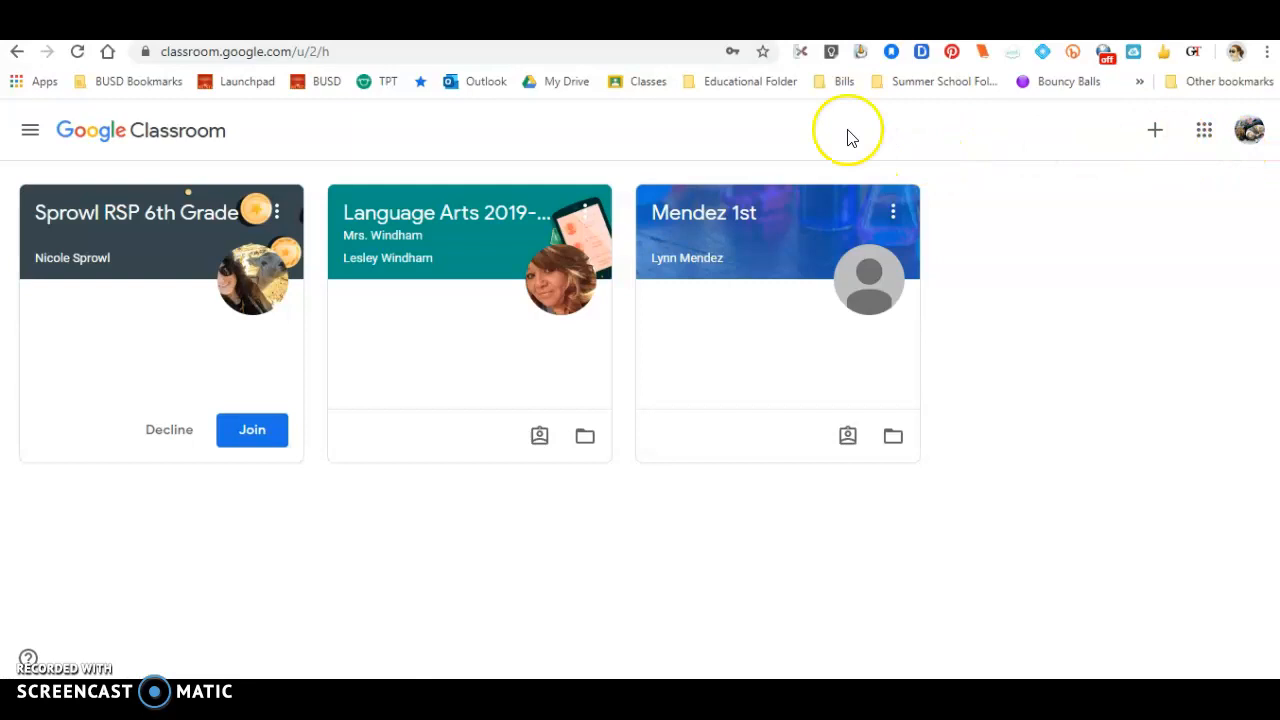
mouse_move(424, 114)
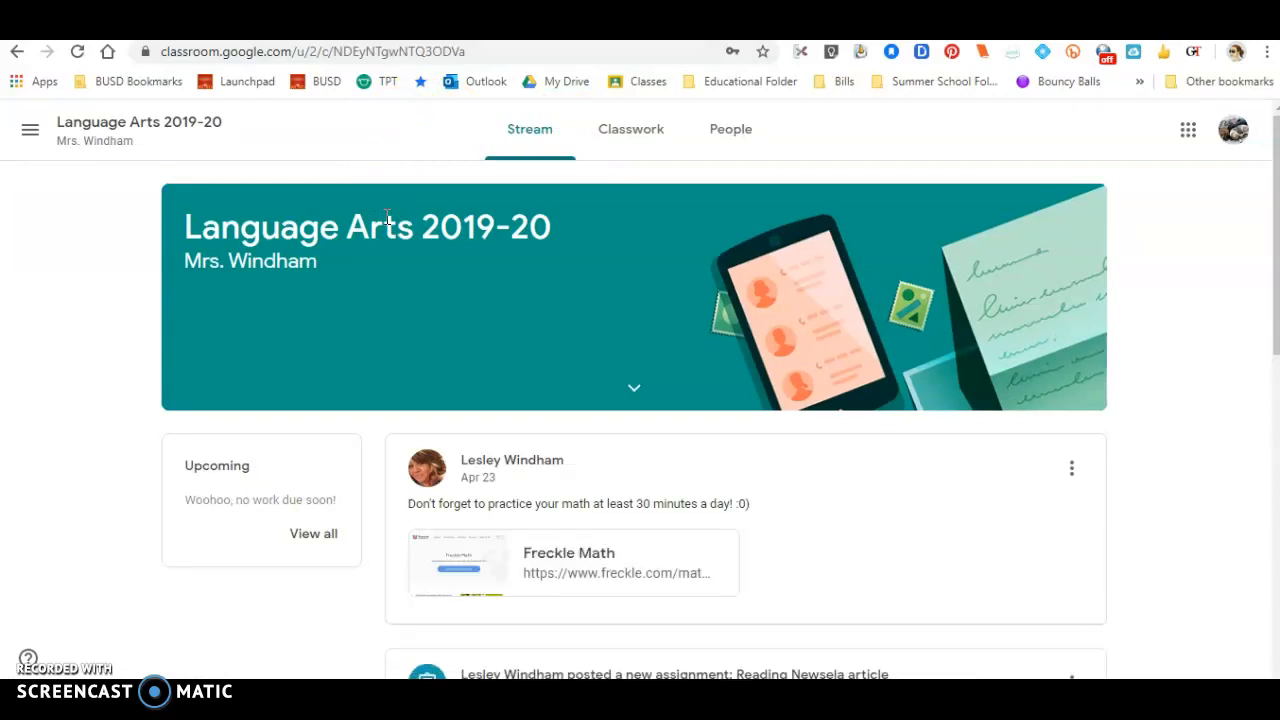
mouse_move(1184, 220)
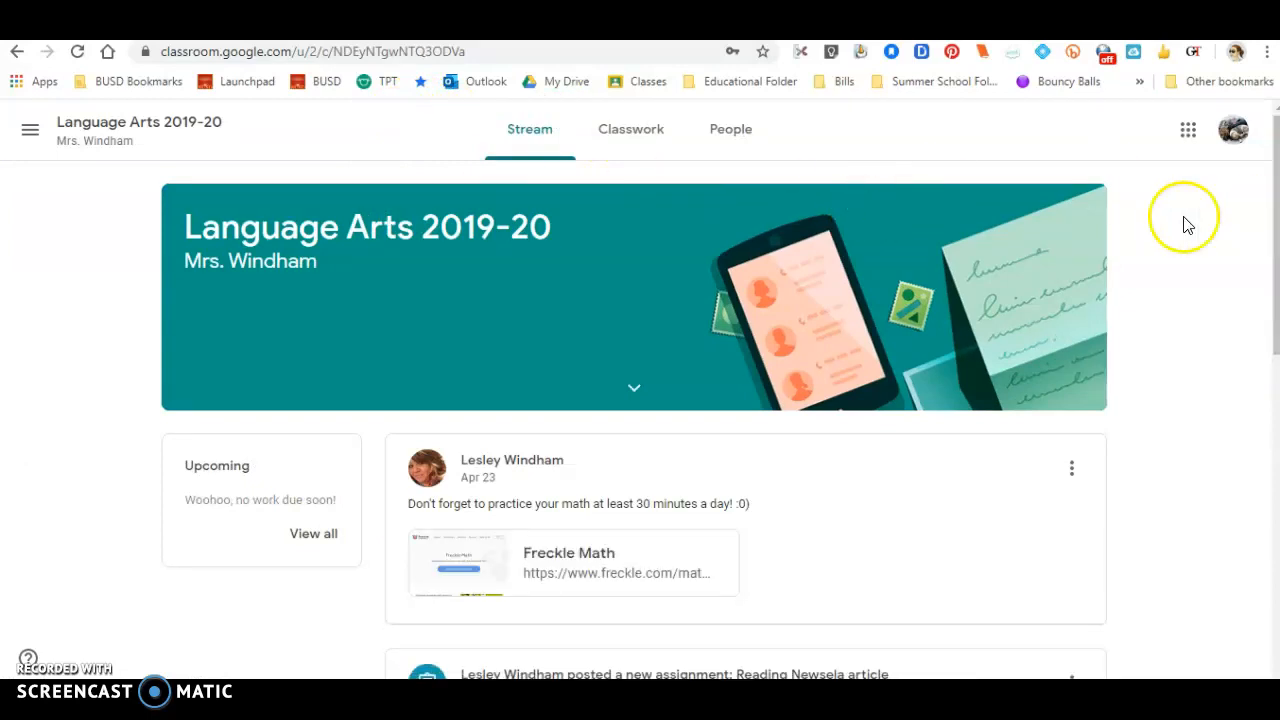
mouse_move(532, 676)
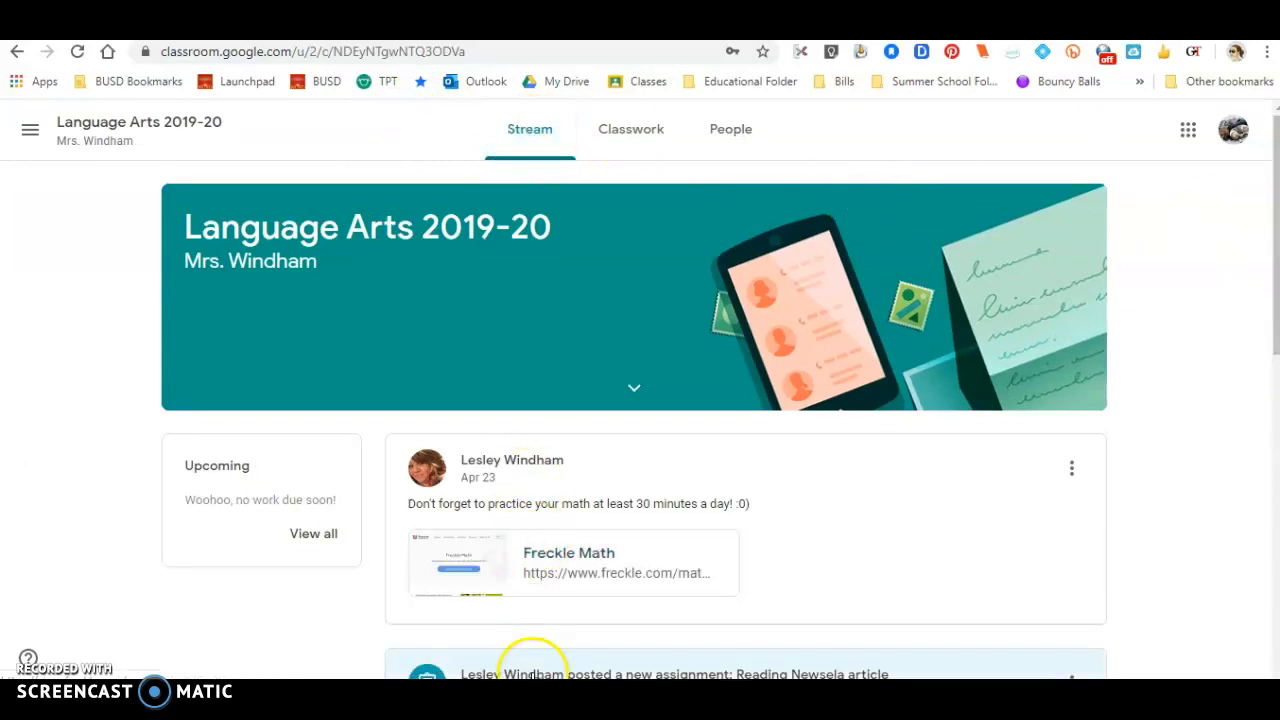
Show the Language Arts class's Classwork assignments, then enter google.com in the address bar.
click(640, 128)
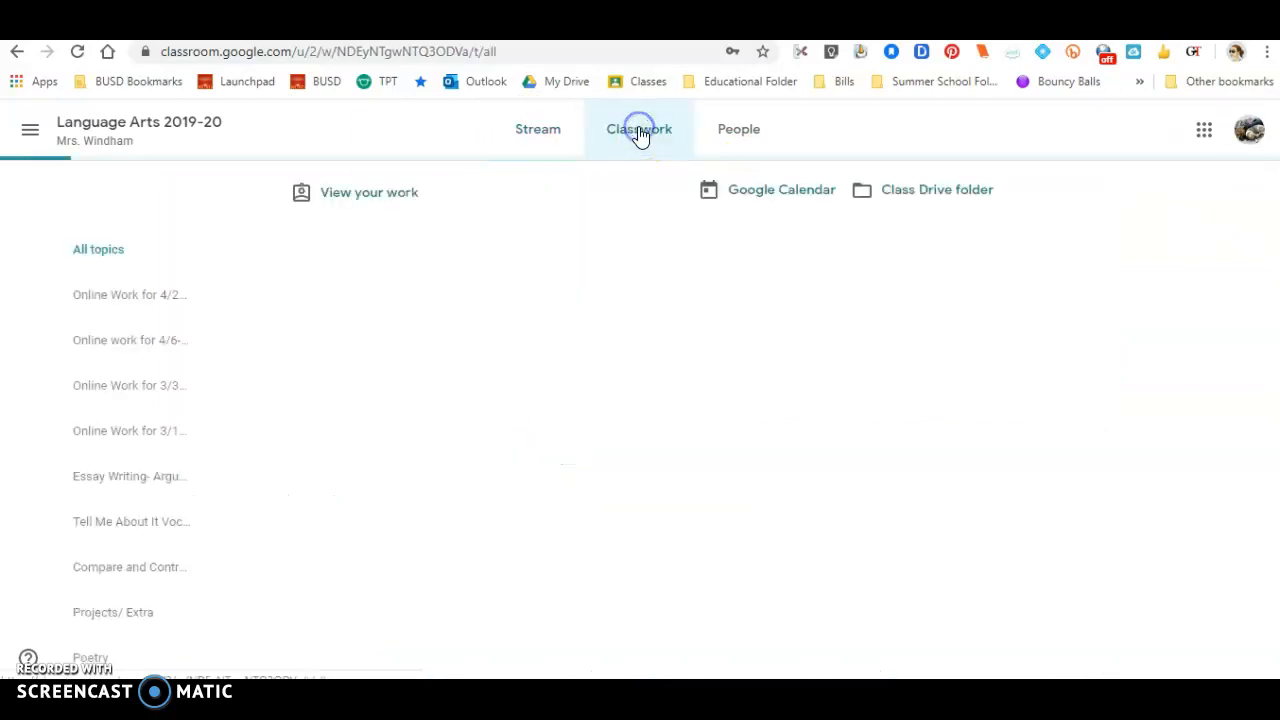
click(640, 128)
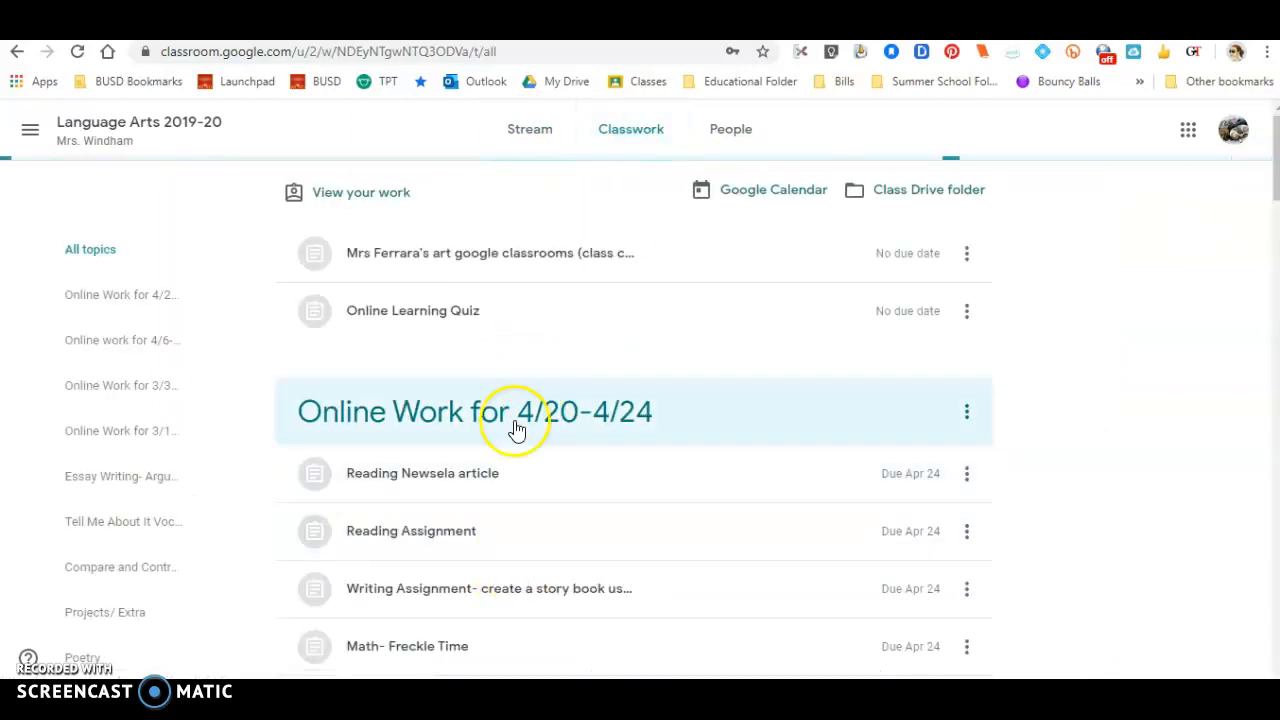
mouse_move(556, 184)
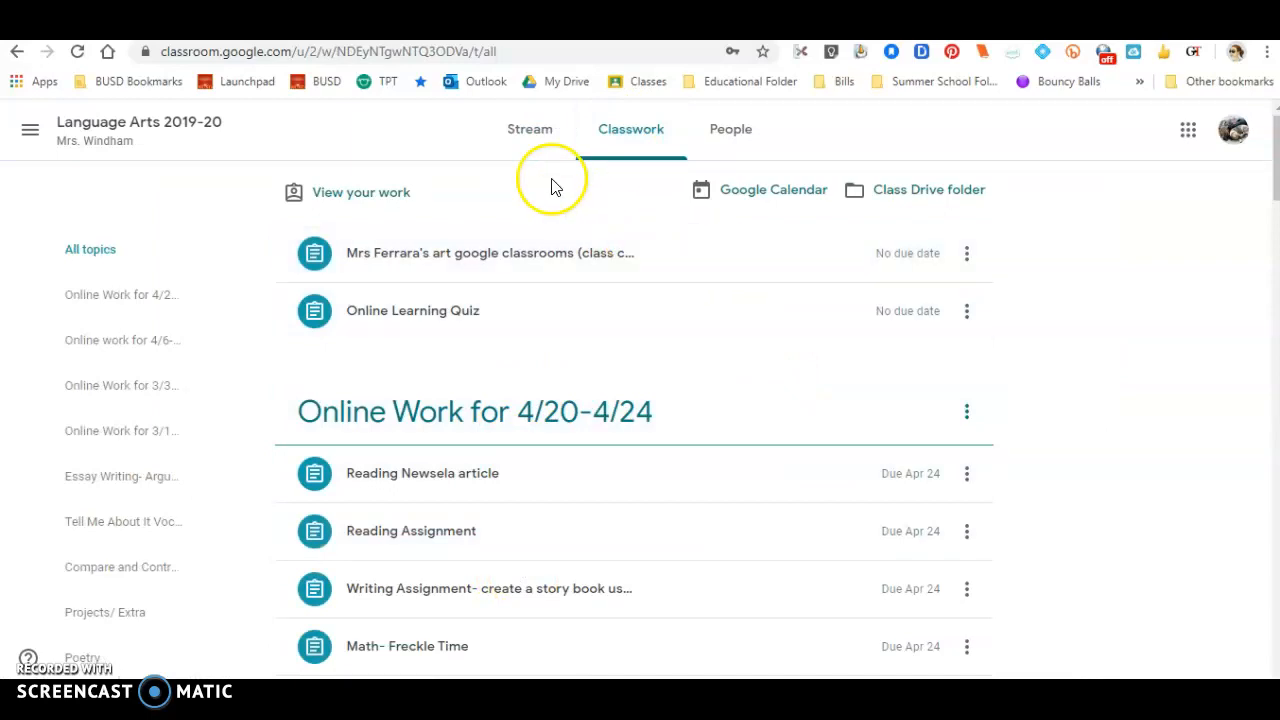
mouse_move(1058, 138)
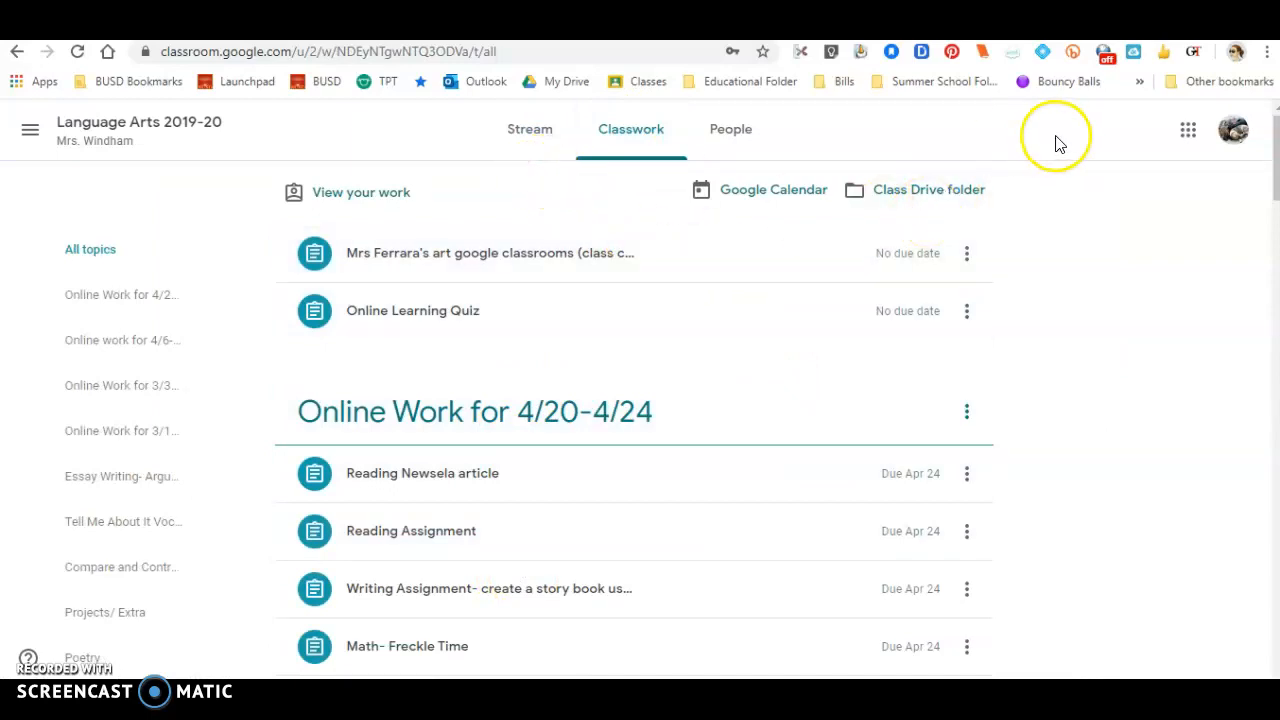
mouse_move(370, 70)
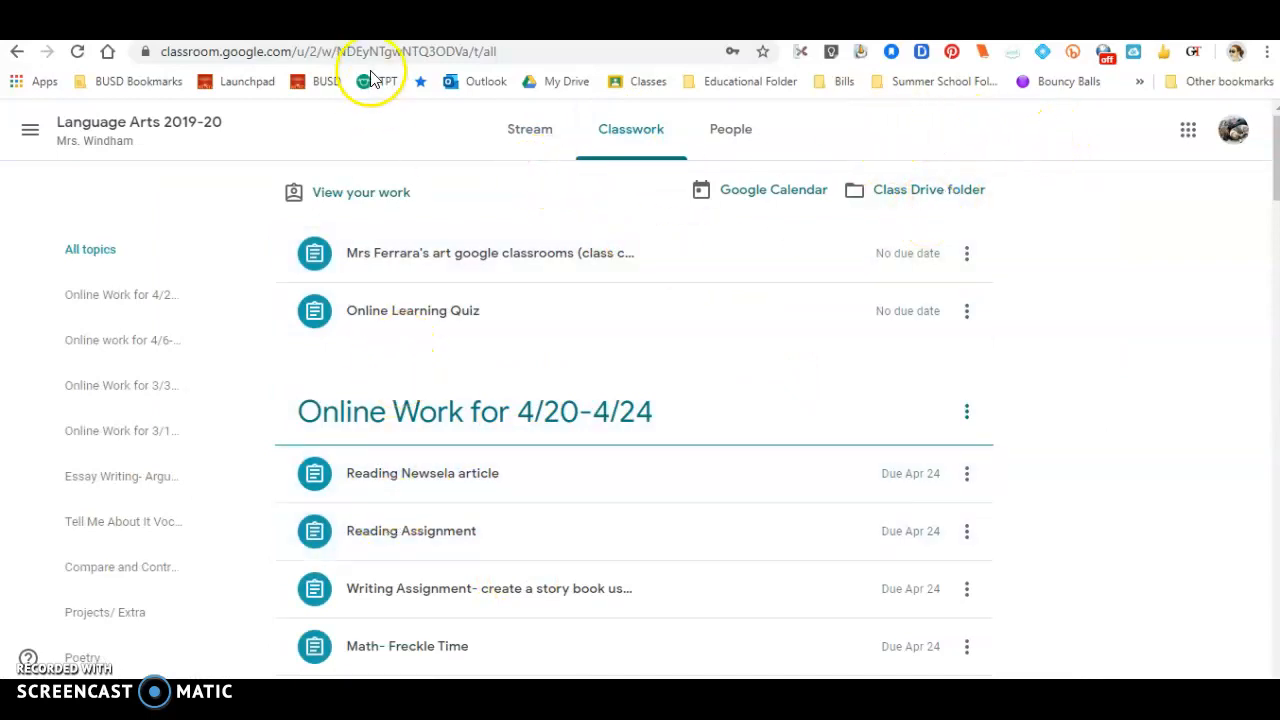
click(356, 52)
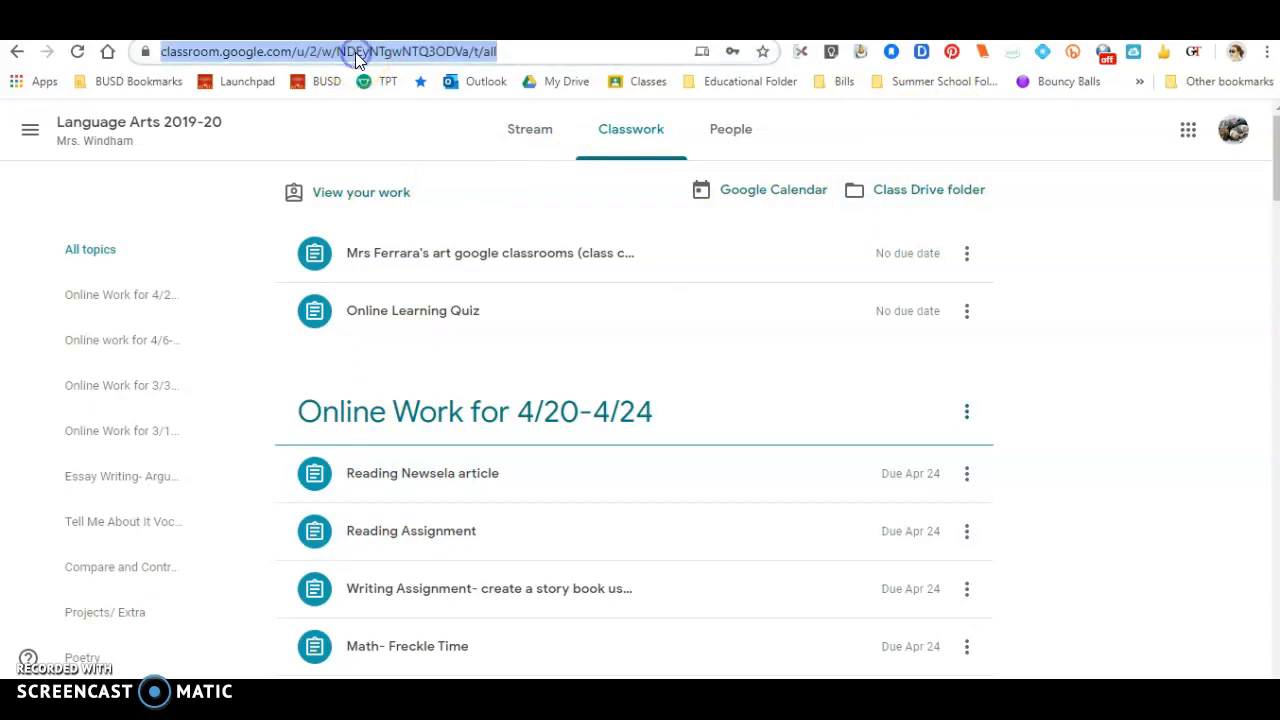
text(google.com/?safe=active&ssui=on)
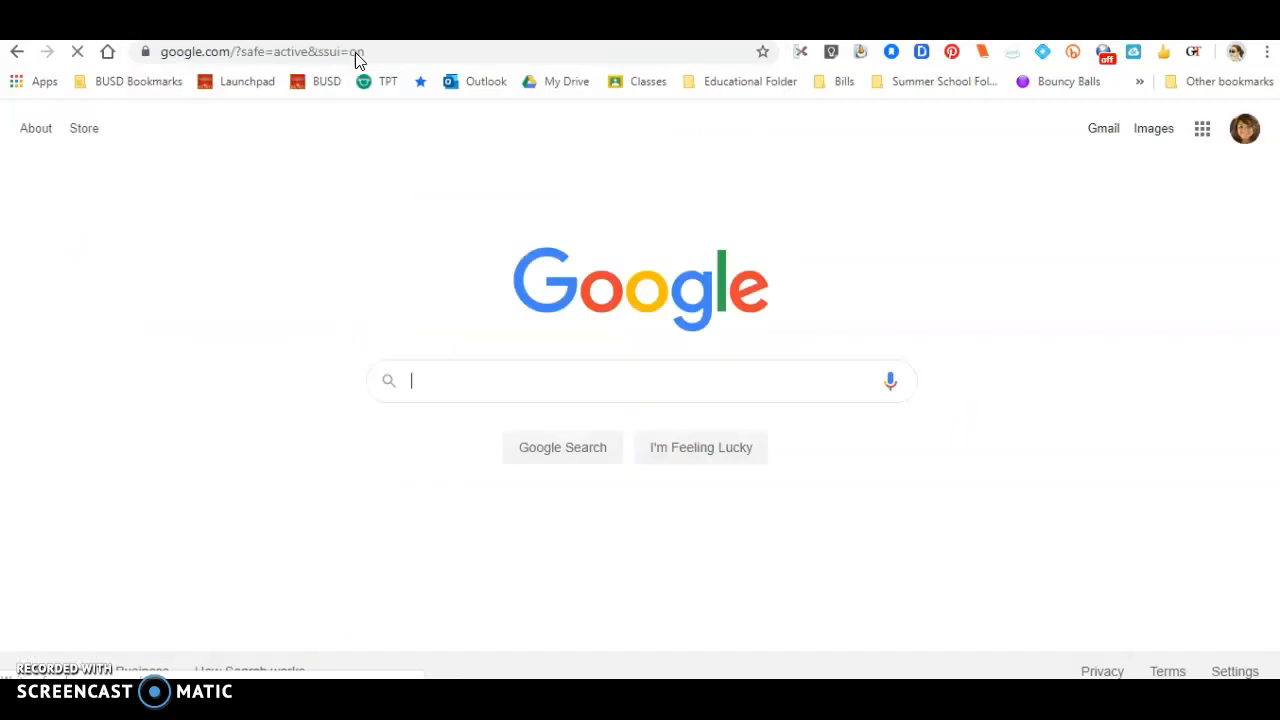
mouse_move(1230, 160)
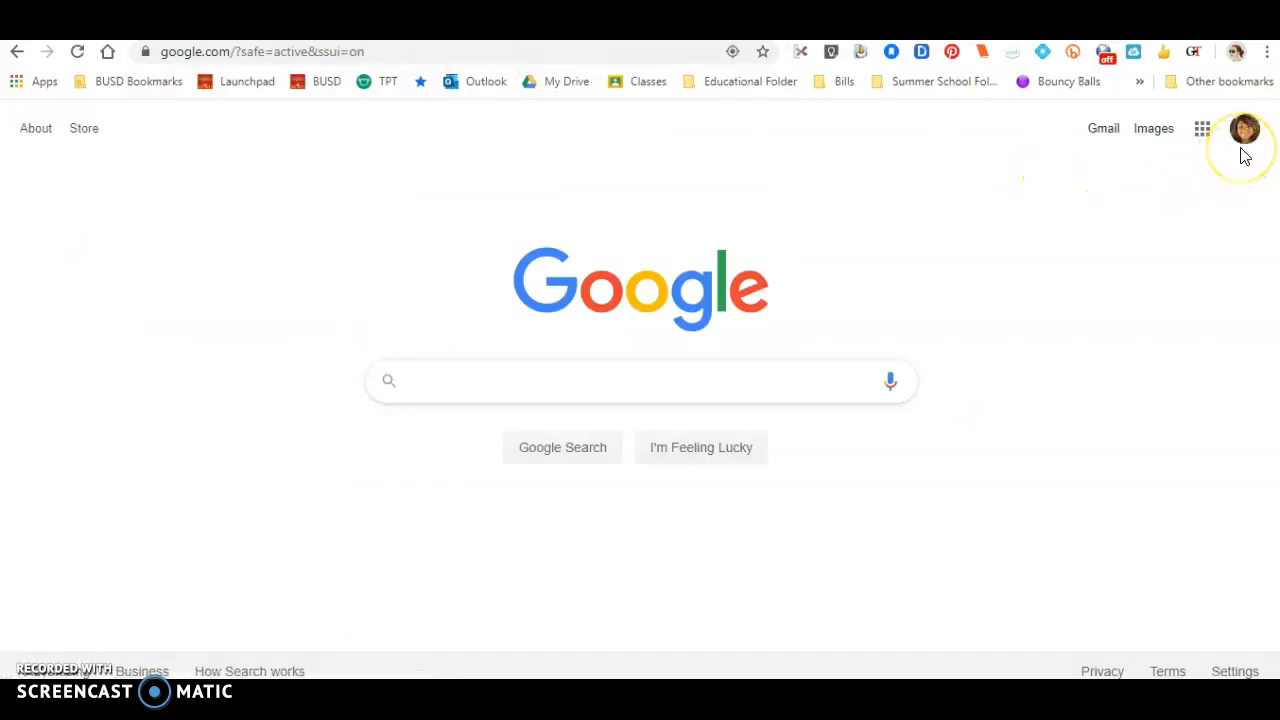
mouse_move(1228, 168)
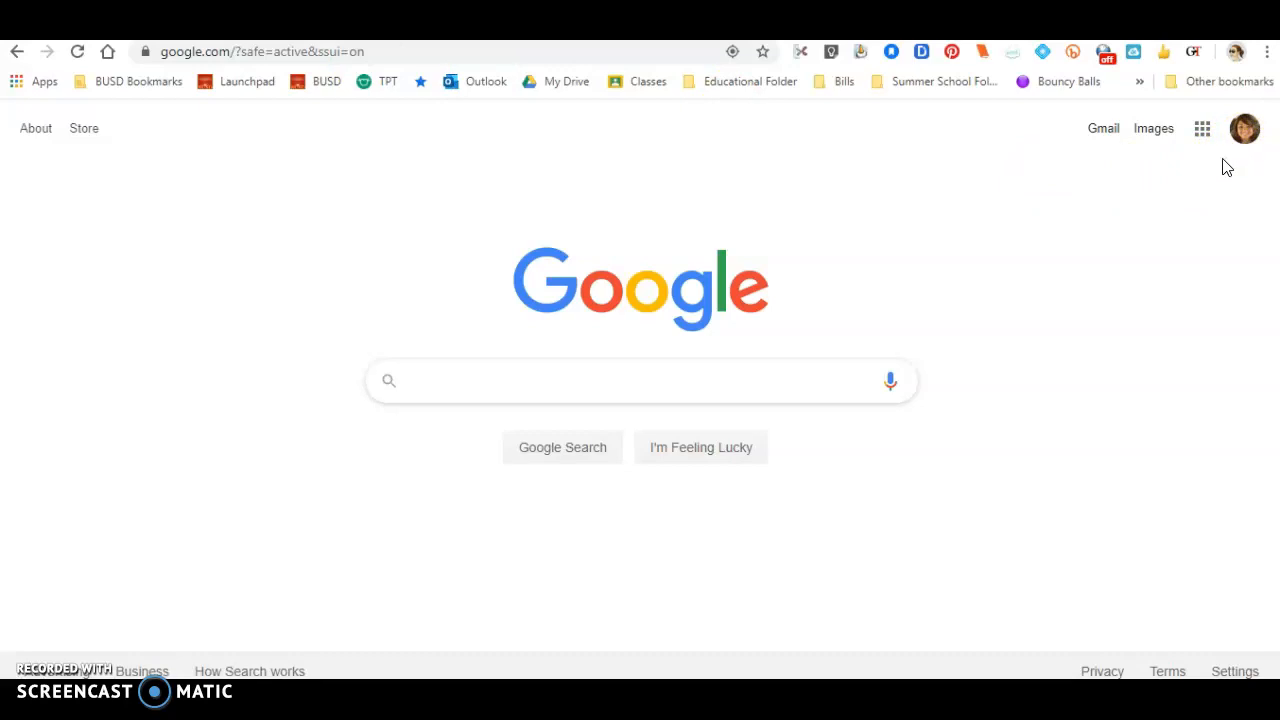
mouse_move(1244, 168)
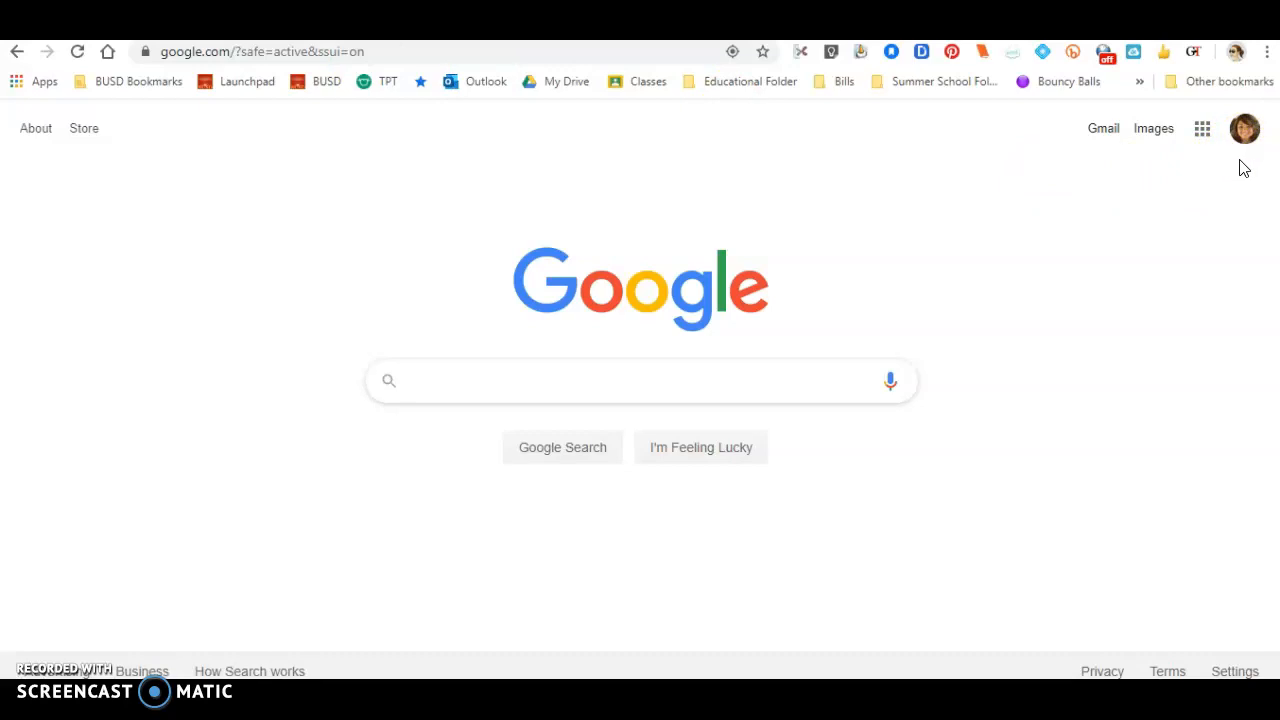
mouse_move(1244, 128)
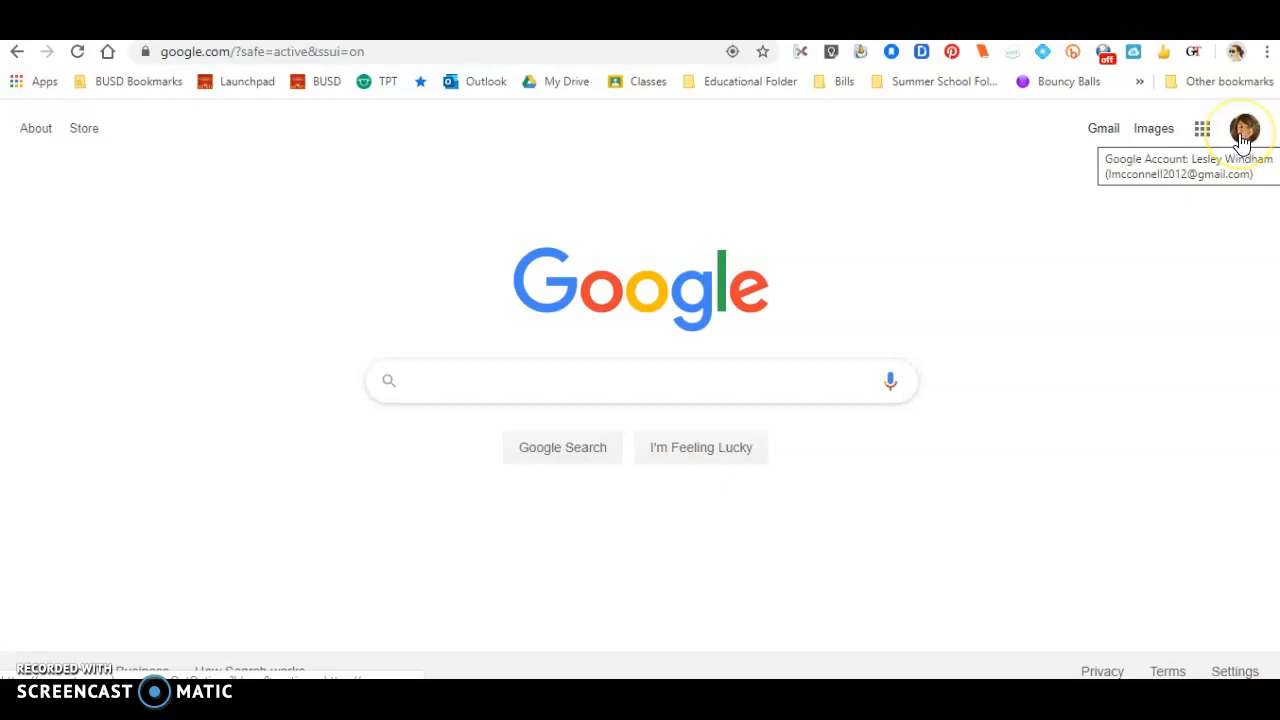
Switch Google to another signed-in account and go to Classroom via the Classes bookmark.
click(640, 380)
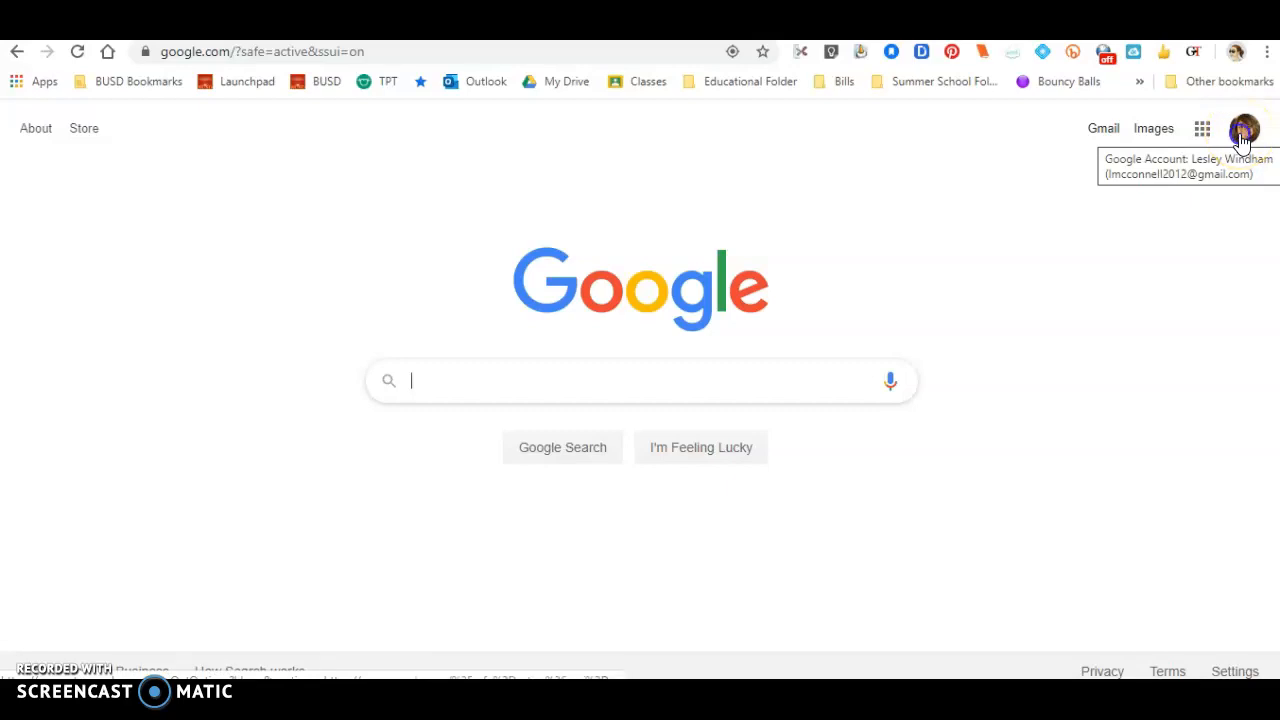
click(1244, 128)
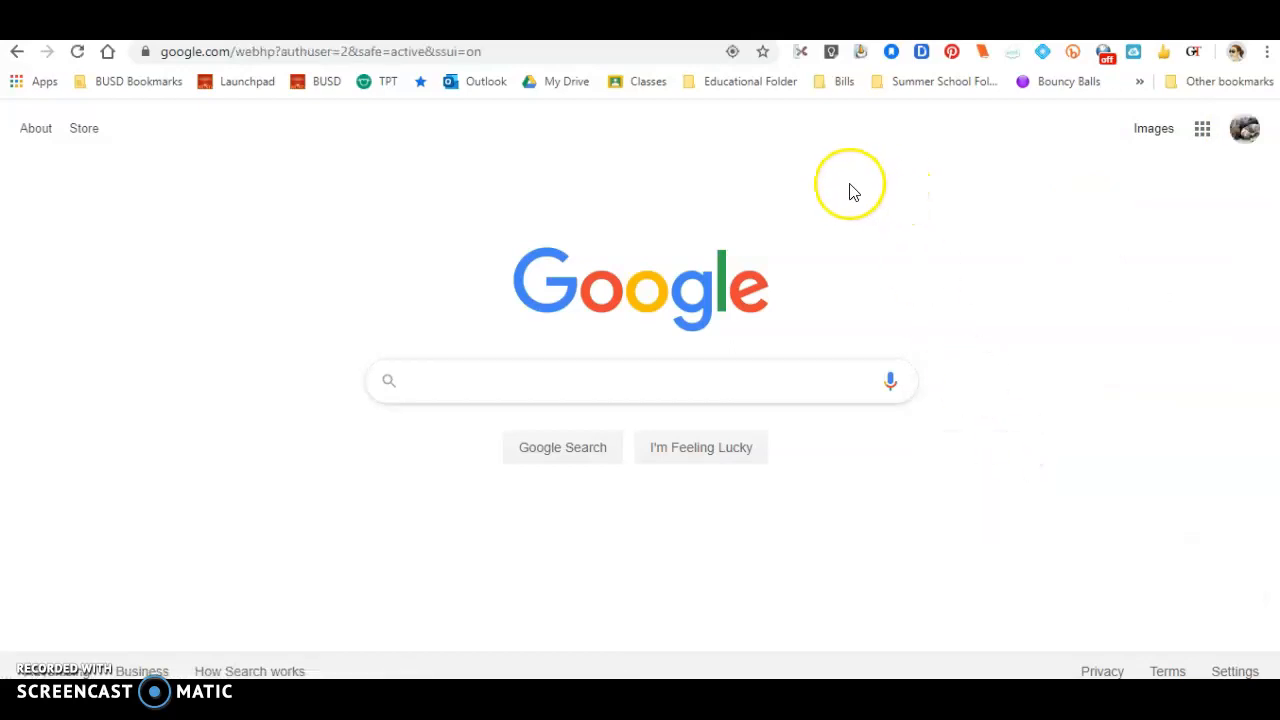
mouse_move(616, 158)
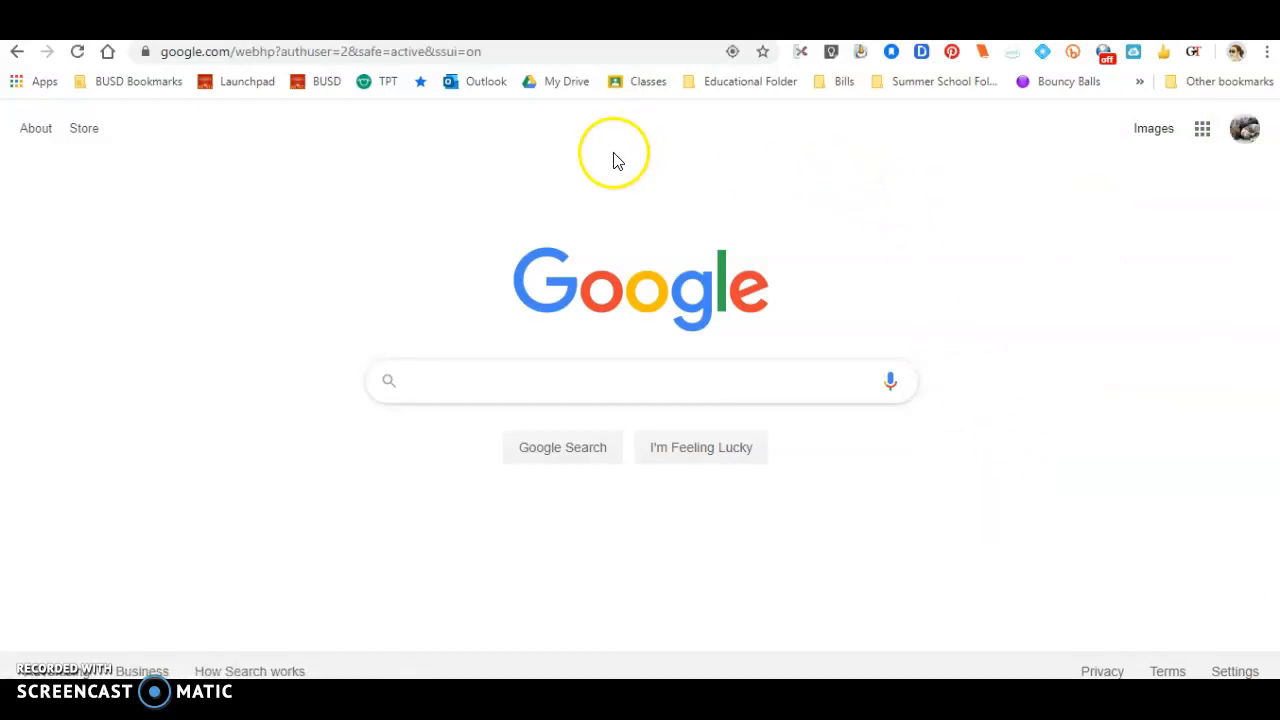
mouse_move(332, 204)
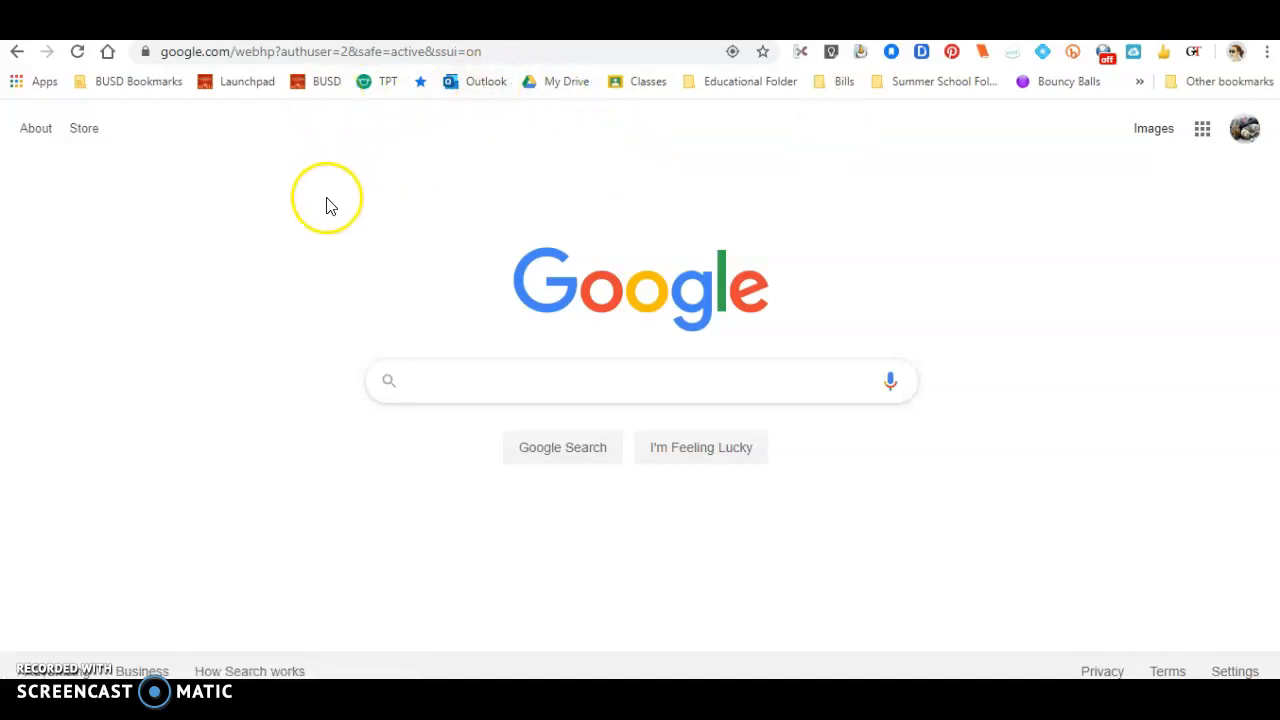
mouse_move(620, 124)
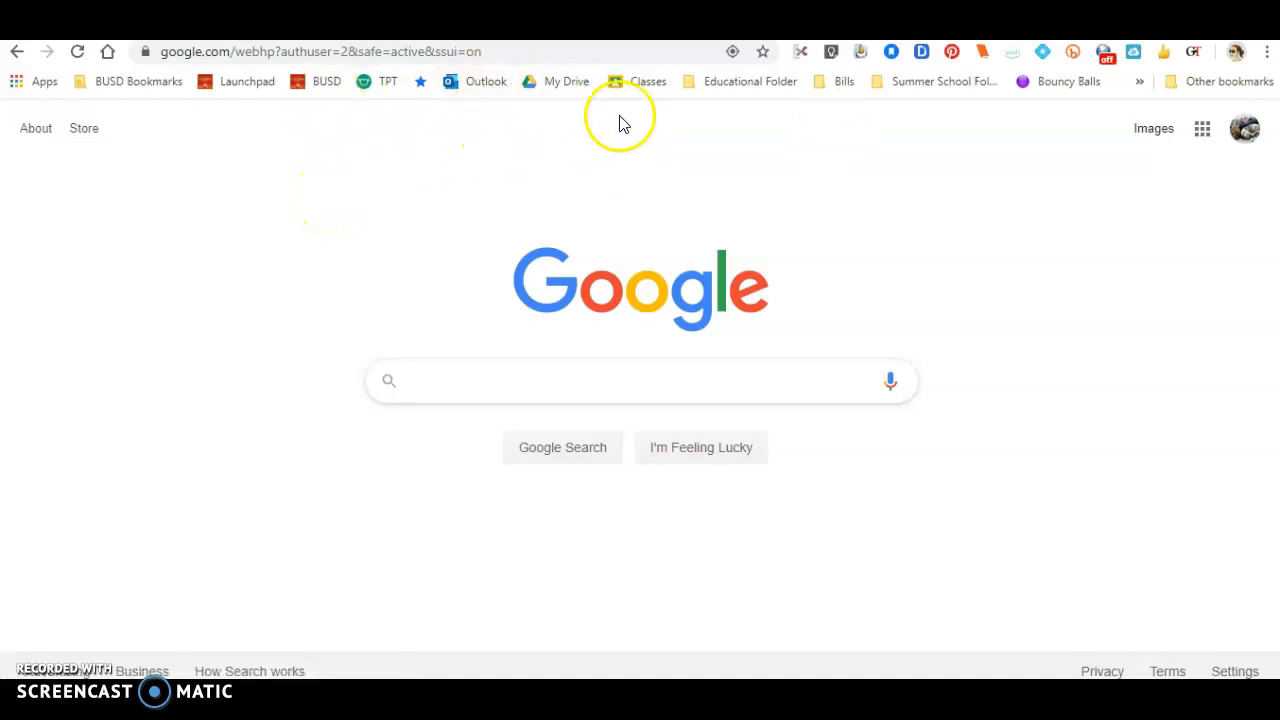
click(640, 80)
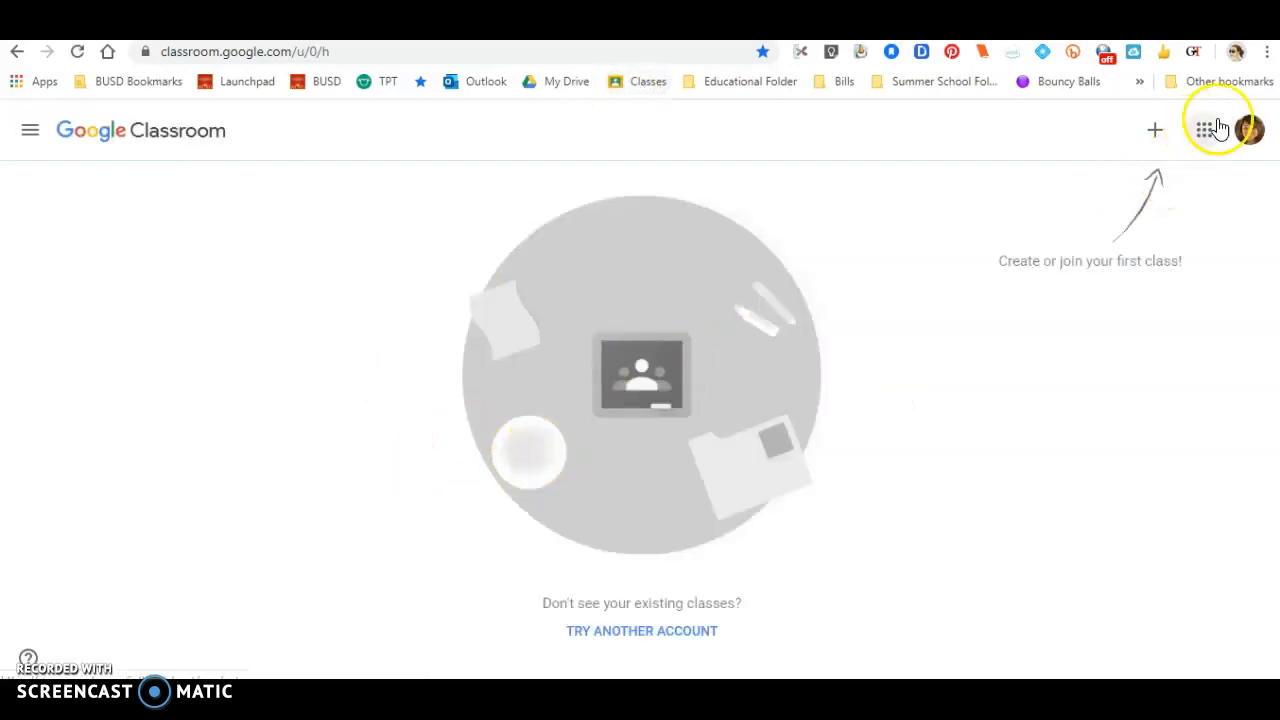
Switch Classroom to the student's account showing its three class cards.
click(1248, 130)
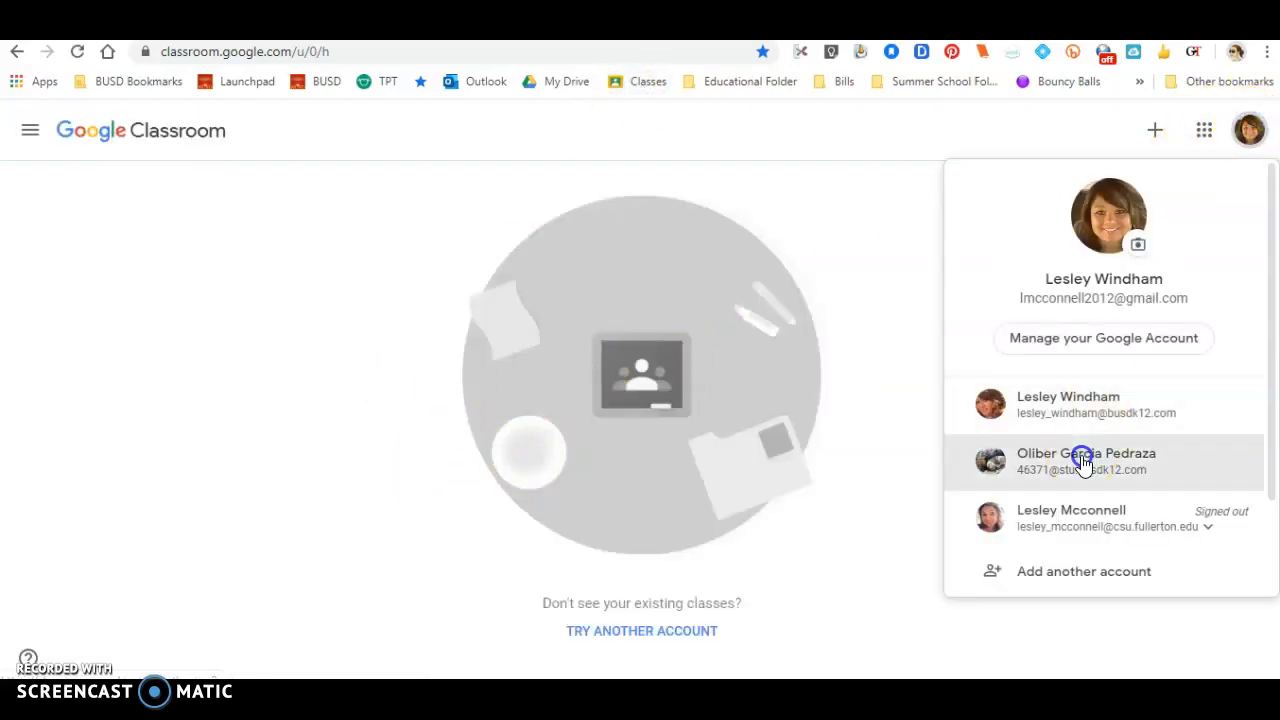
click(1084, 460)
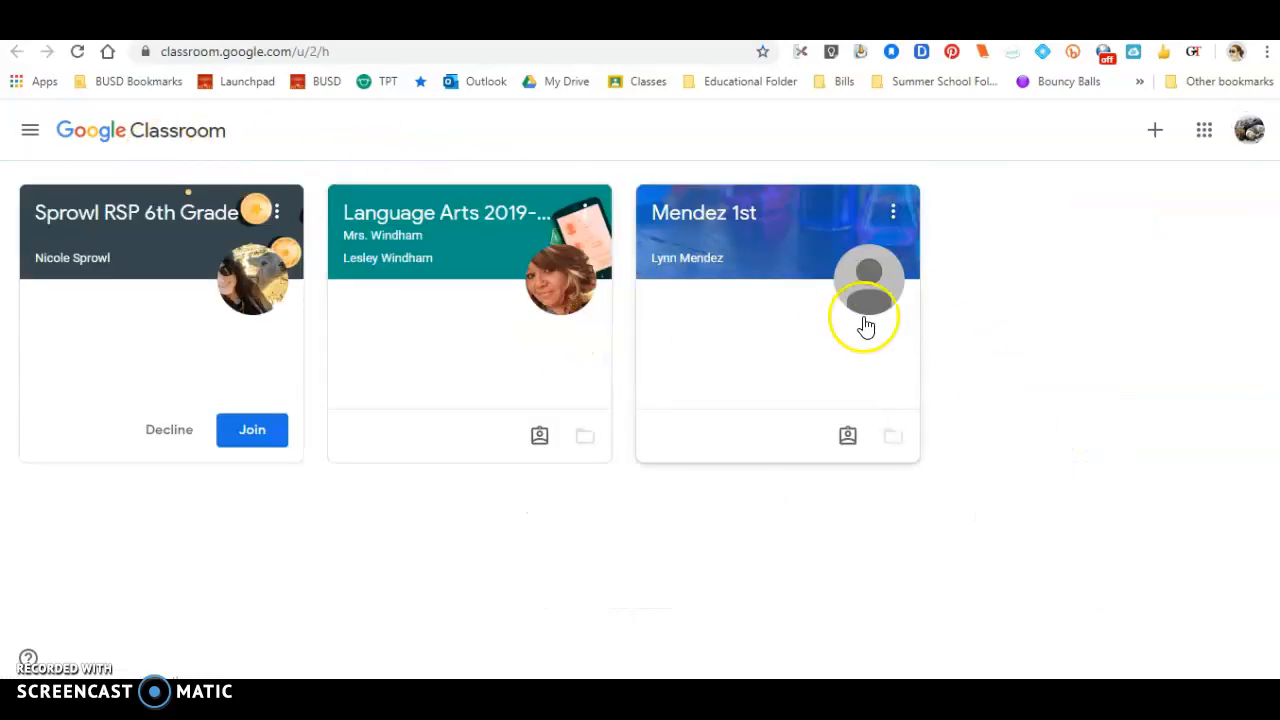
mouse_move(398, 264)
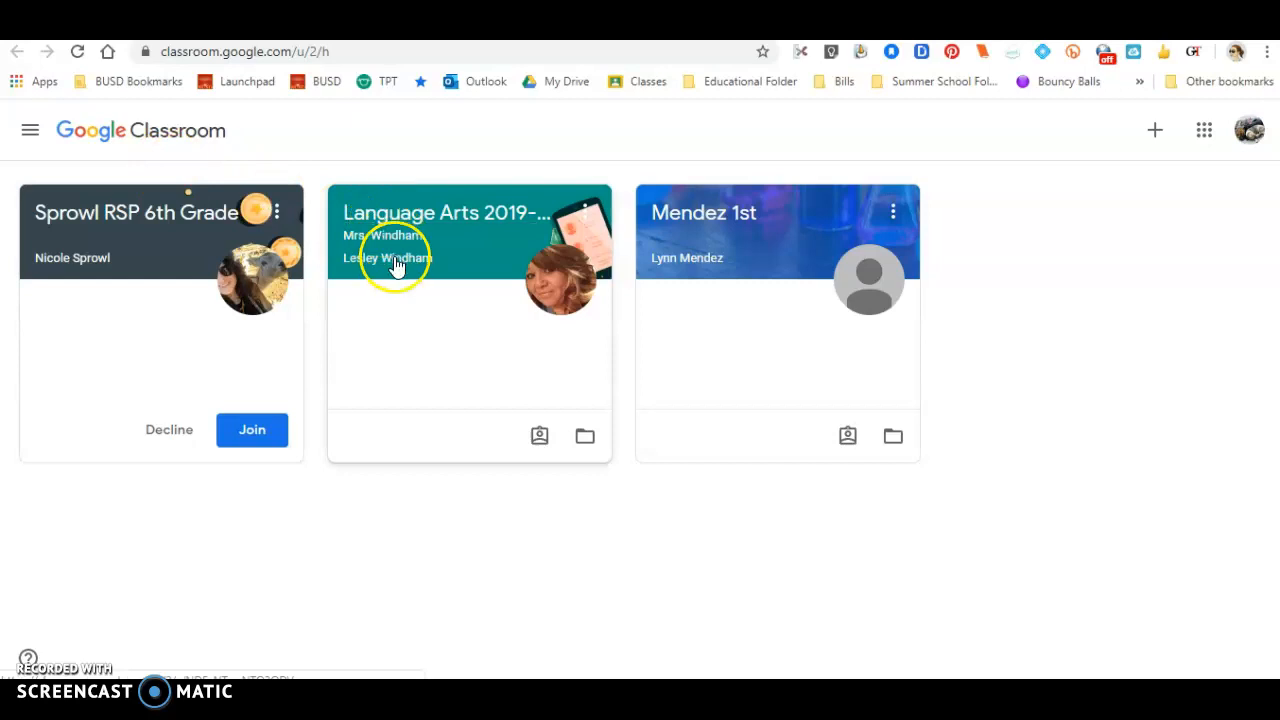
mouse_move(328, 156)
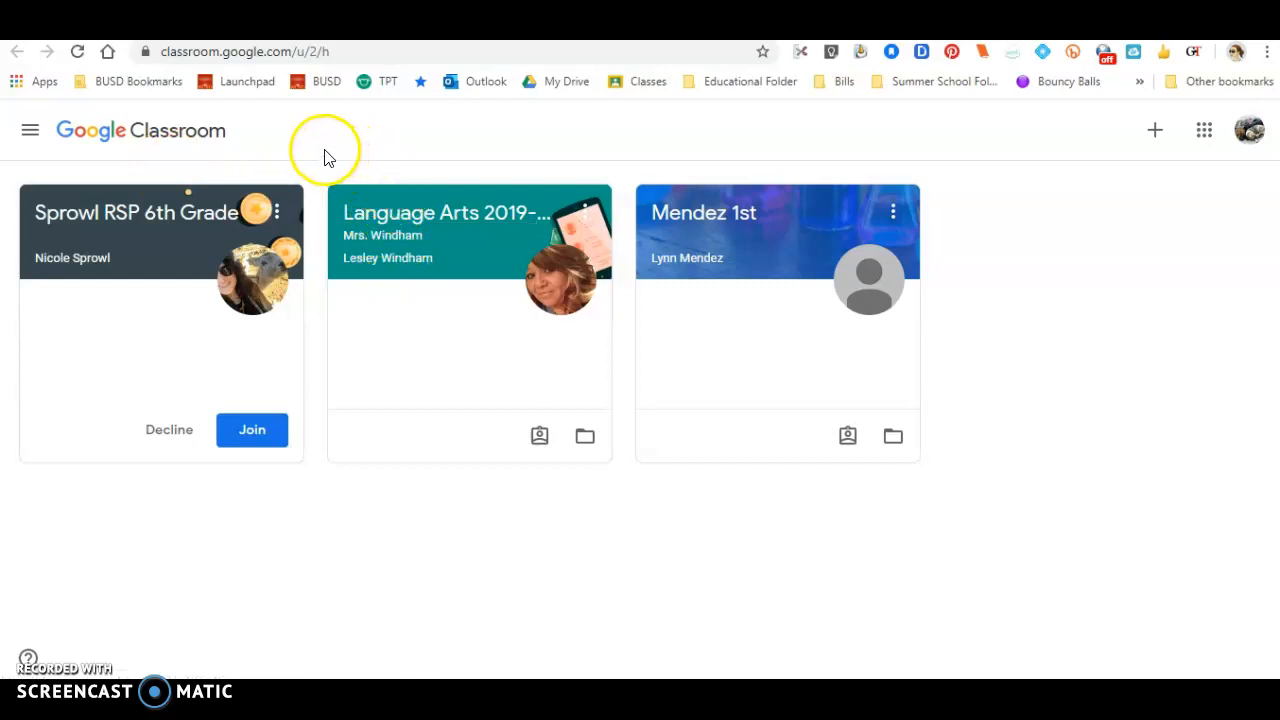
mouse_move(310, 144)
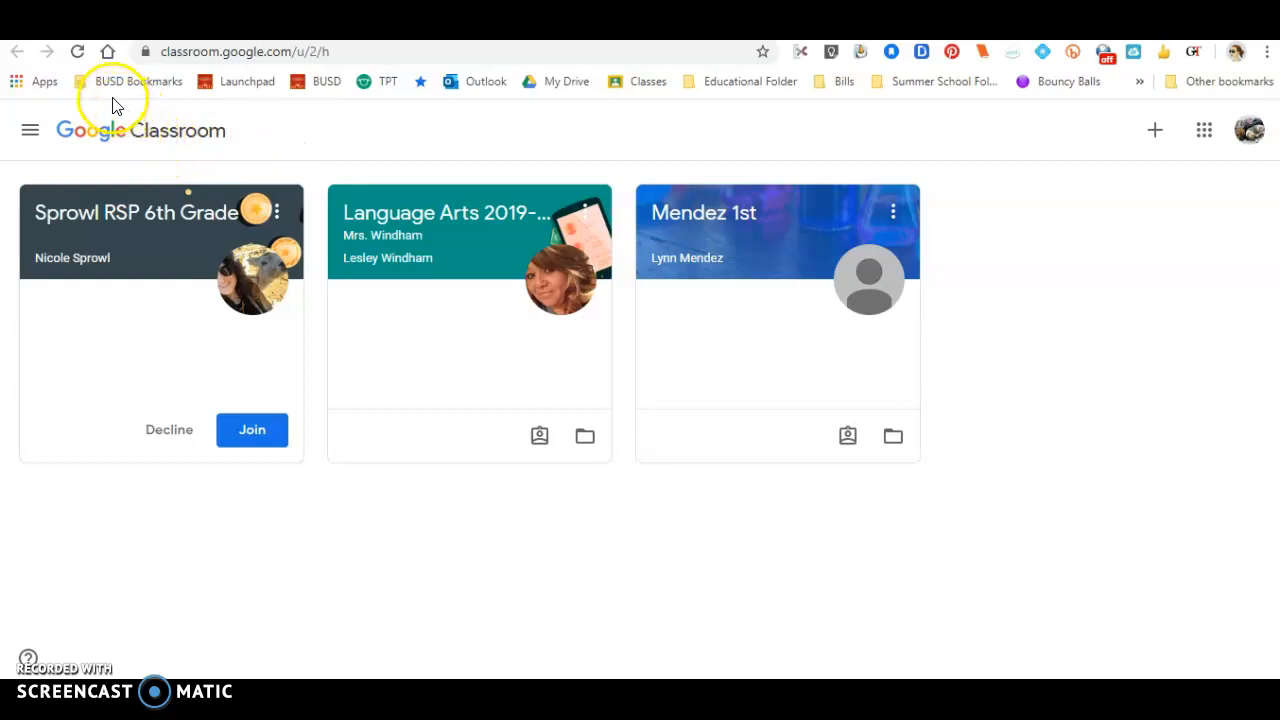
mouse_move(112, 92)
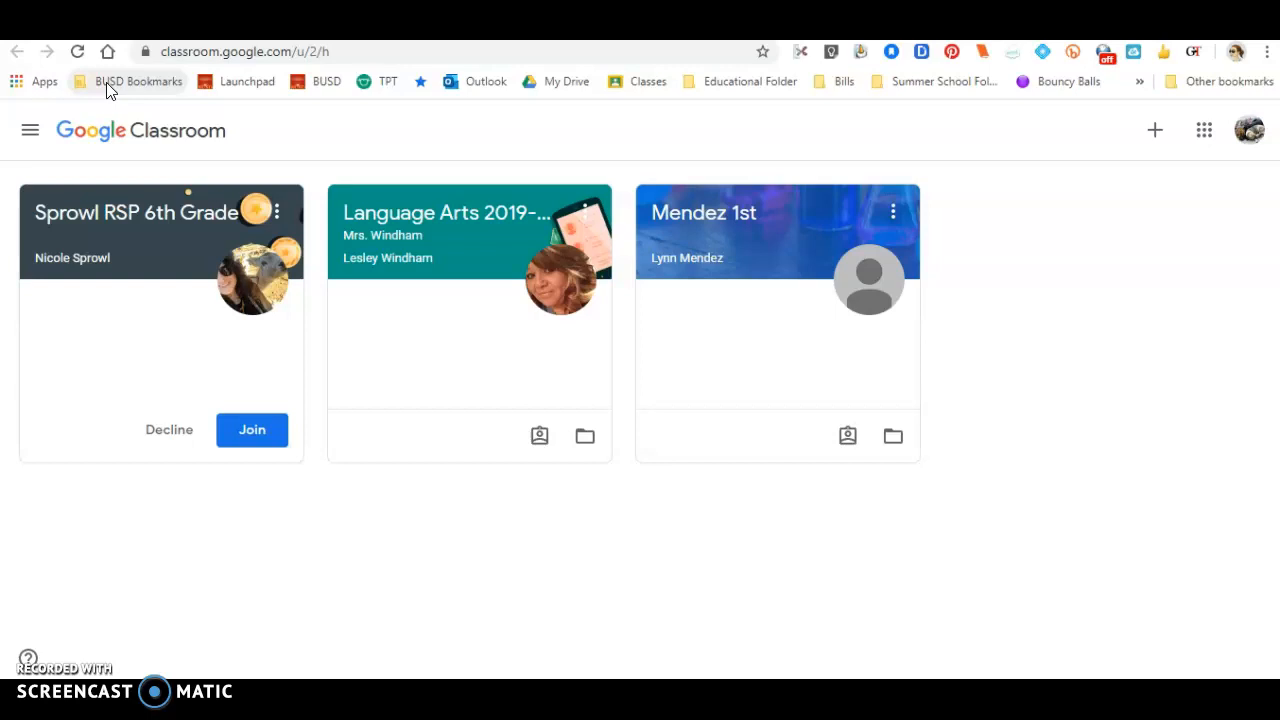
Reach the Launchpad from the district shortcuts and sign out via the profile avatar.
click(138, 80)
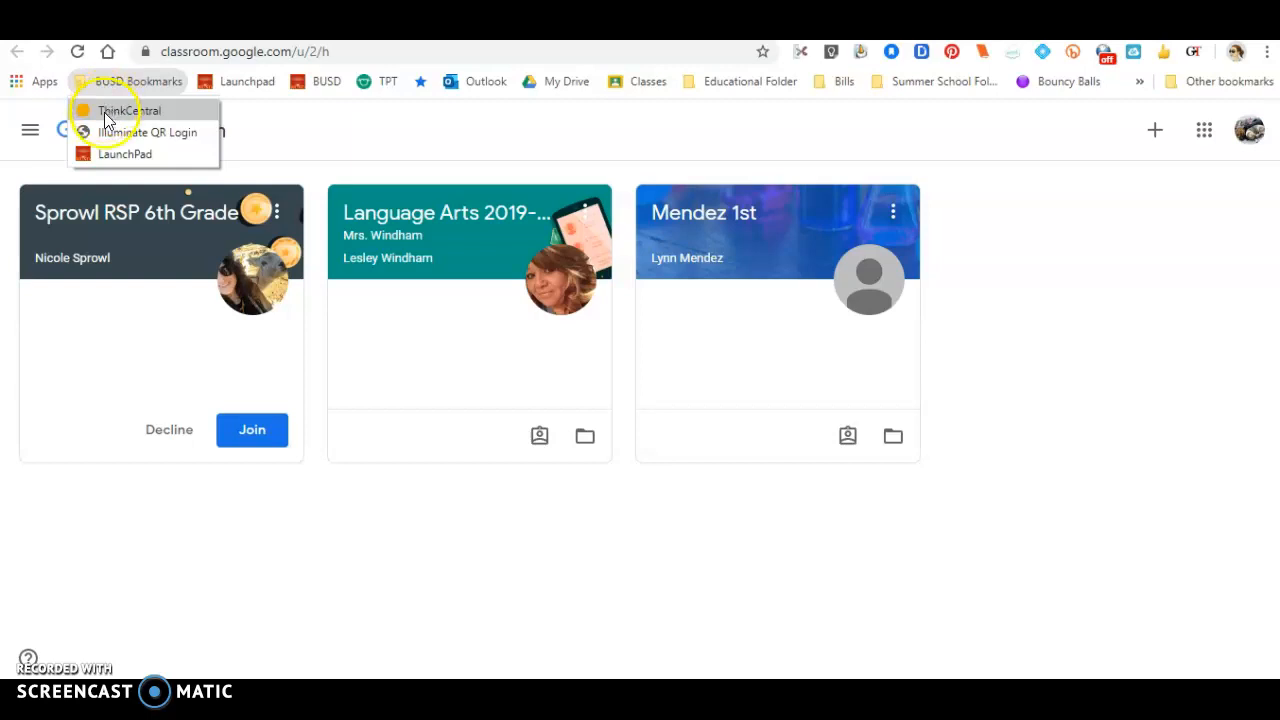
click(124, 152)
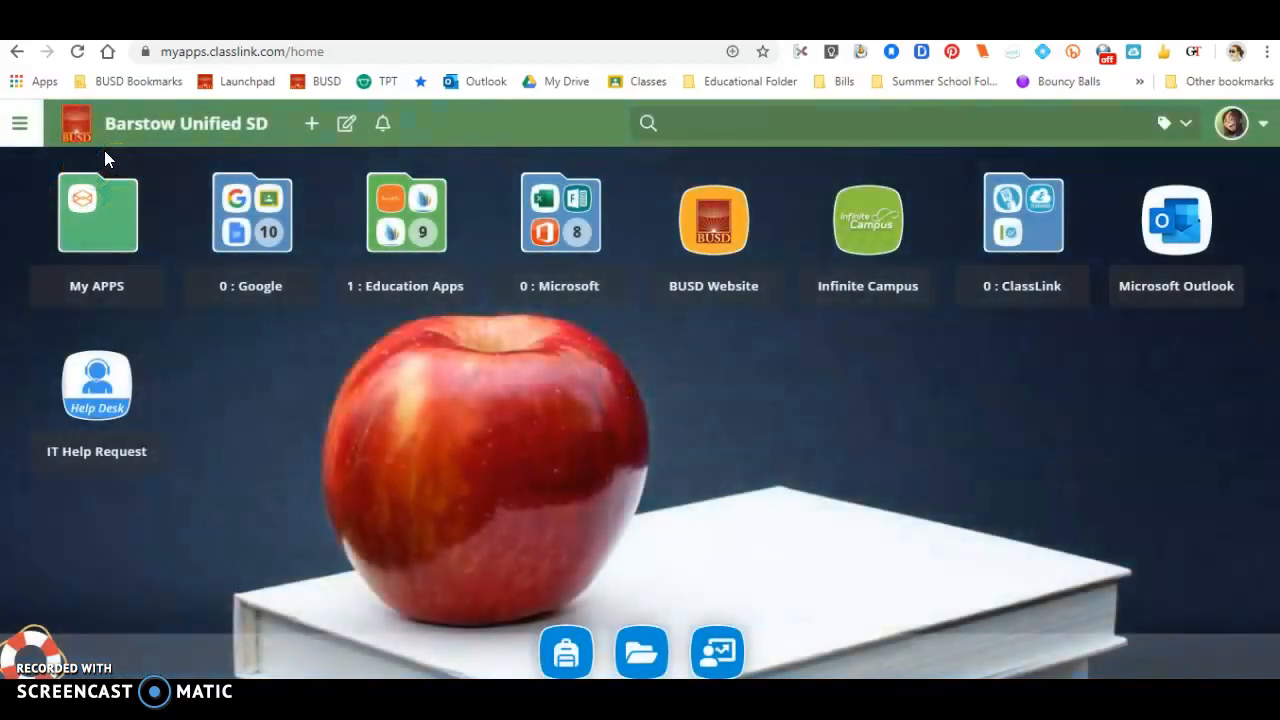
mouse_move(356, 470)
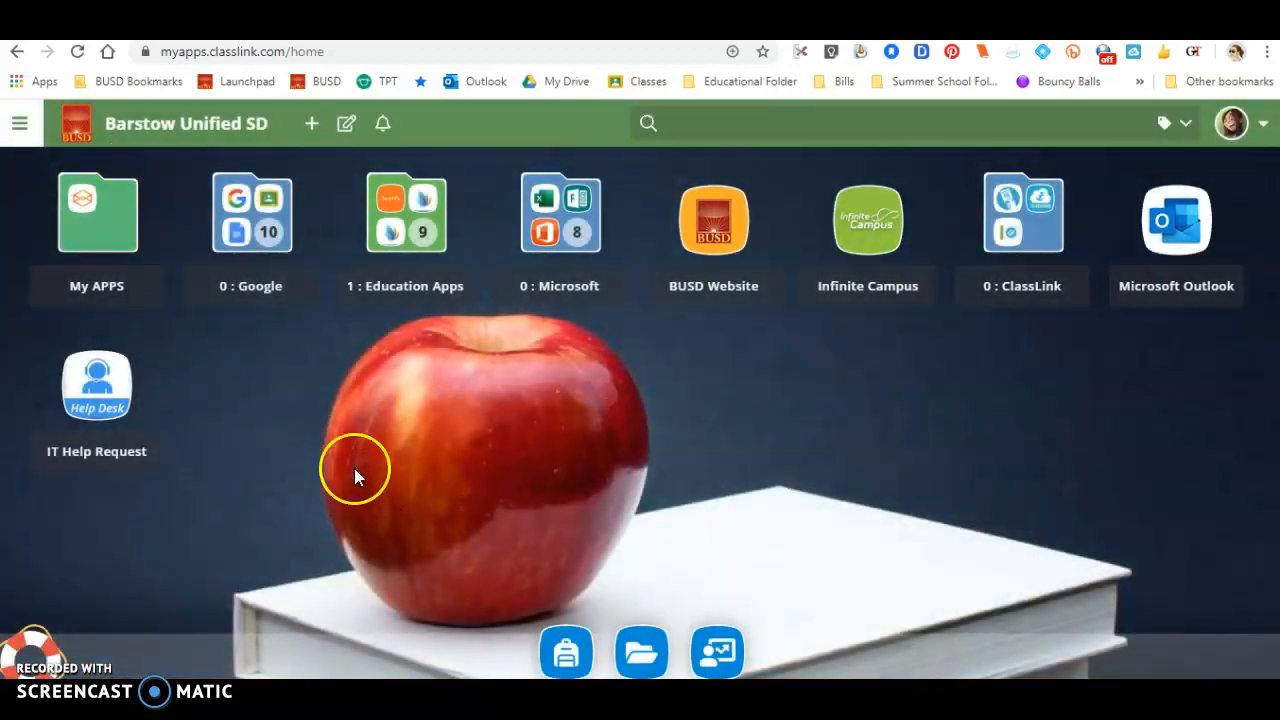
mouse_move(312, 438)
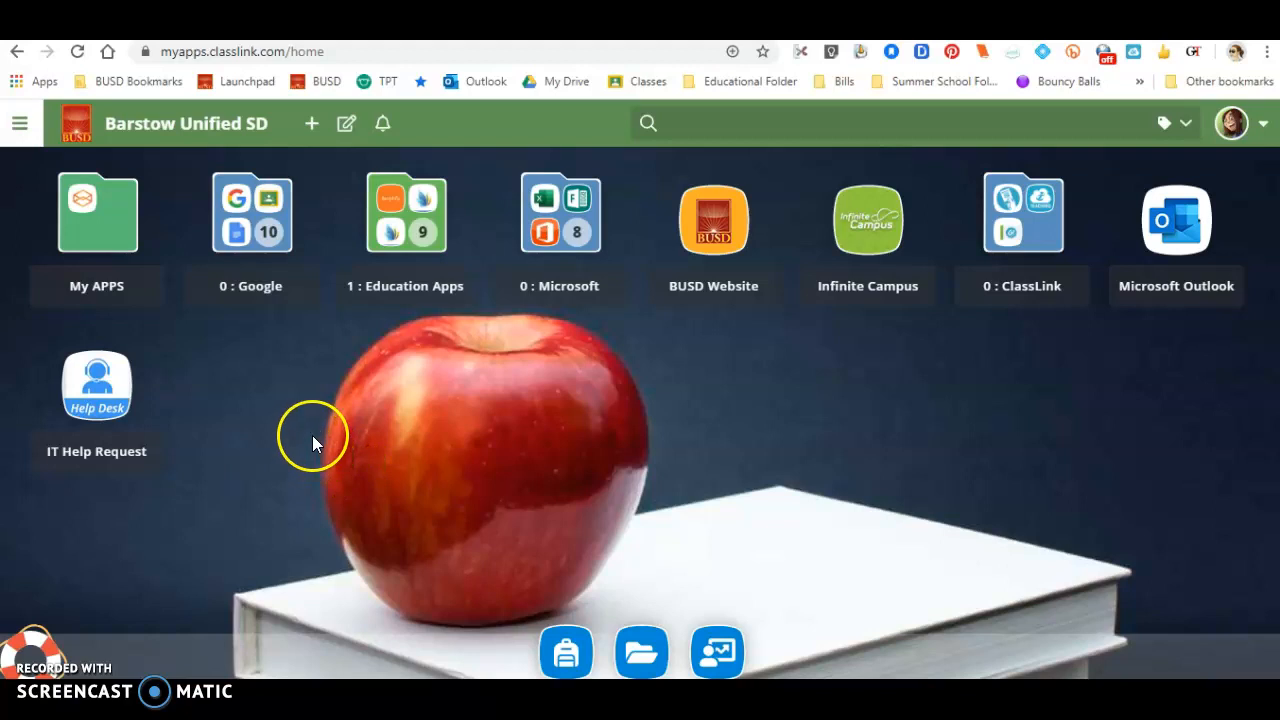
mouse_move(184, 64)
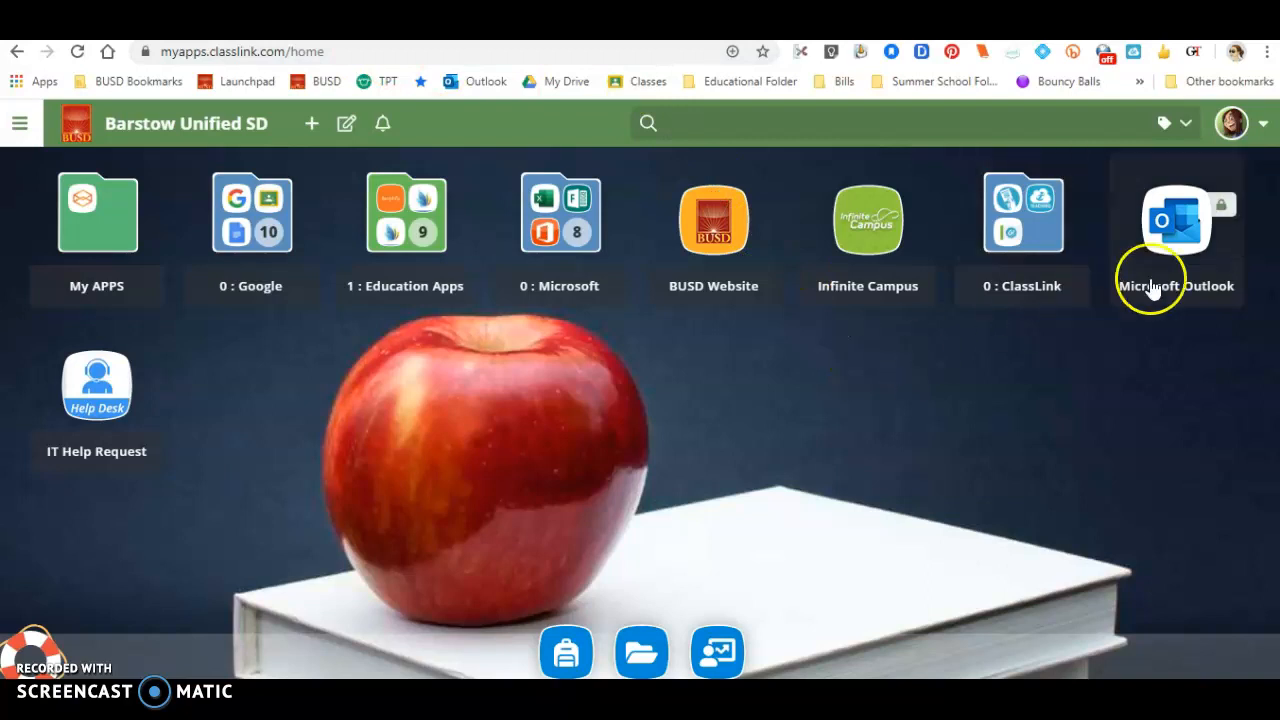
mouse_move(1258, 150)
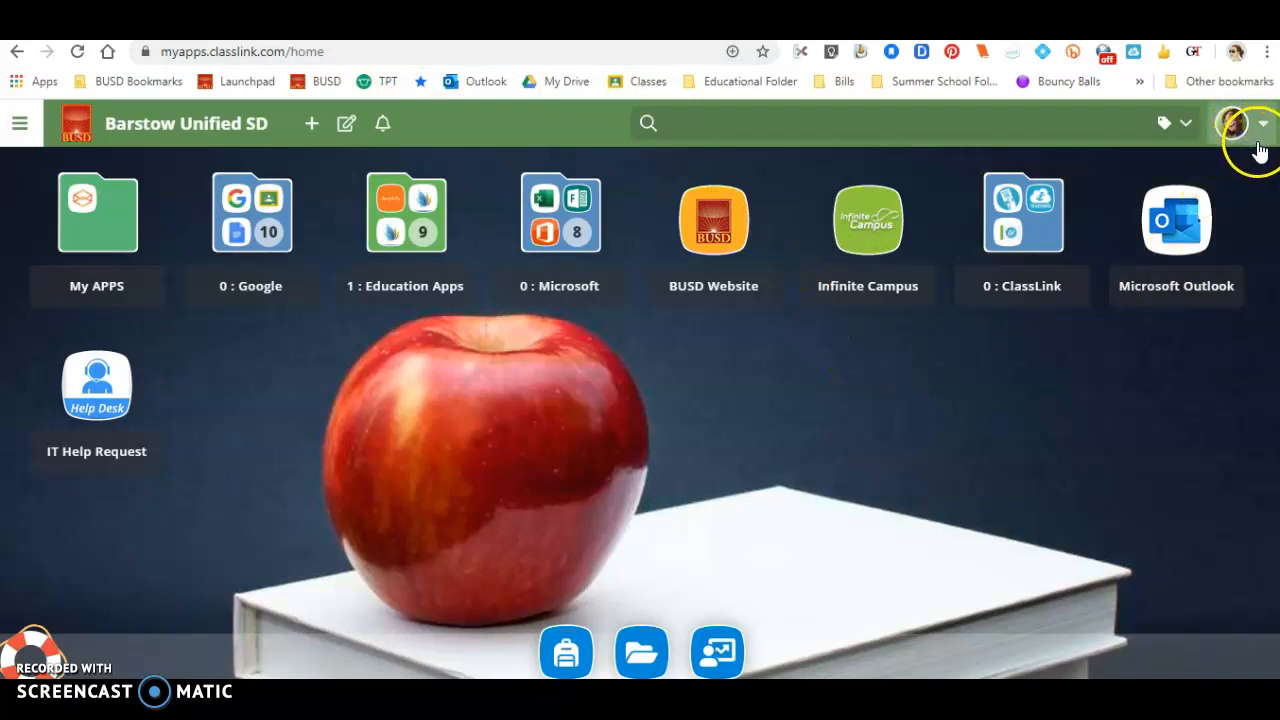
mouse_move(1258, 128)
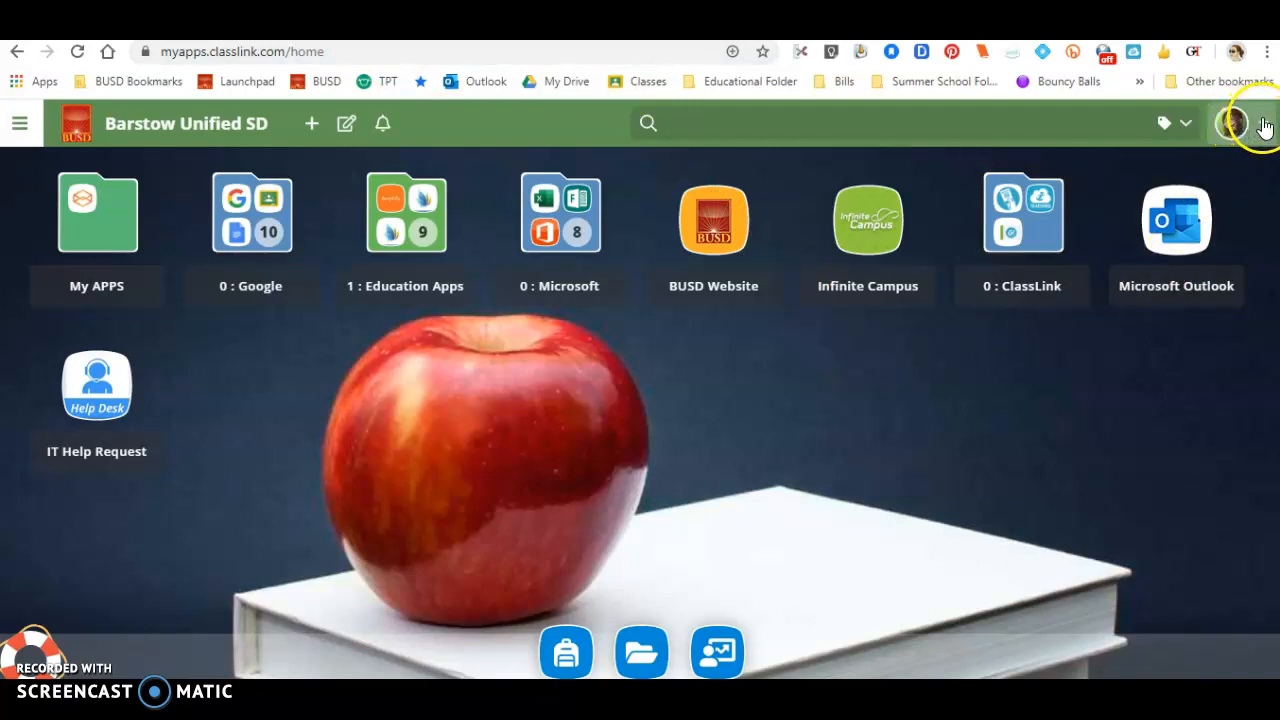
click(1238, 124)
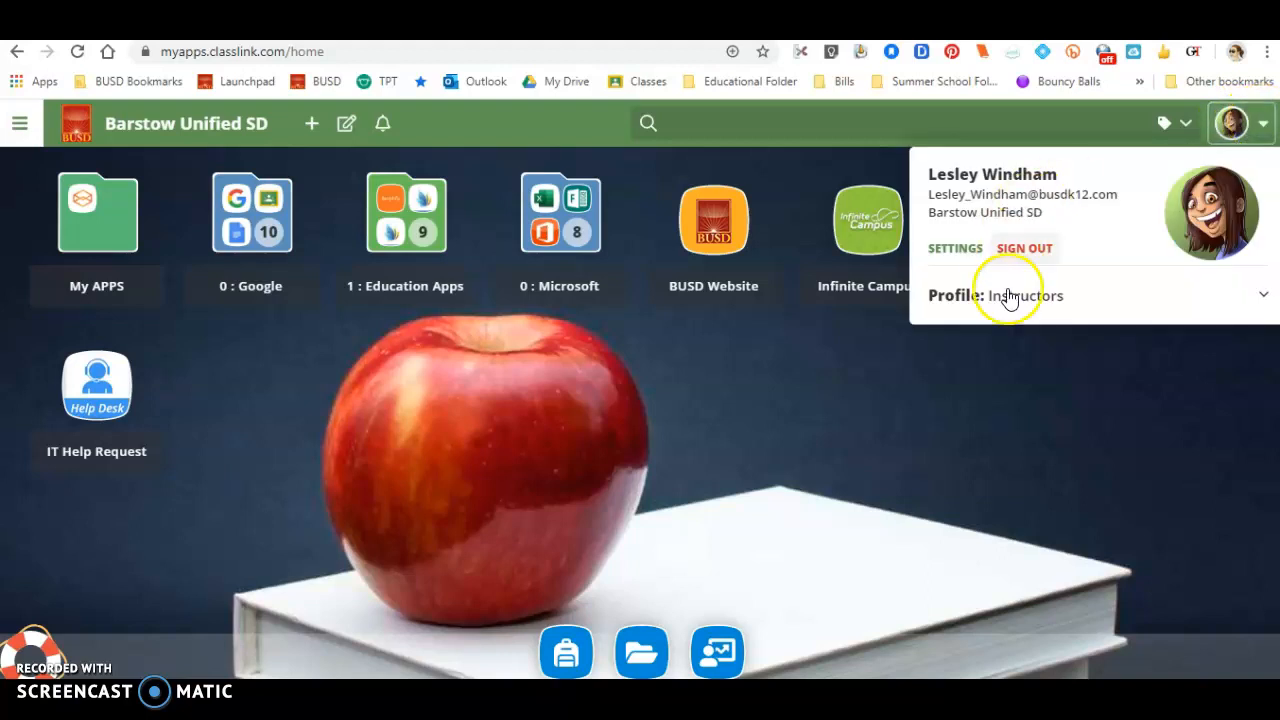
click(1024, 248)
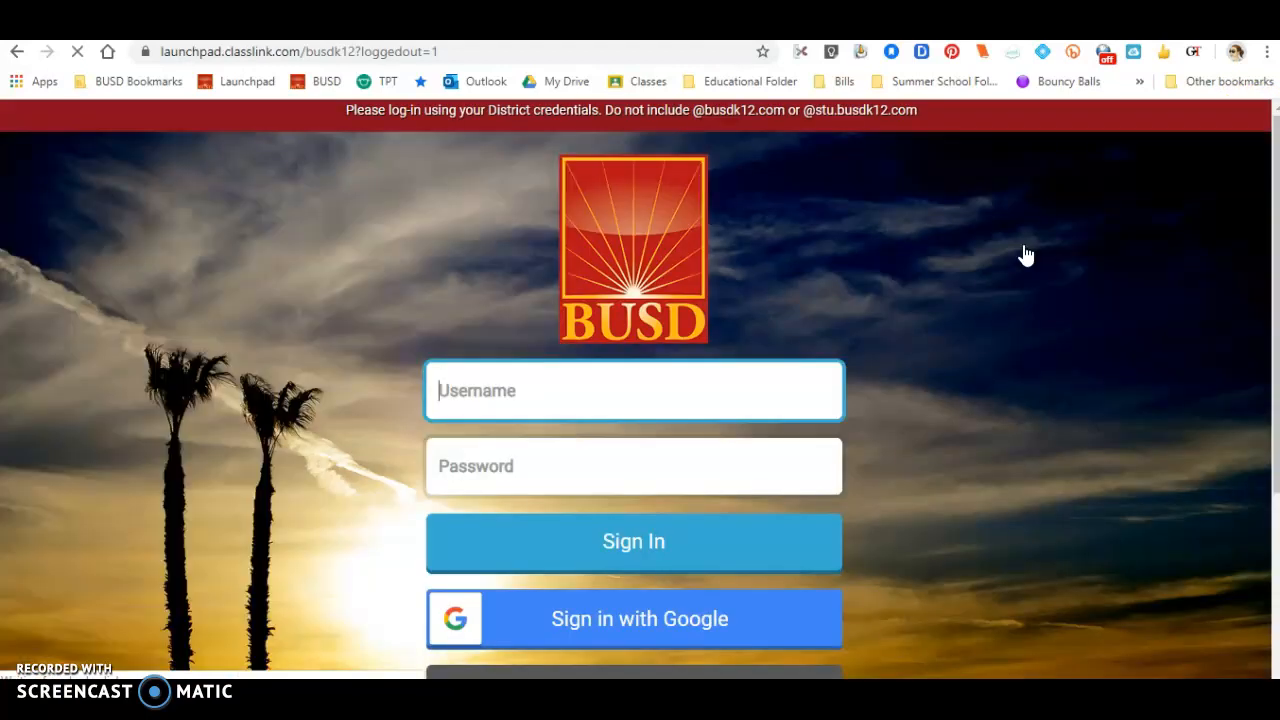
click(634, 390)
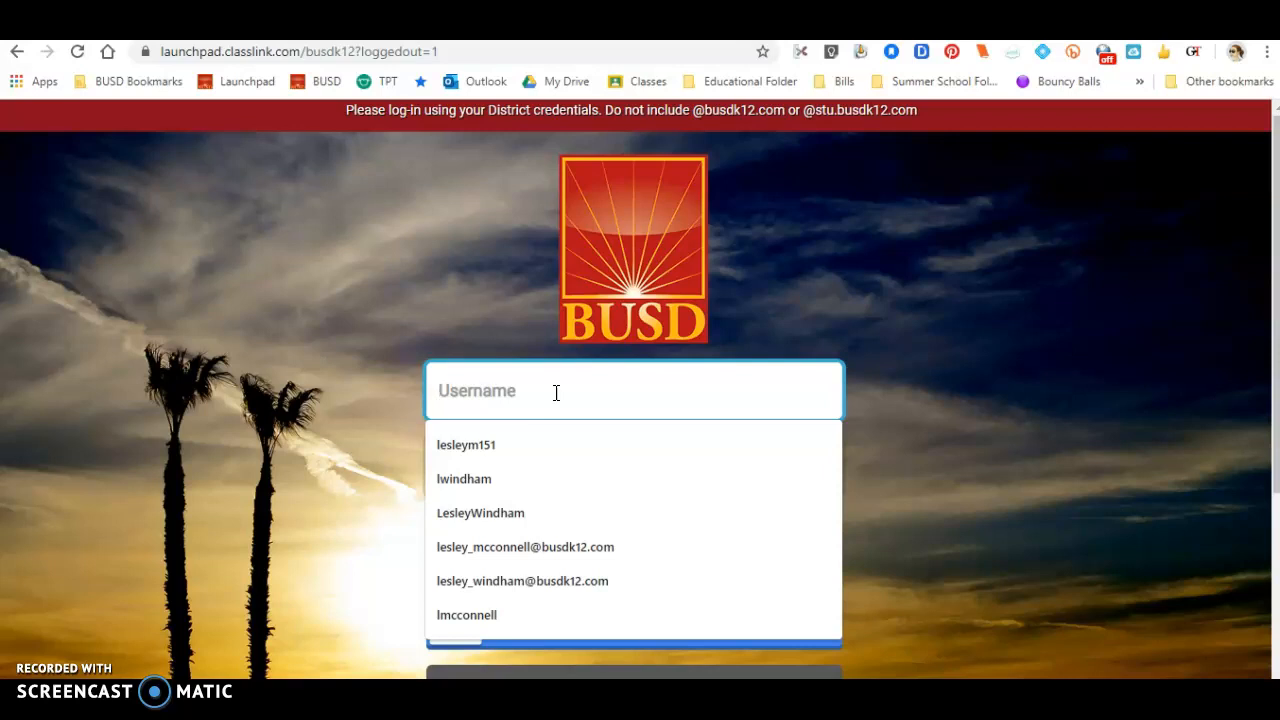
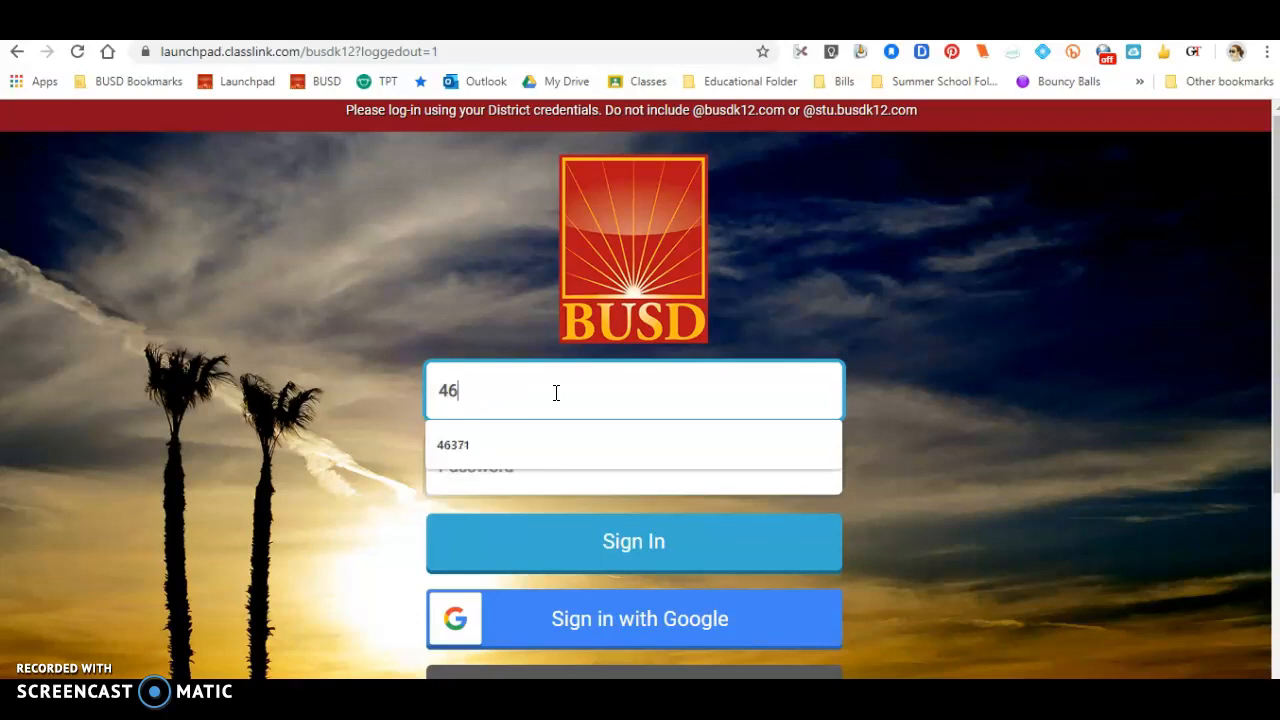
click(632, 444)
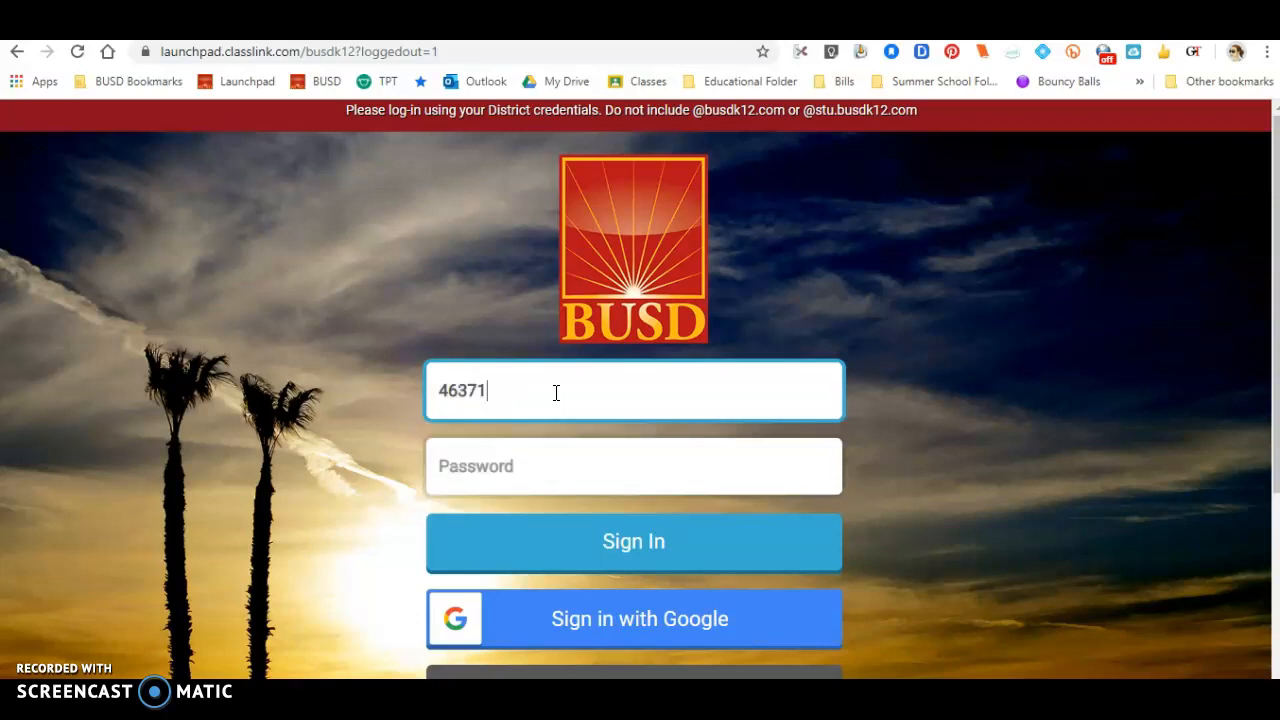
click(632, 466)
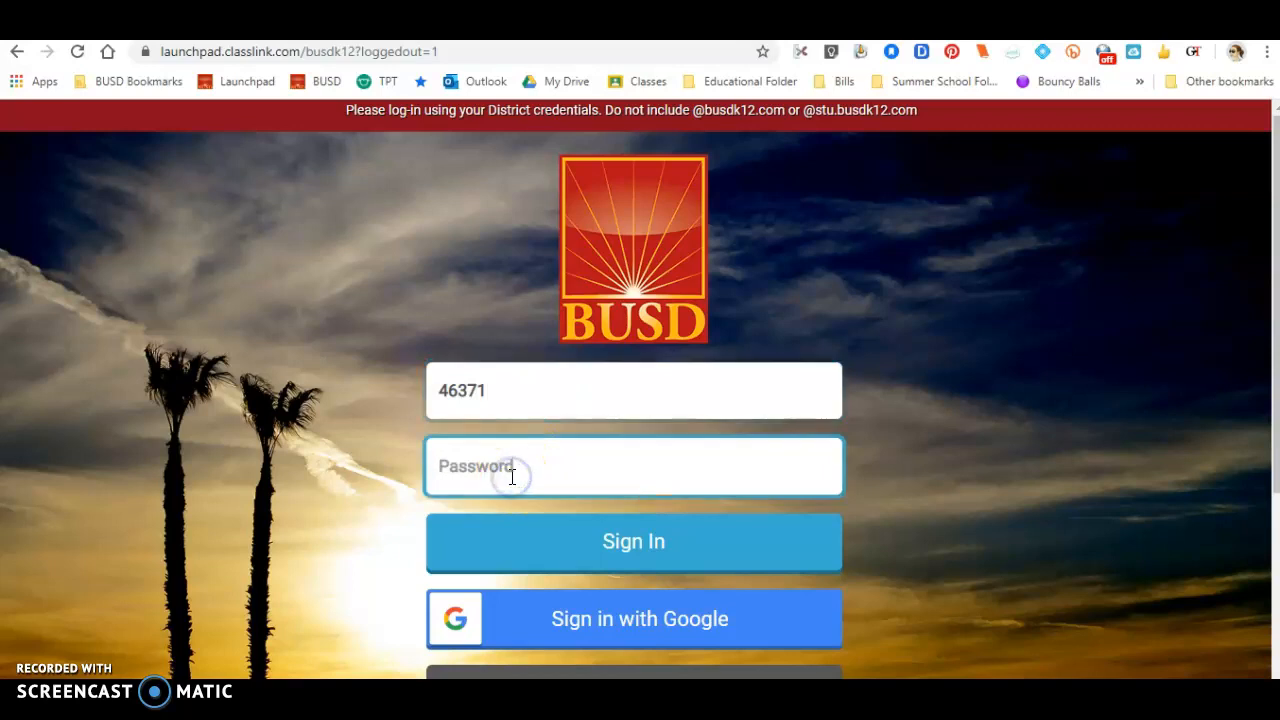
text(•)
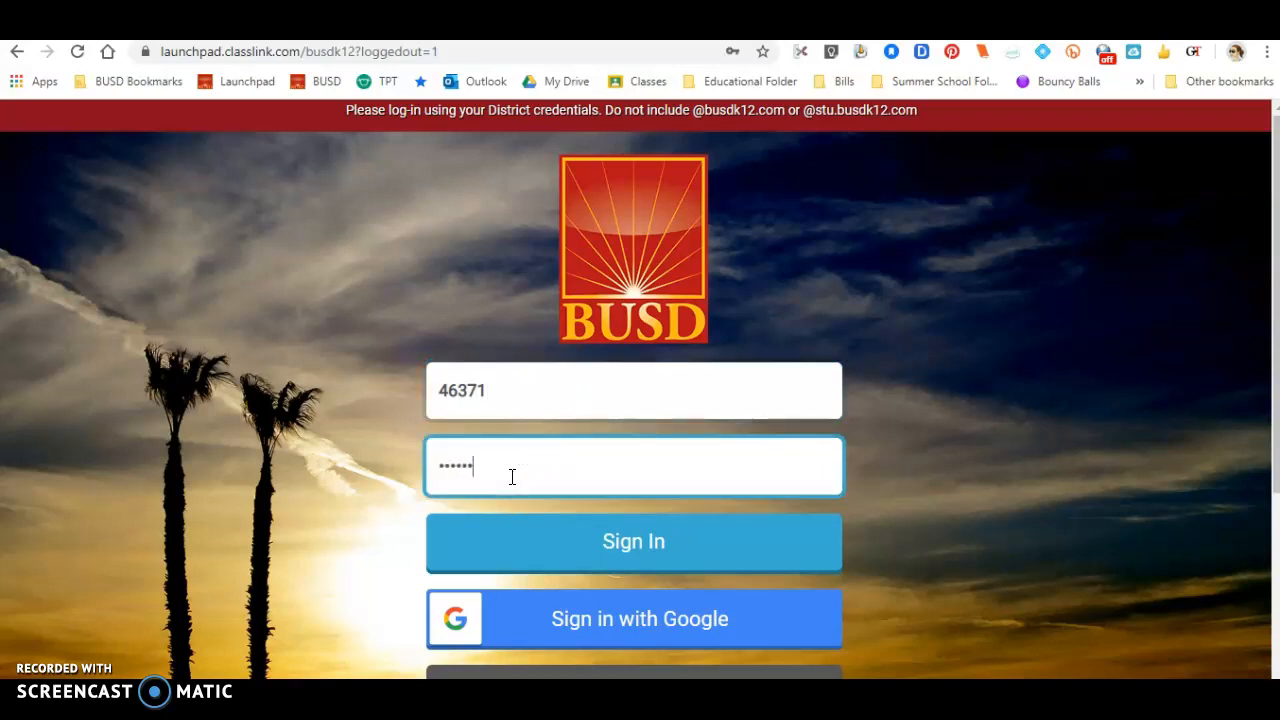
click(632, 540)
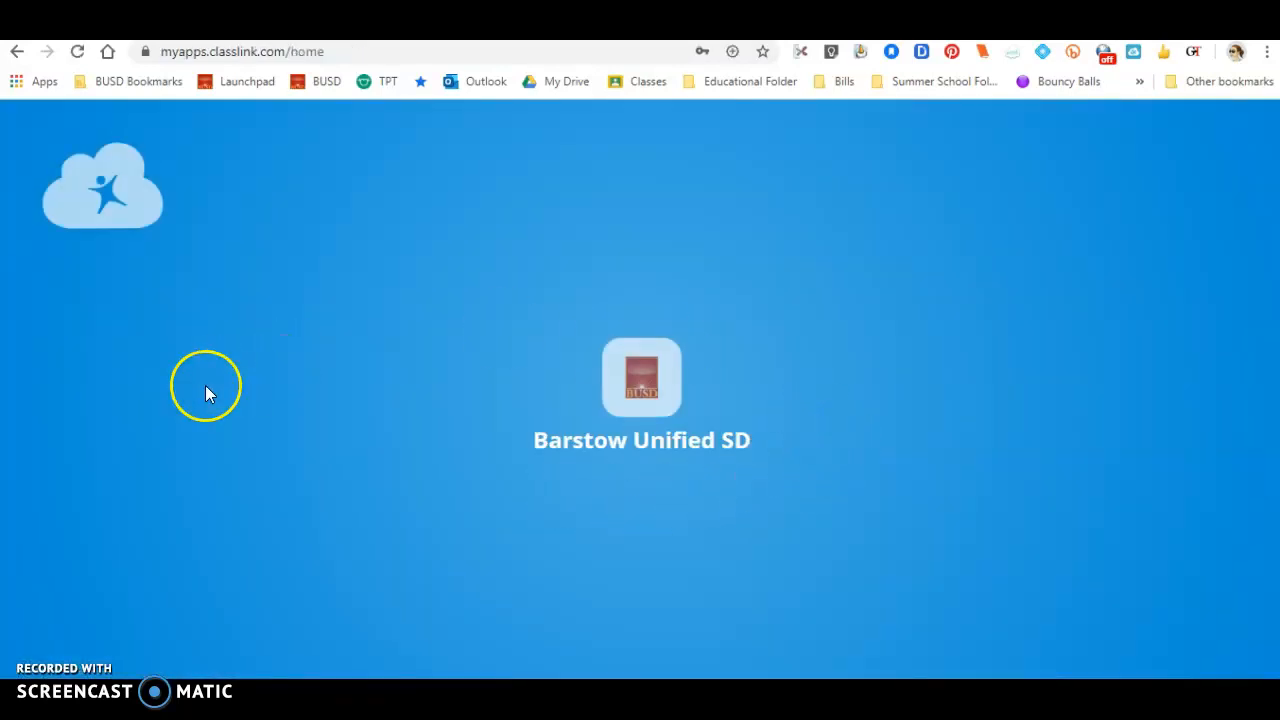
Wait on the loading Launchpad dashboard until the Google, Microsoft, Education Apps, BUSD Website and Infinite Campus tiles appear.
click(640, 378)
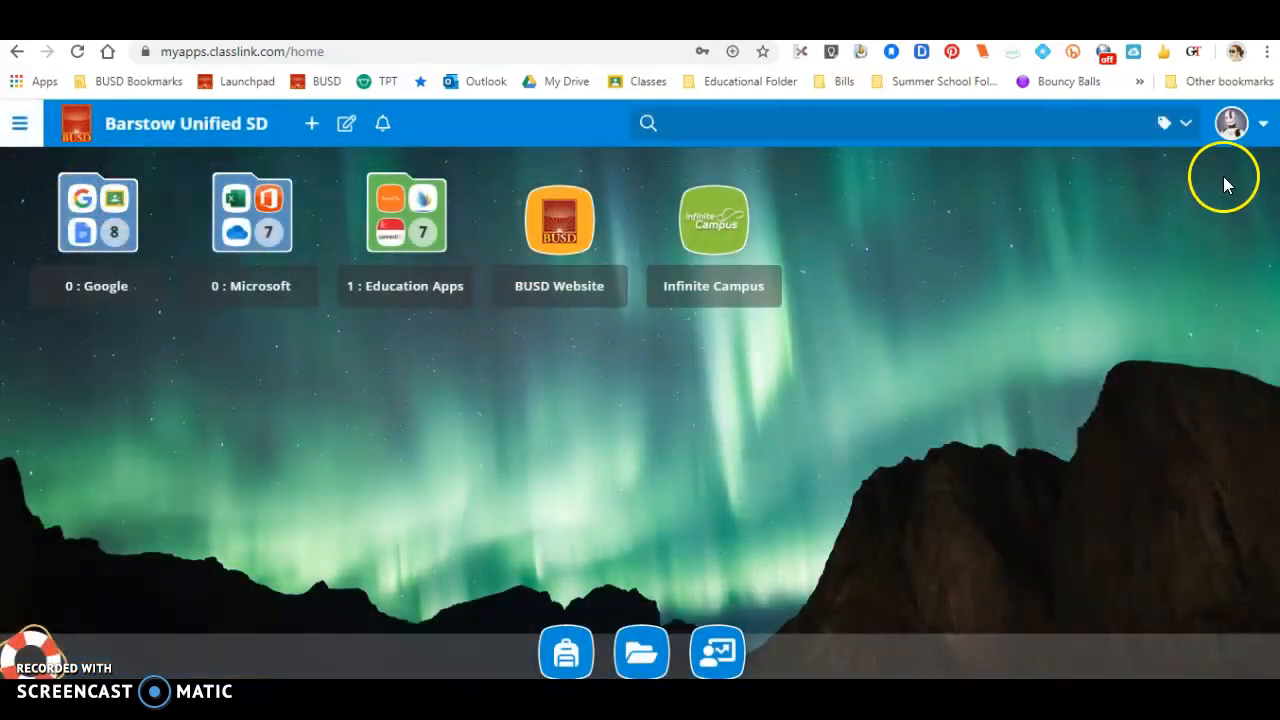
mouse_move(1232, 150)
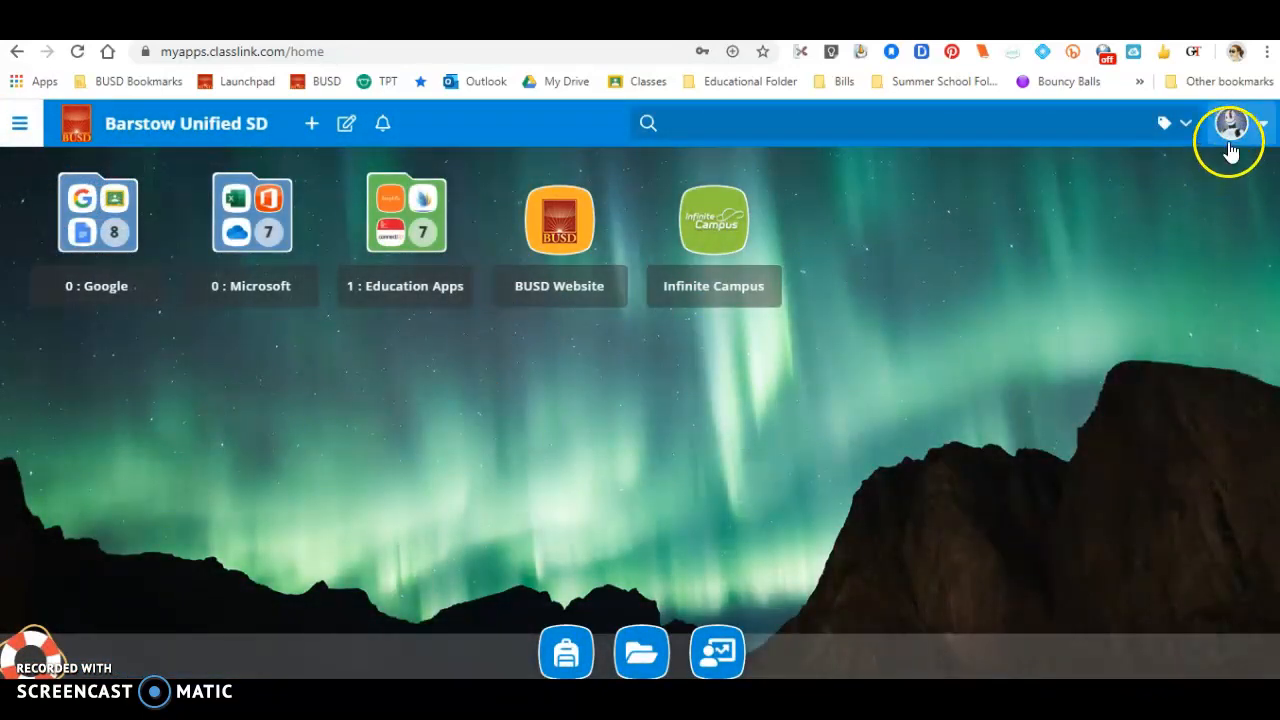
mouse_move(1172, 216)
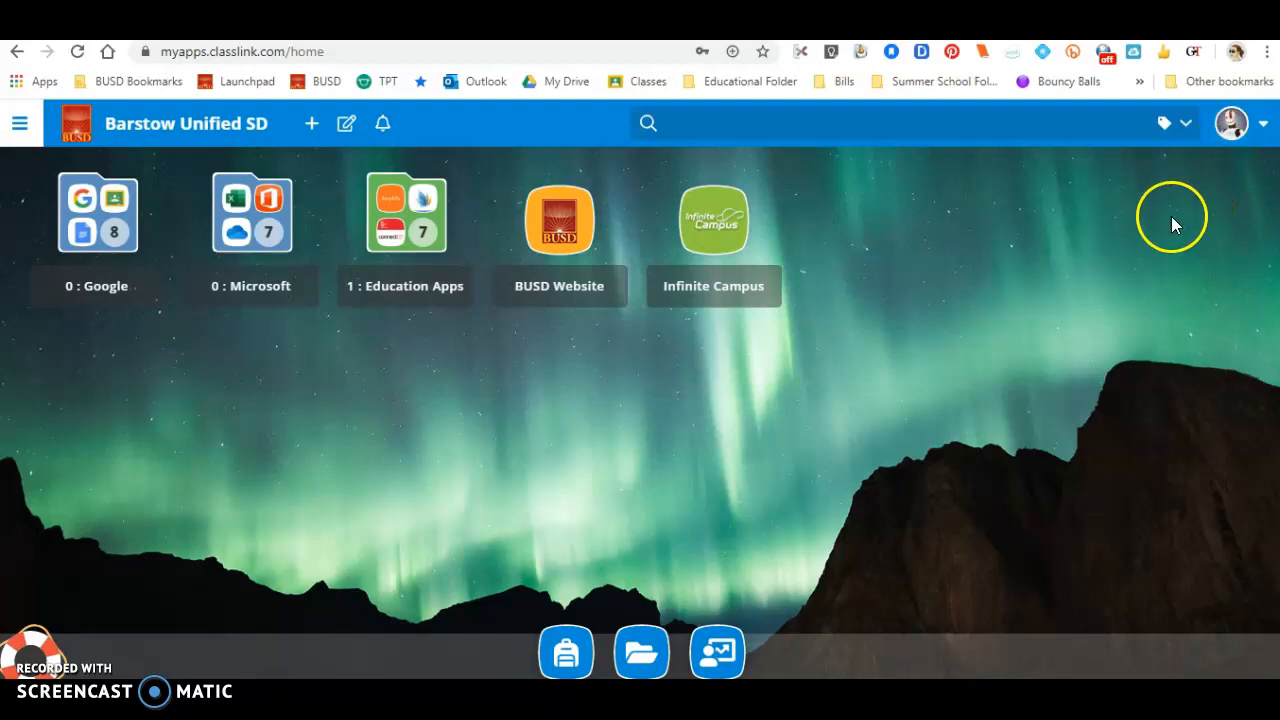
mouse_move(516, 420)
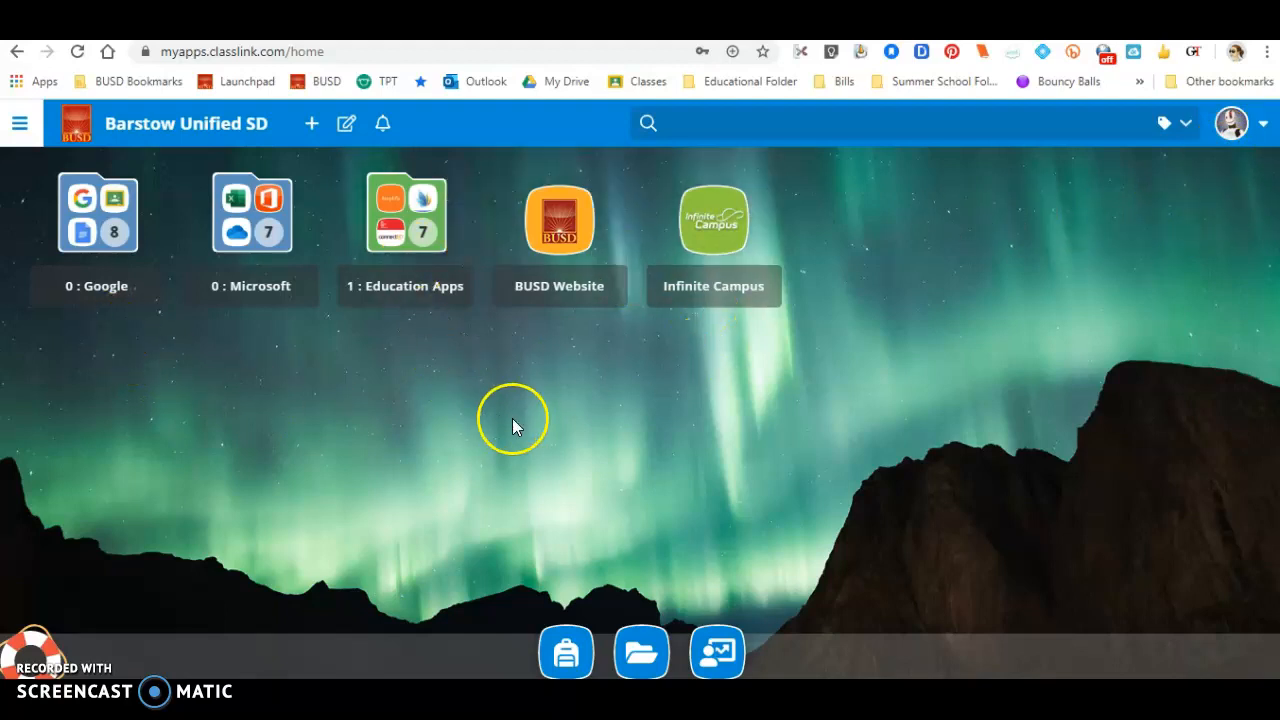
mouse_move(524, 424)
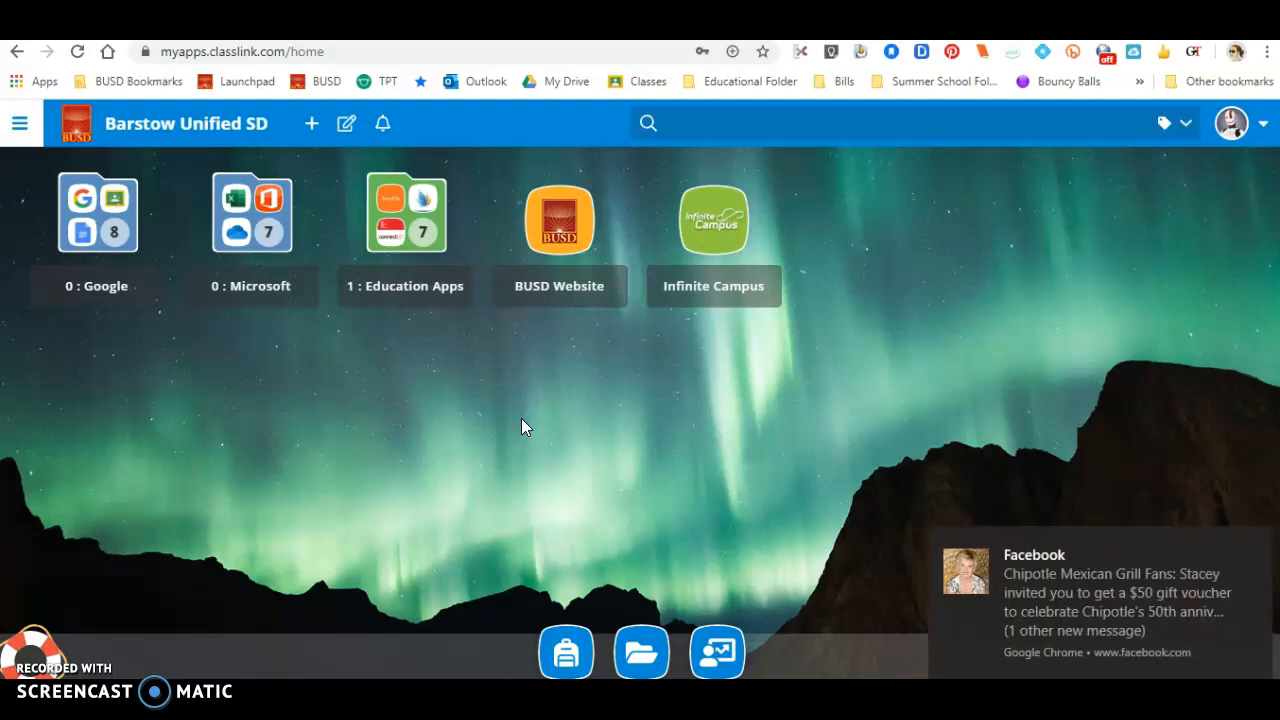
click(504, 420)
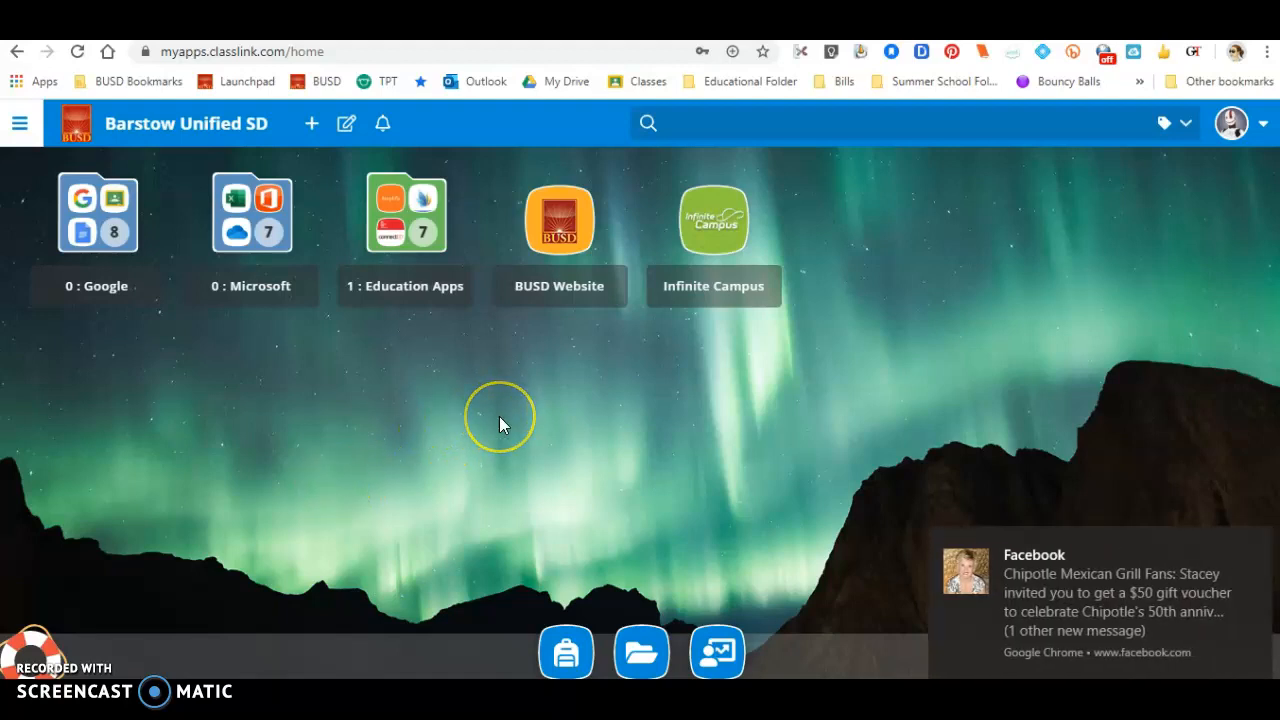
mouse_move(964, 350)
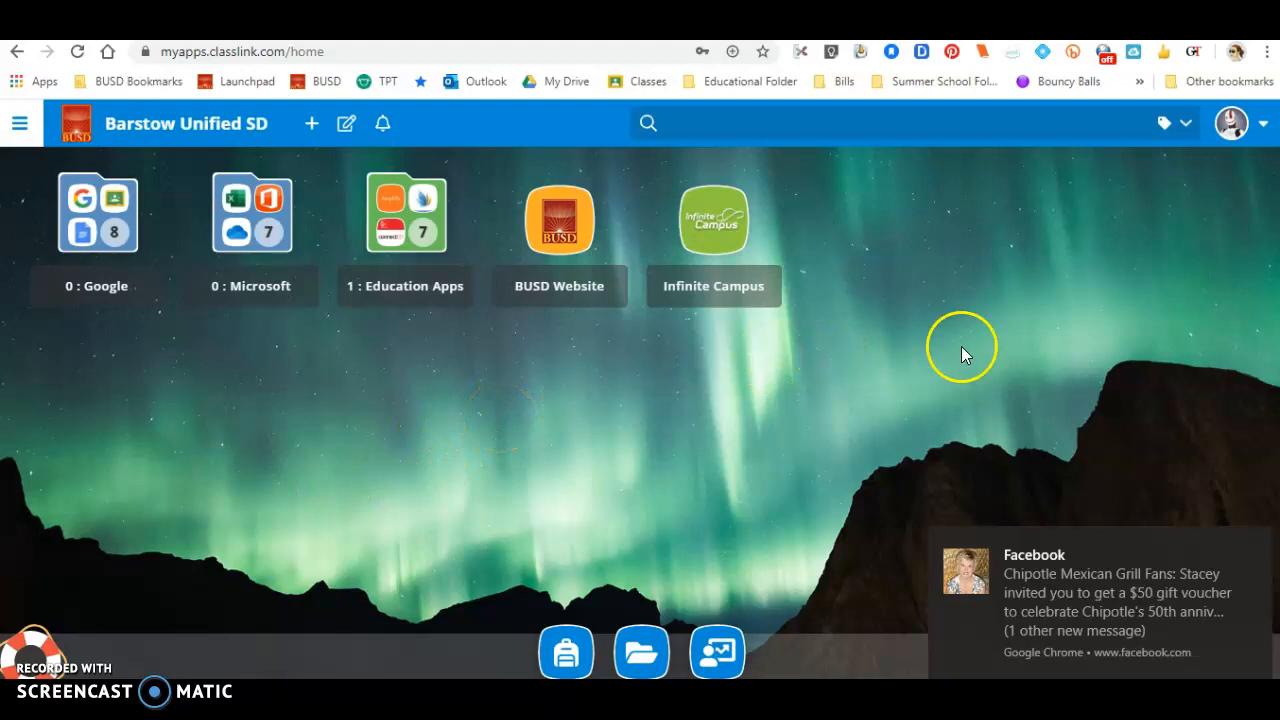
mouse_move(1010, 404)
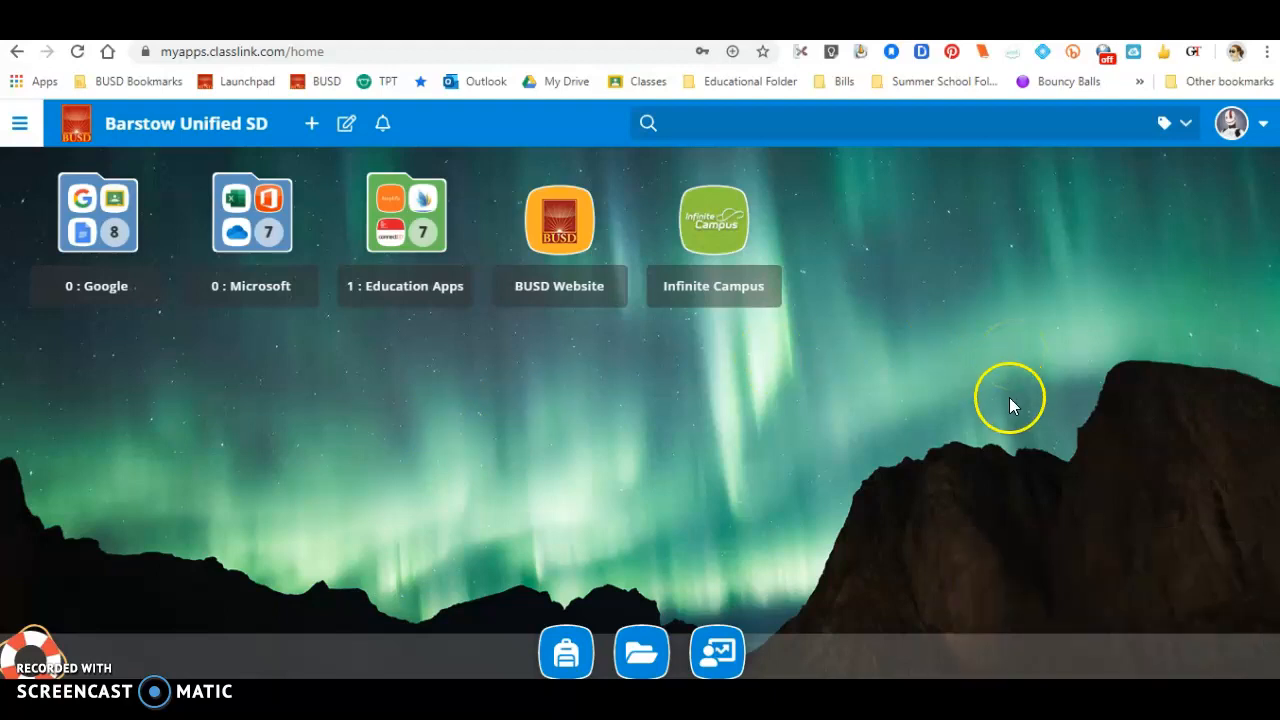
mouse_move(836, 440)
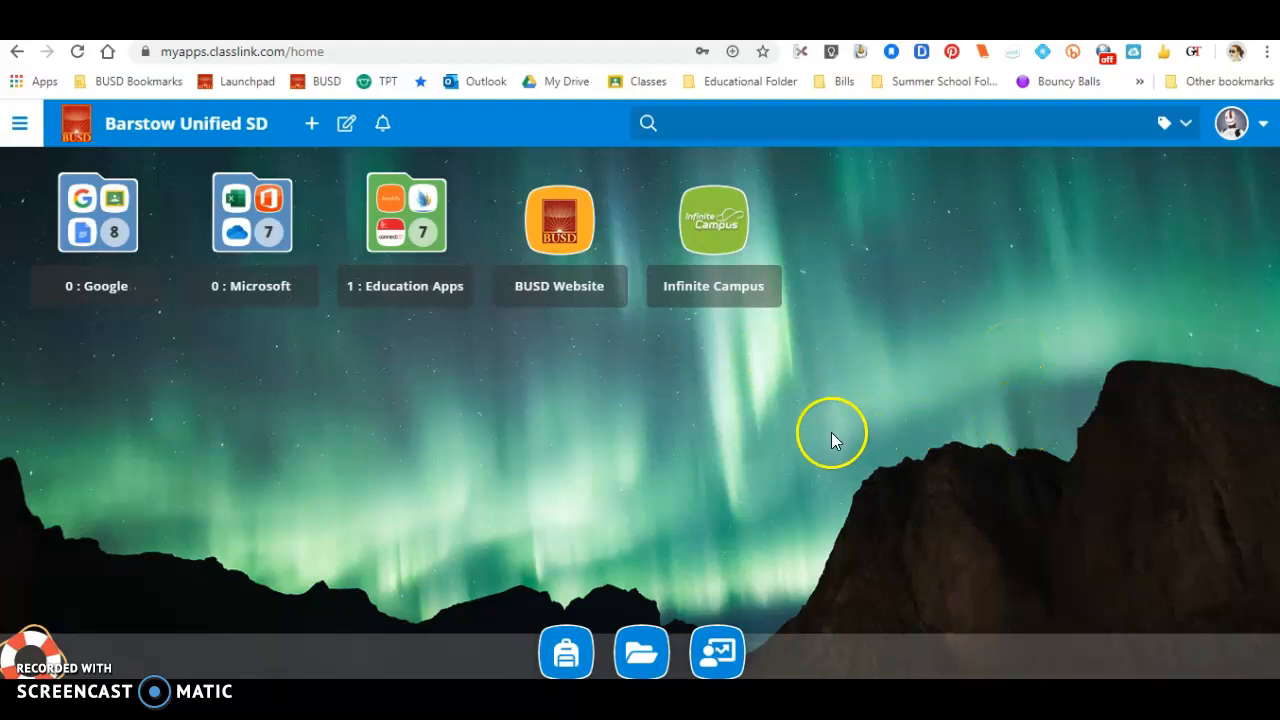
mouse_move(650, 448)
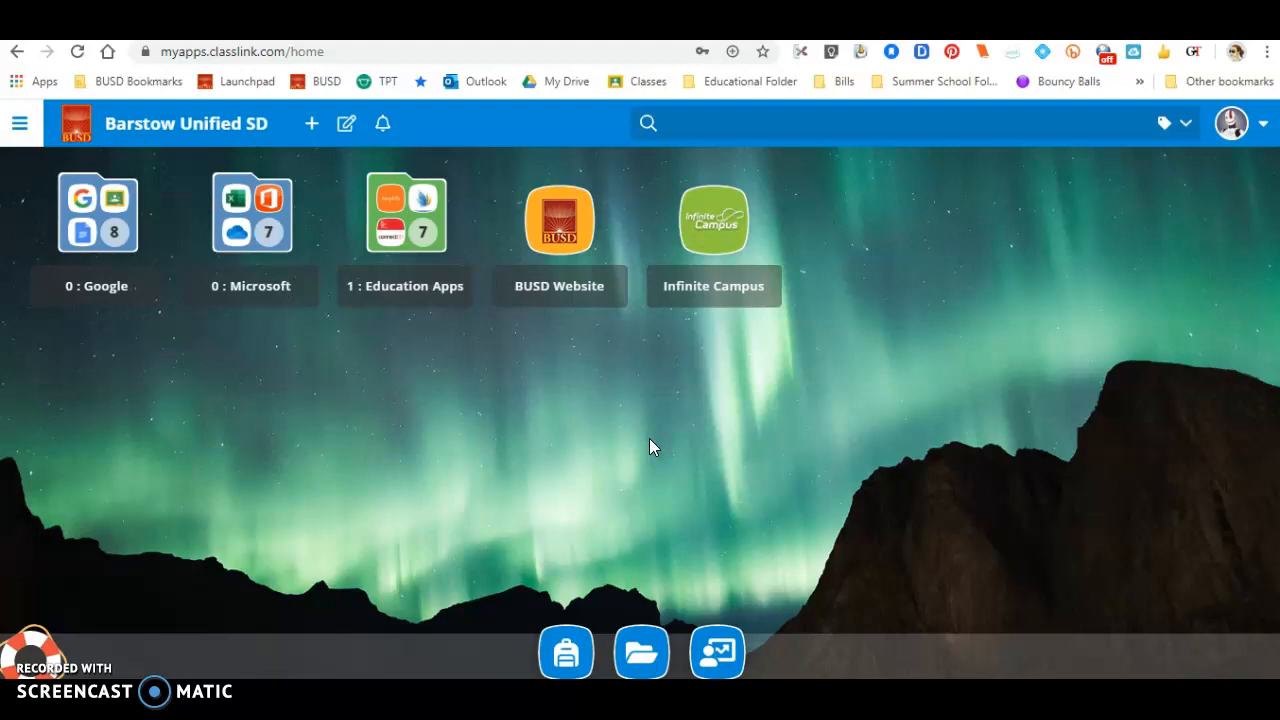
mouse_move(230, 528)
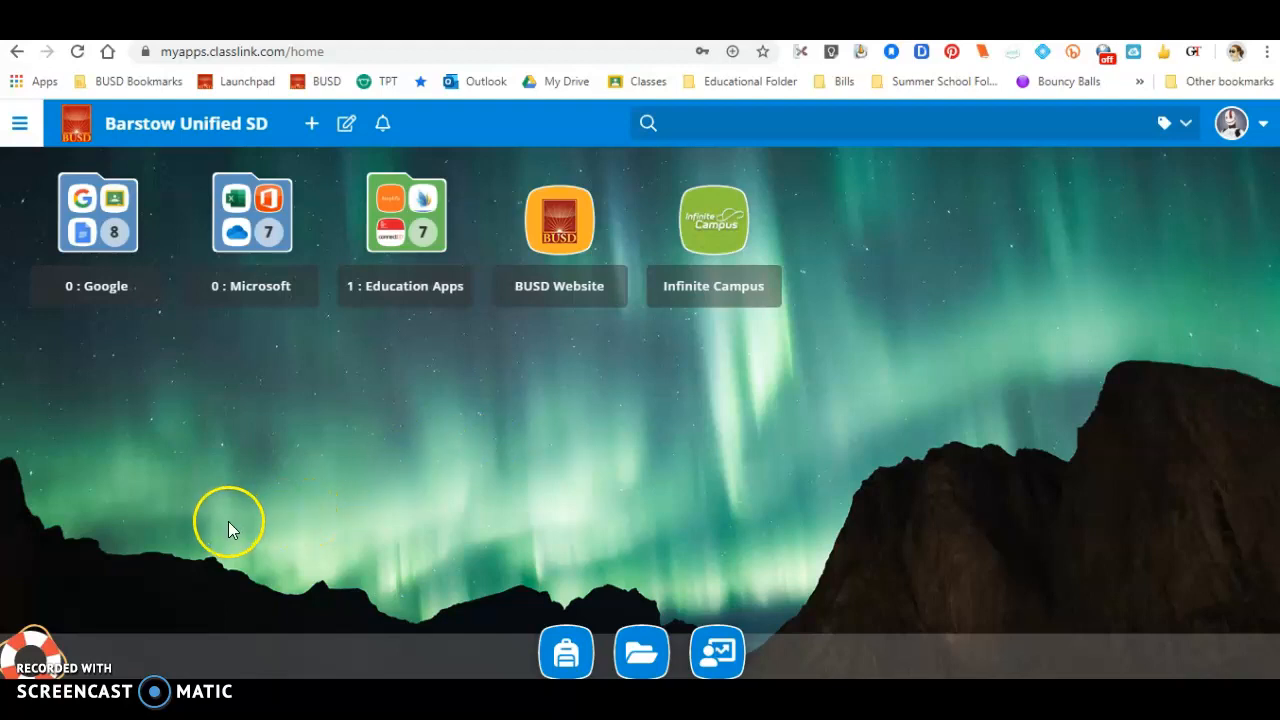